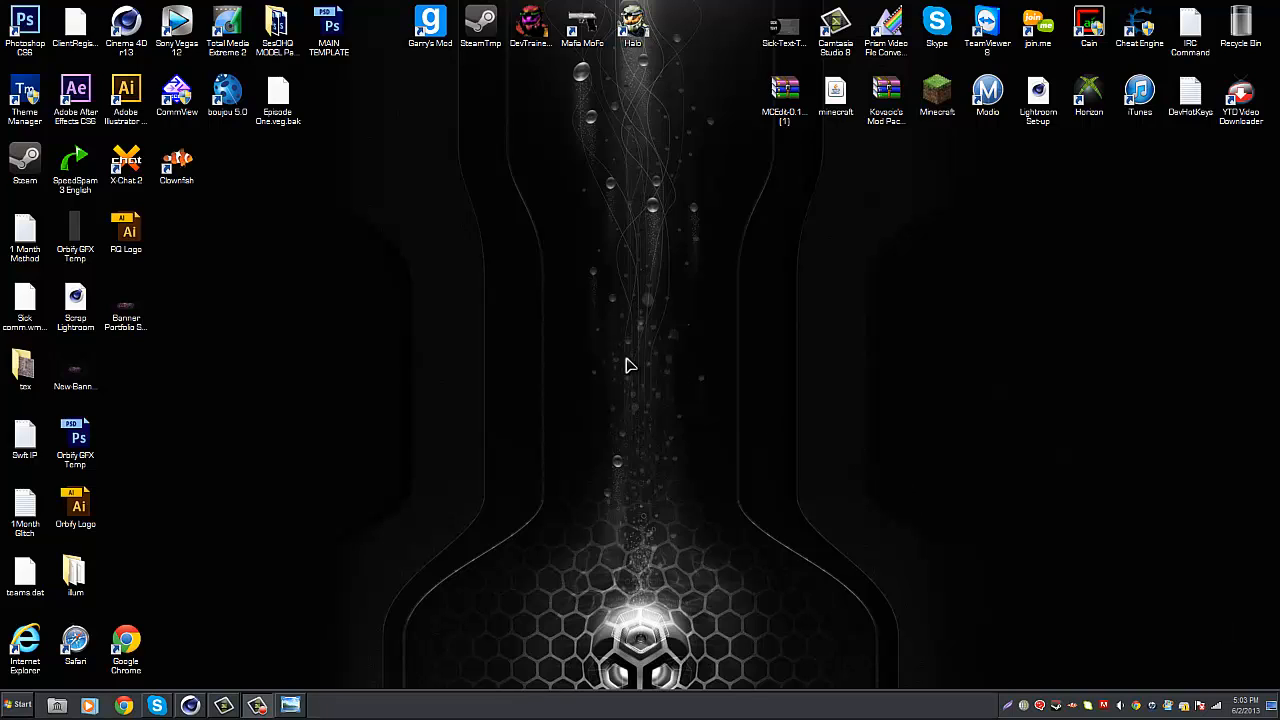
mouse_move(680, 232)
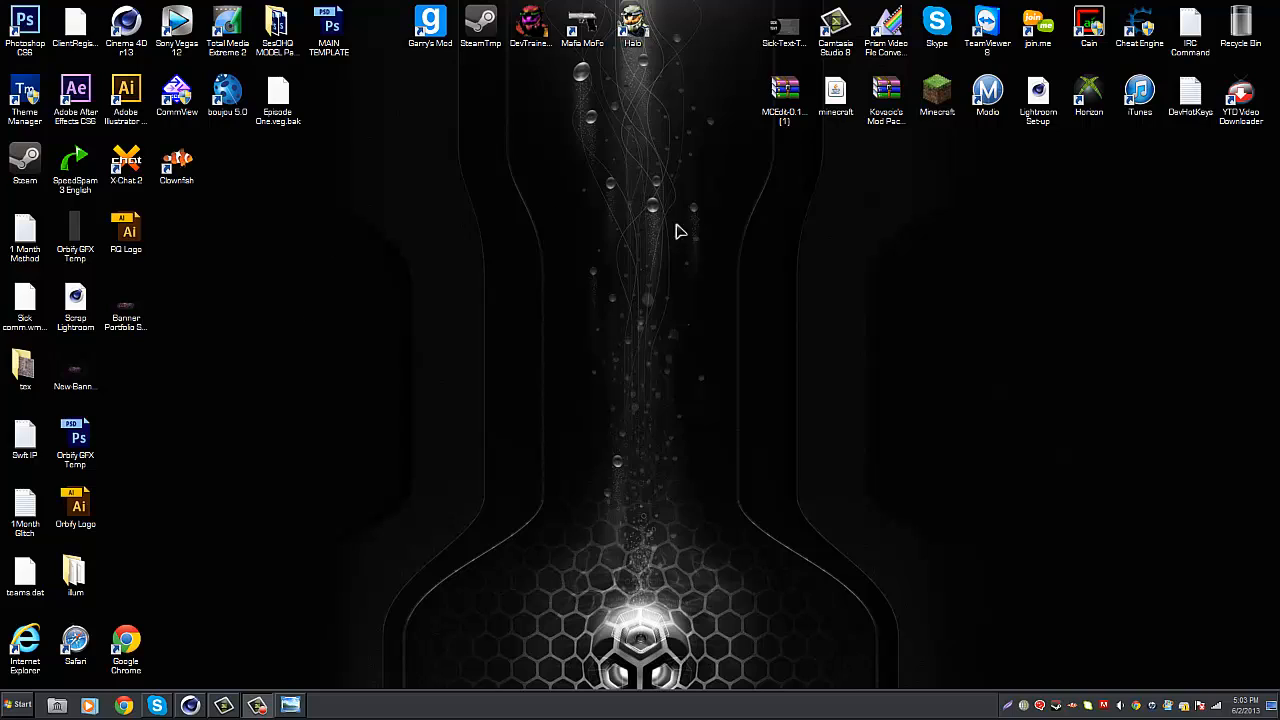
mouse_move(958, 282)
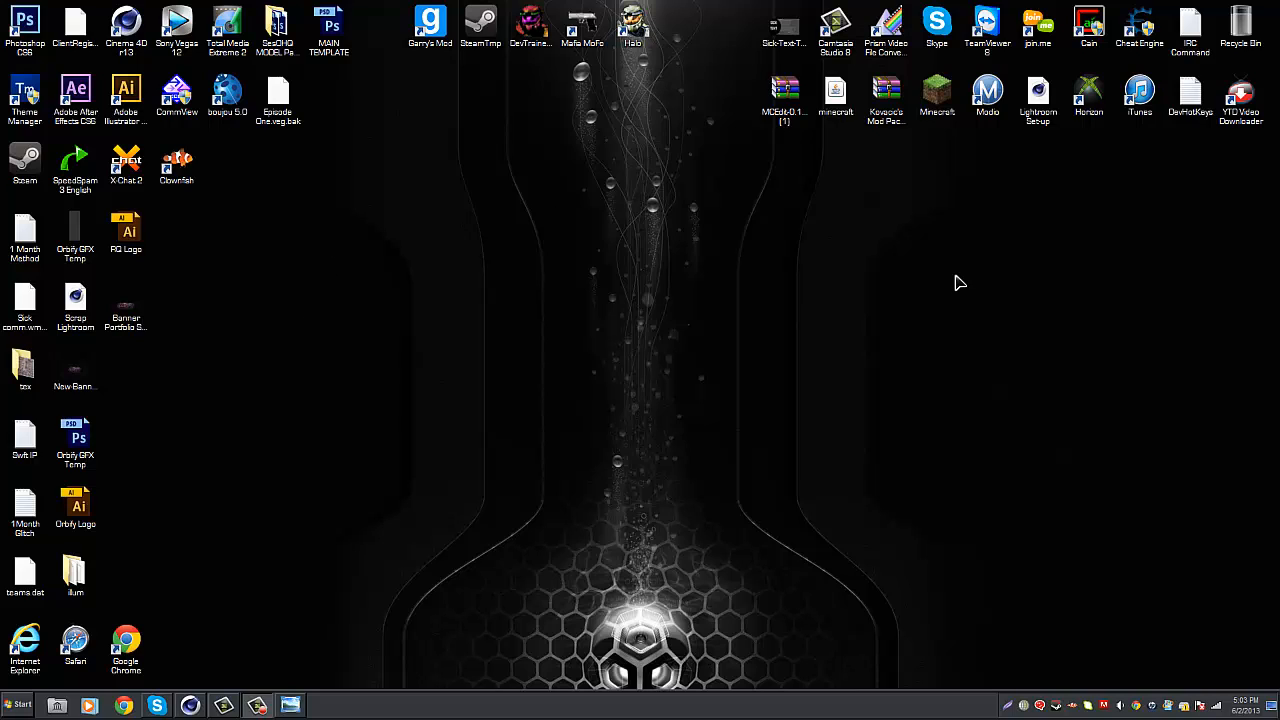
mouse_move(340, 231)
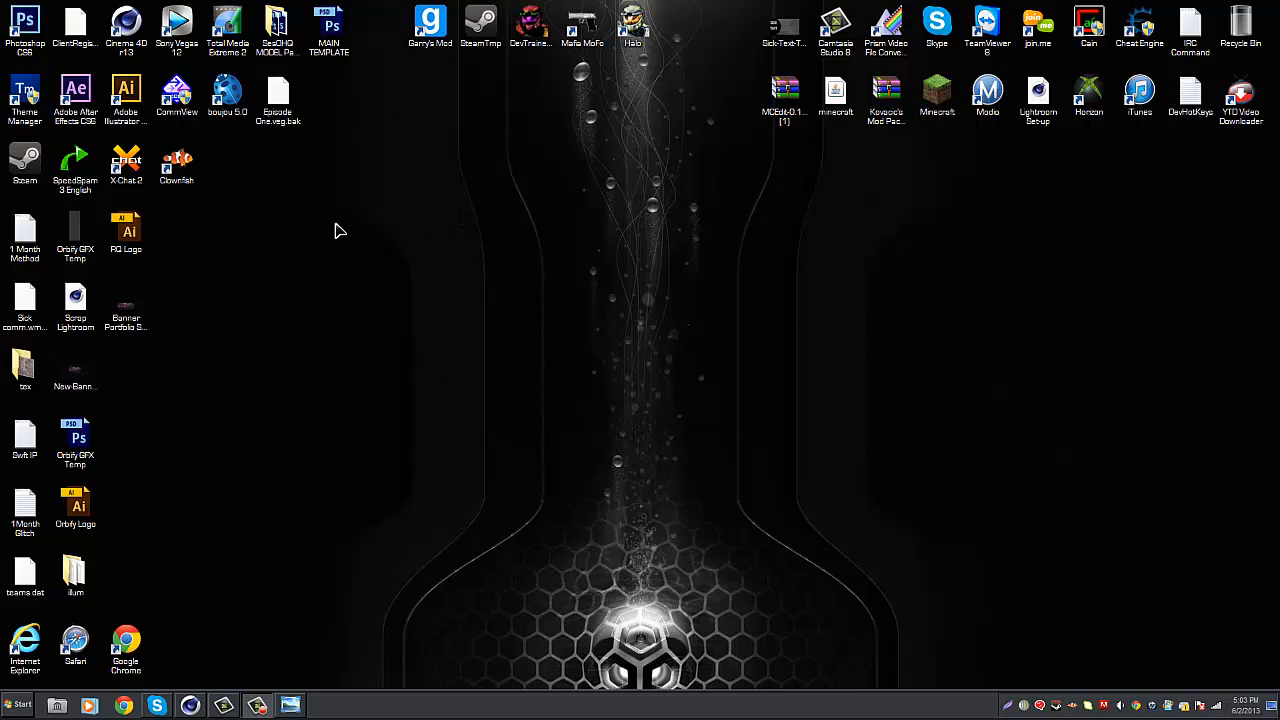
mouse_move(378, 198)
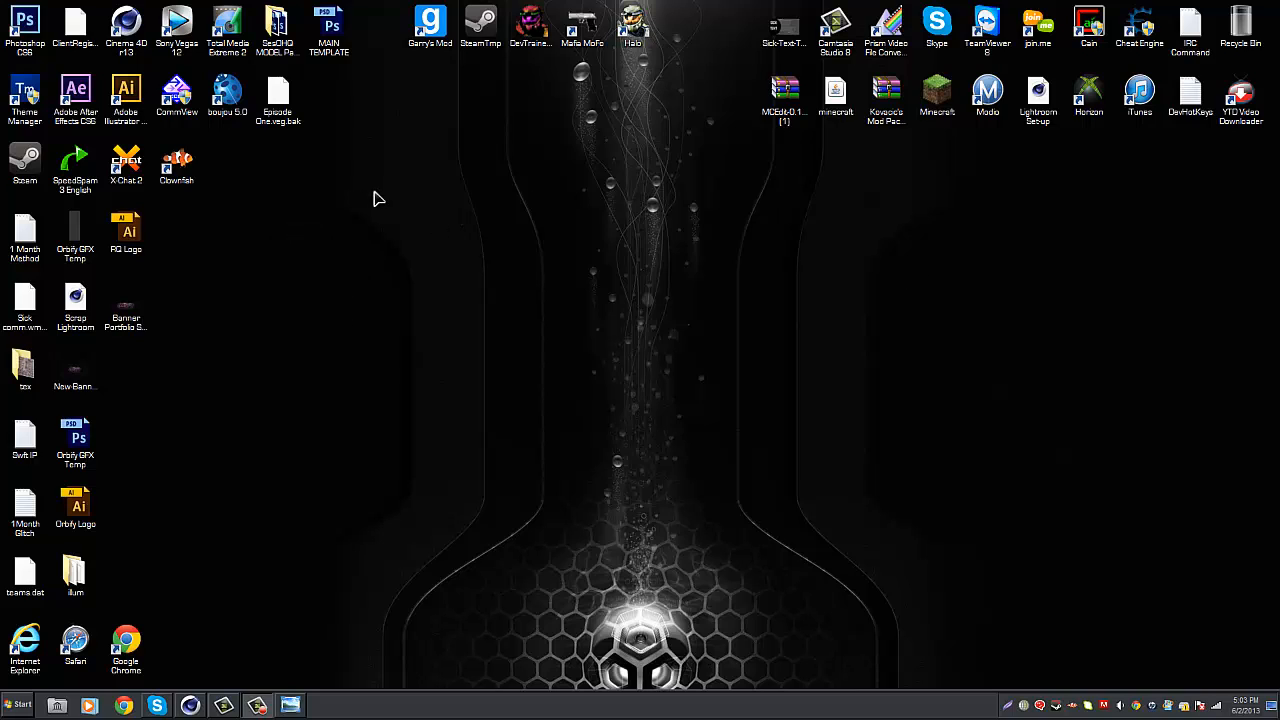
mouse_move(389, 196)
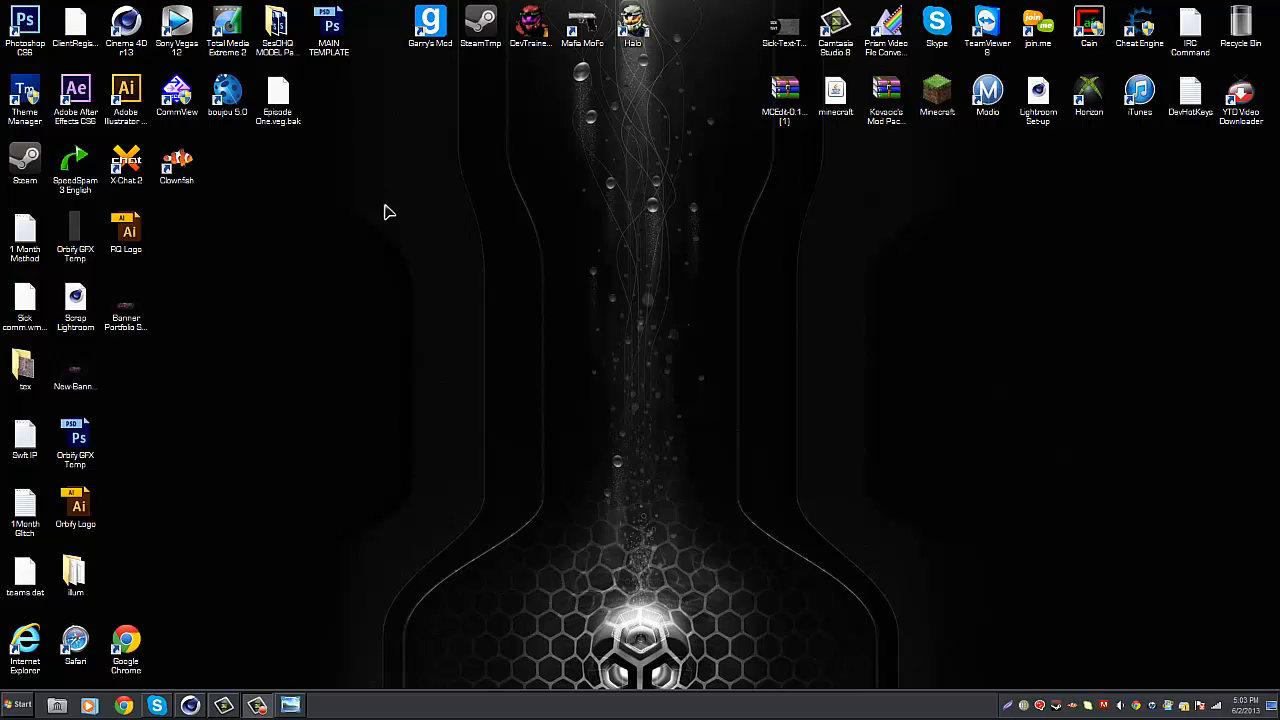
mouse_move(393, 301)
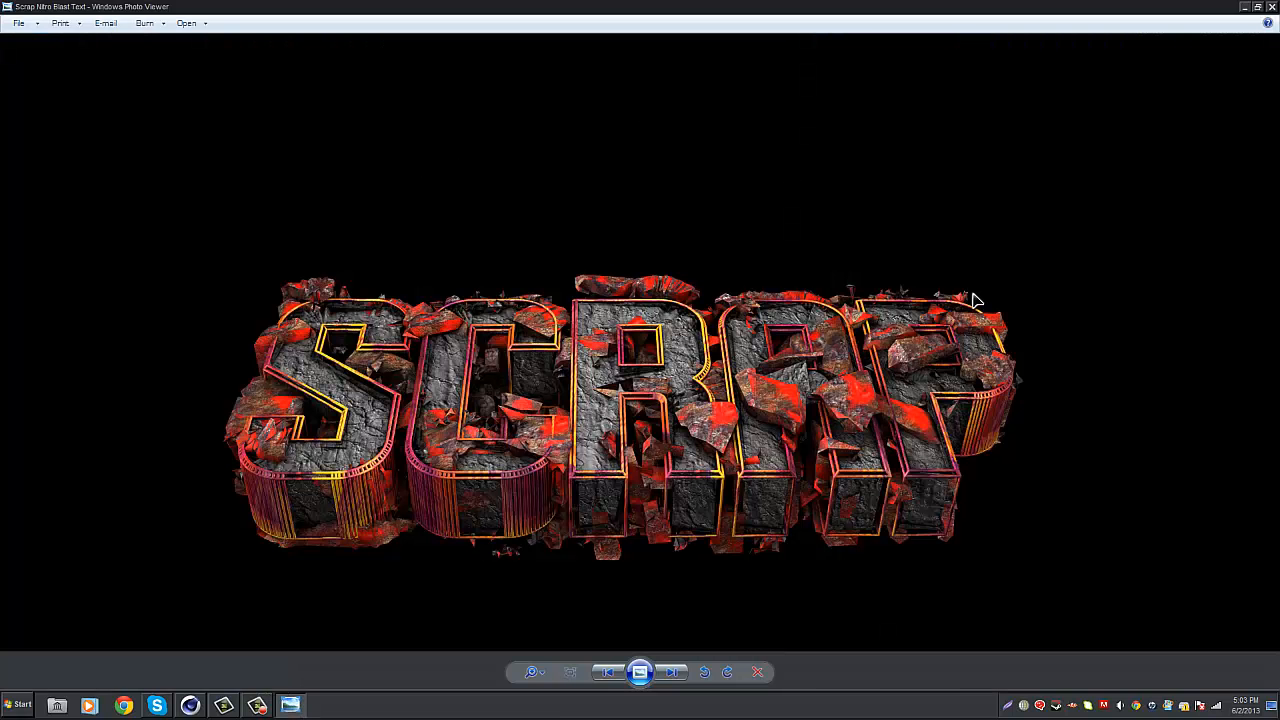
mouse_move(750, 590)
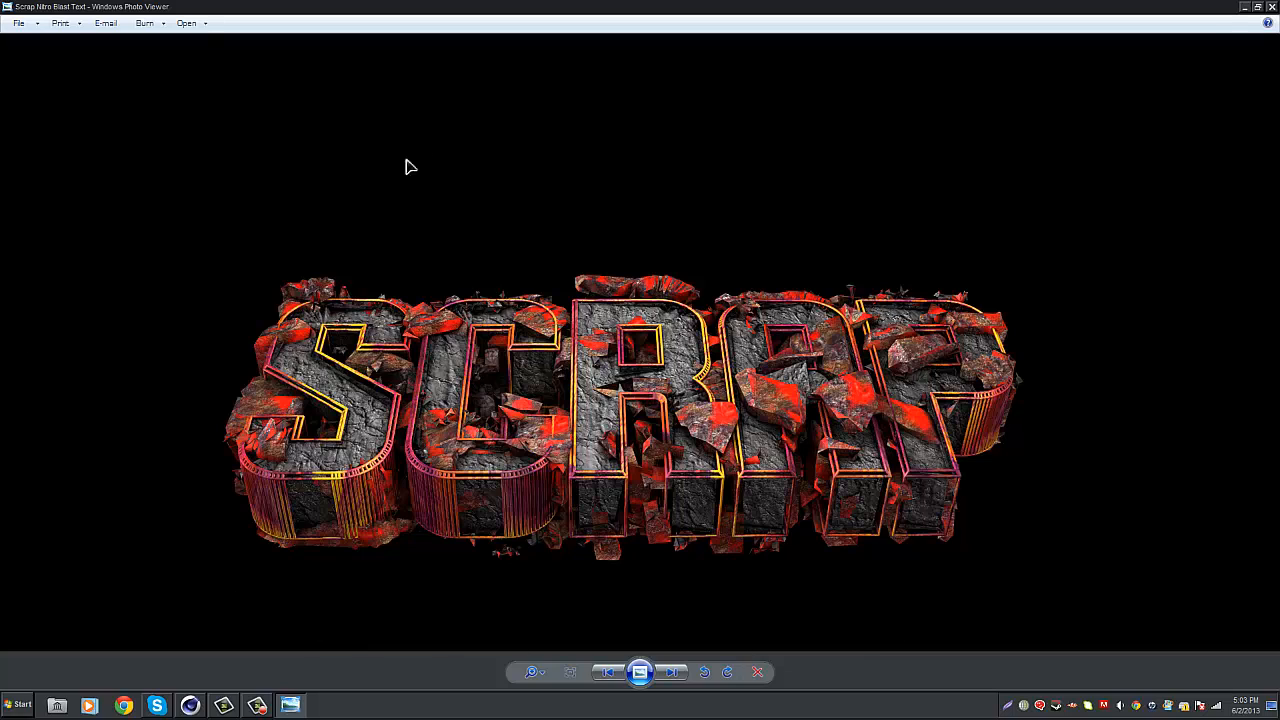
mouse_move(728, 227)
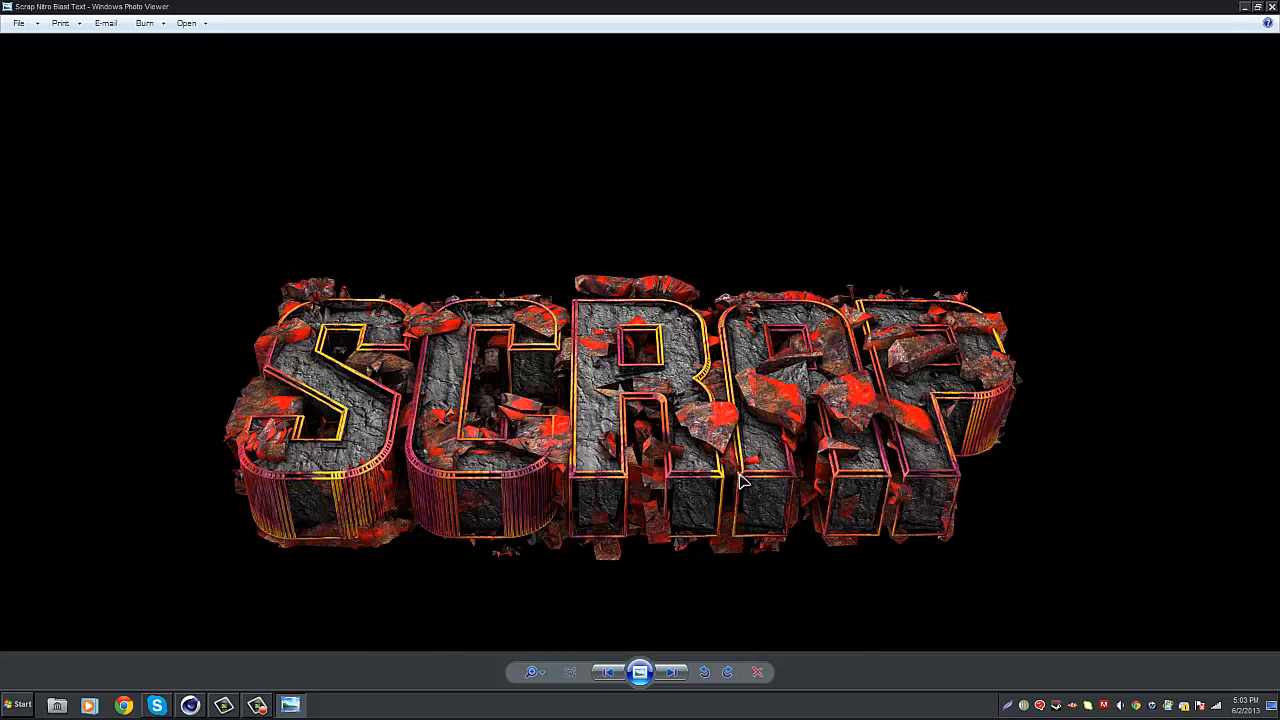
mouse_move(785, 545)
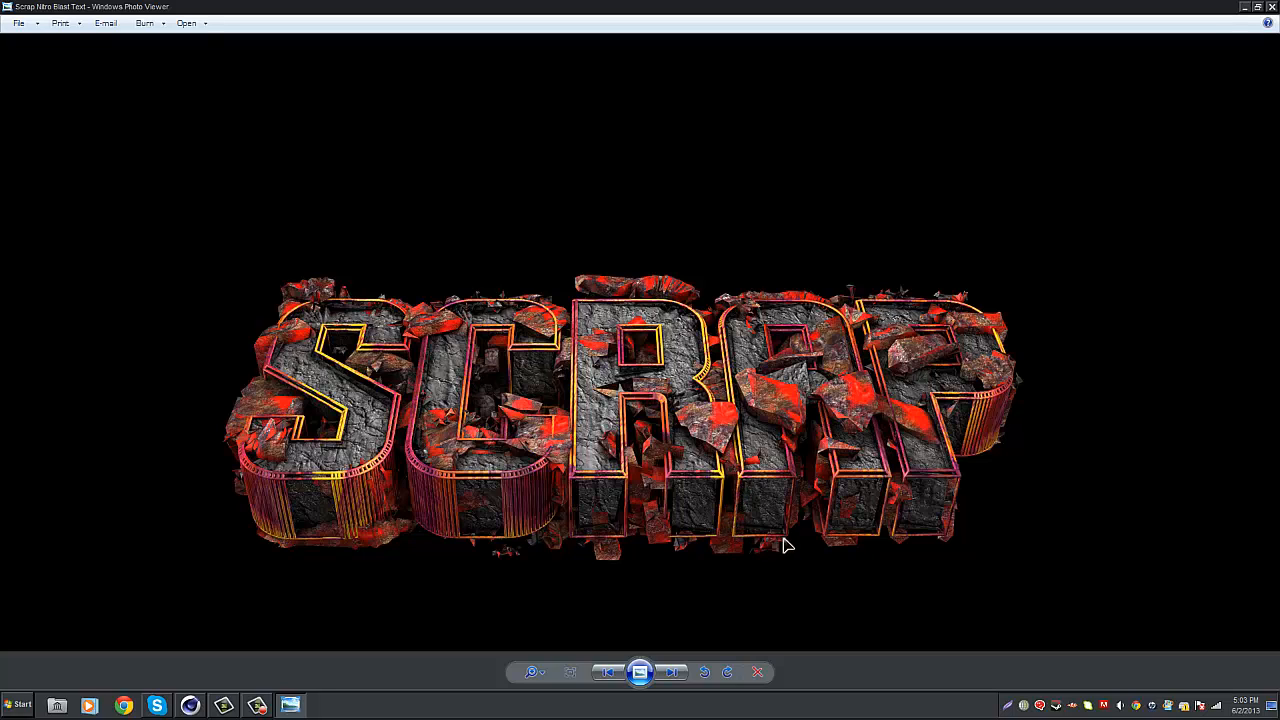
mouse_move(430, 546)
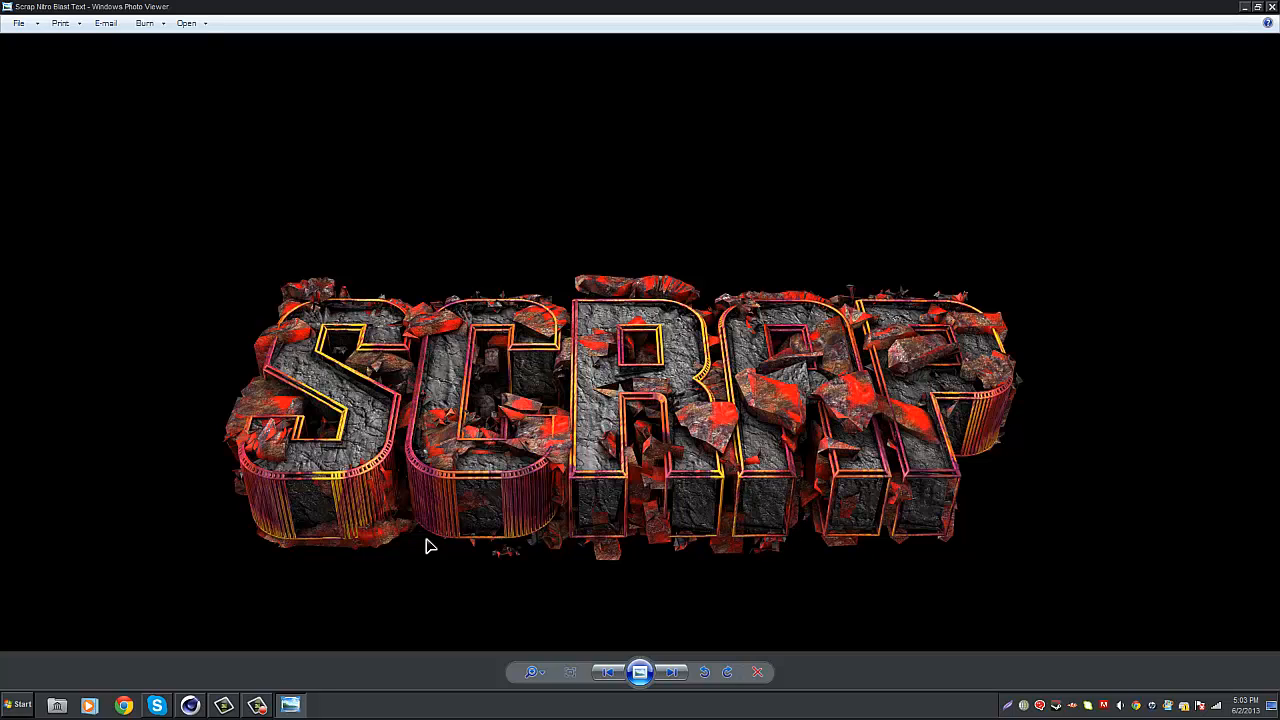
mouse_move(1073, 344)
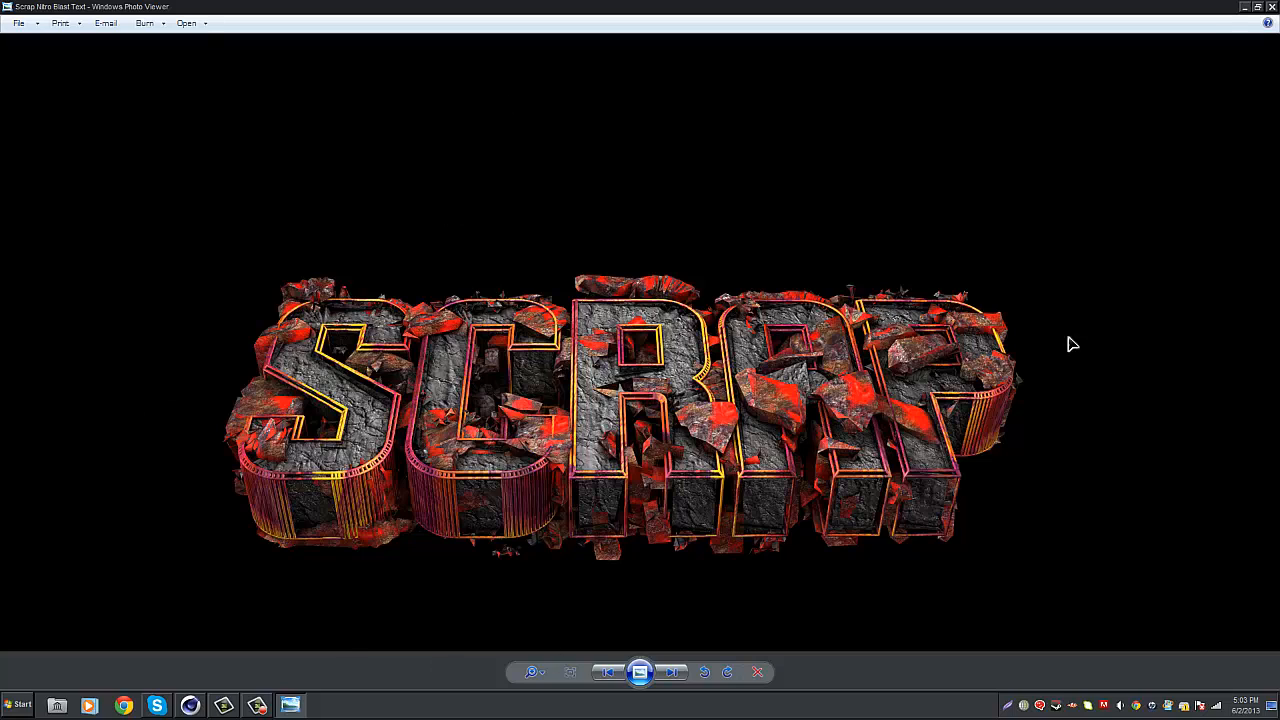
mouse_move(590, 244)
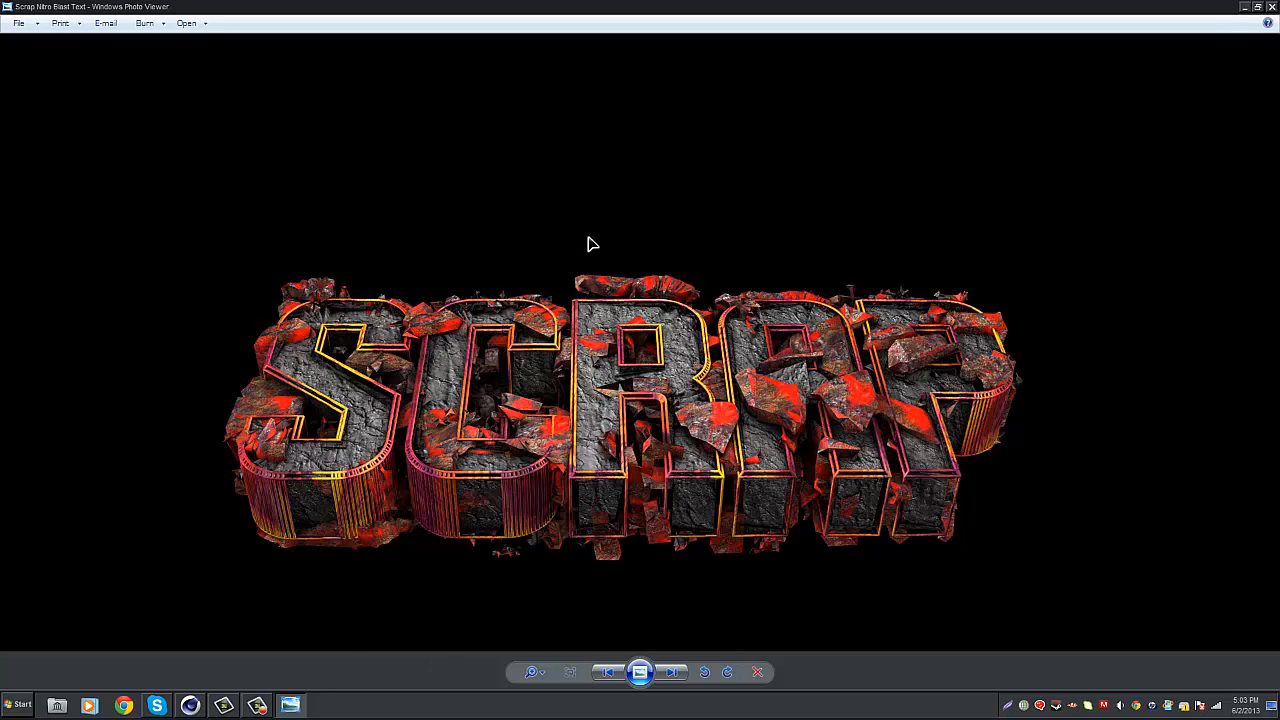
mouse_move(1063, 168)
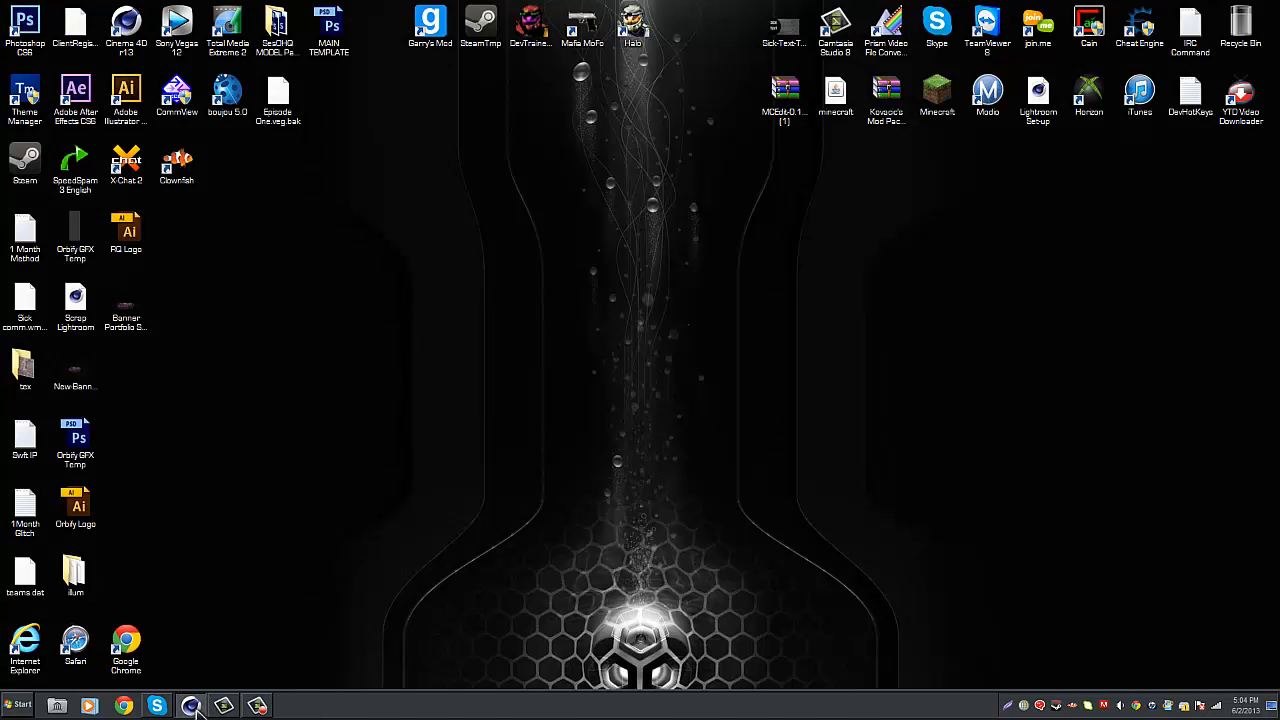
Step: Bring Cinema 4D forward and add a MoText object reading 'Text' to the scene
left_click(190, 706)
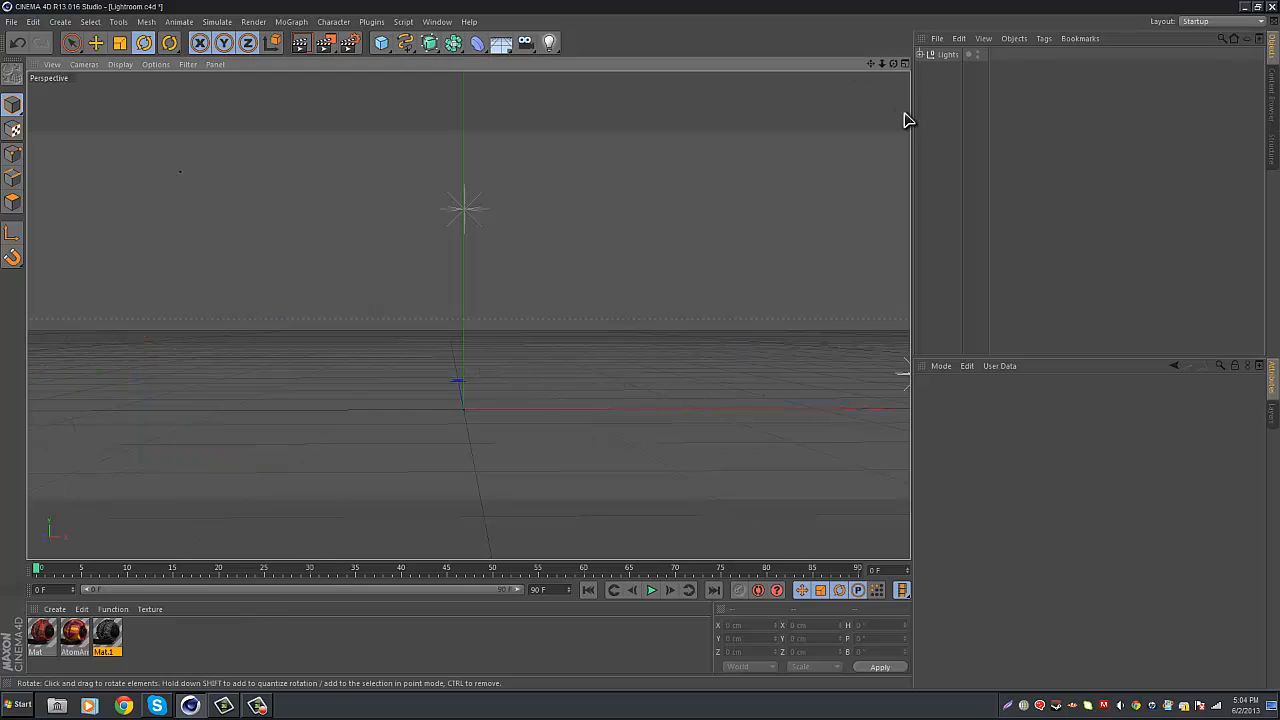
mouse_move(367, 38)
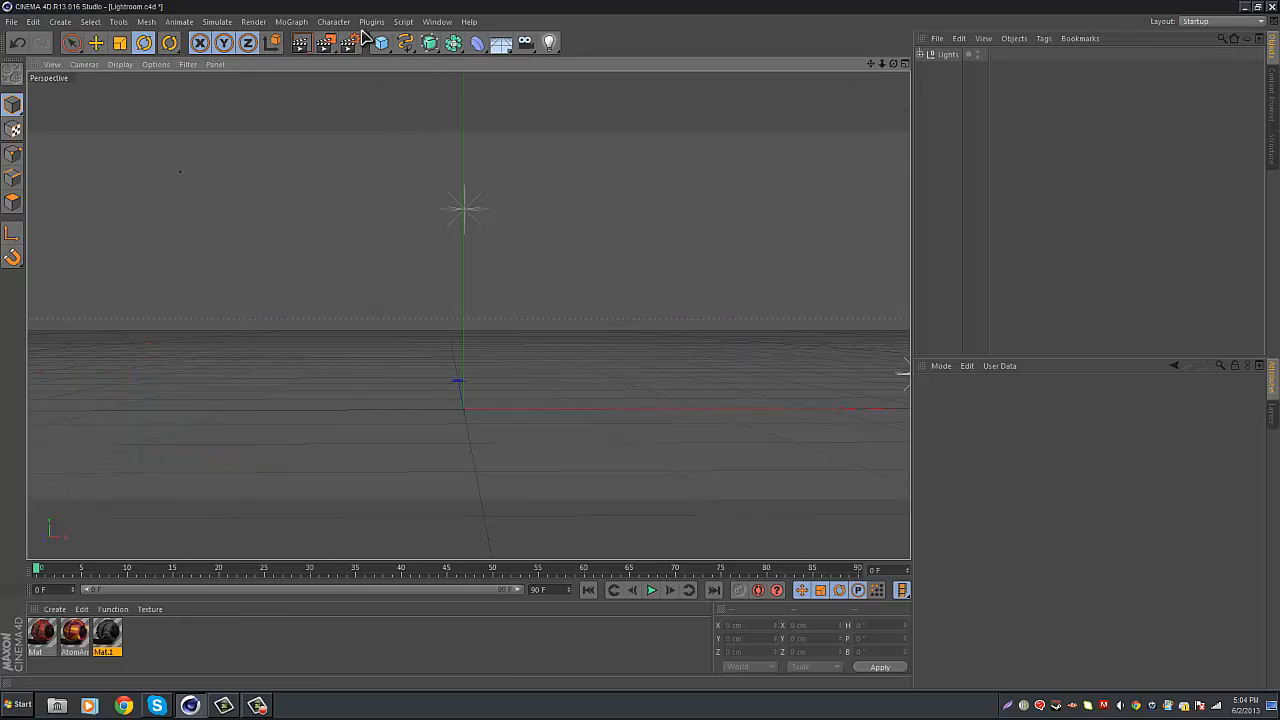
left_click(291, 21)
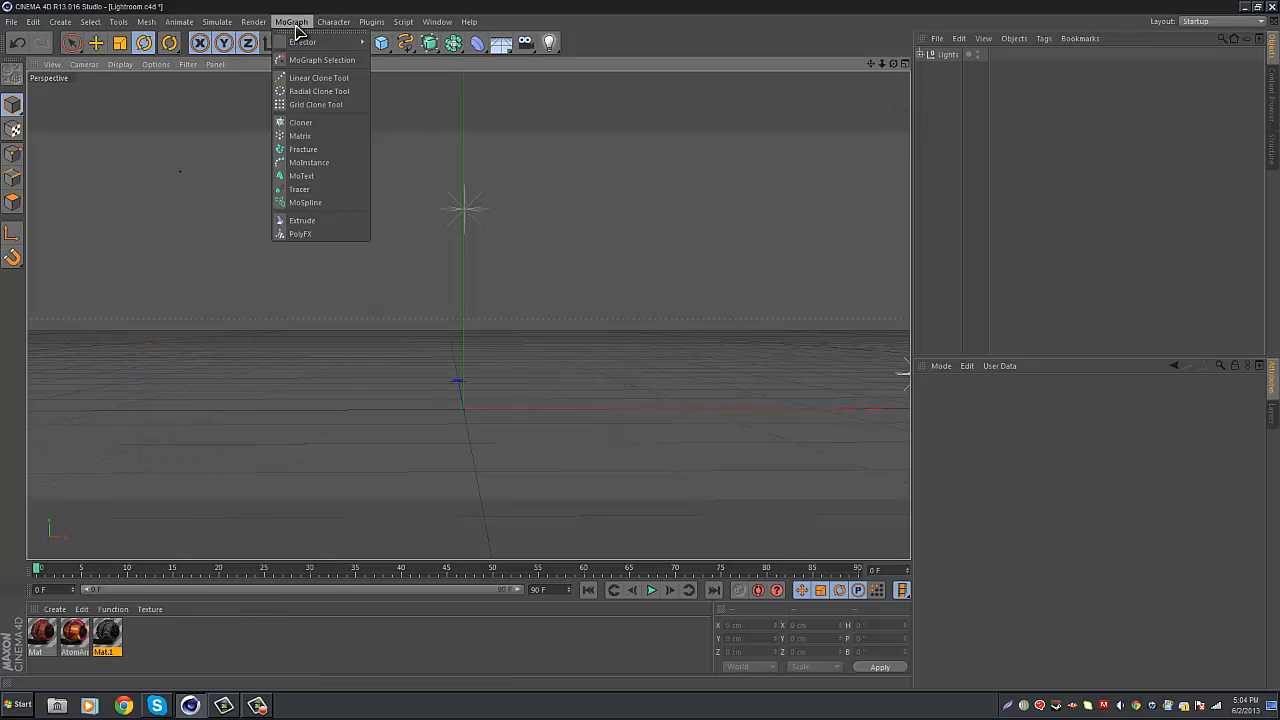
left_click(301, 175)
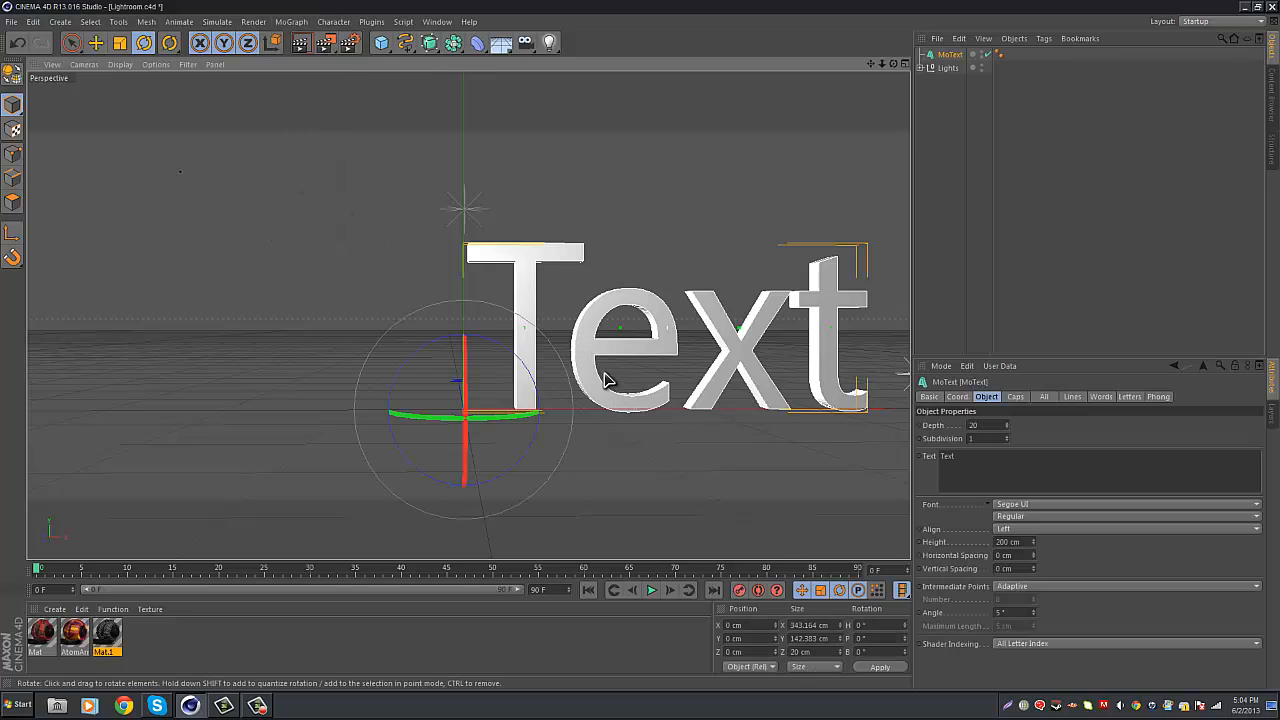
left_click(96, 42)
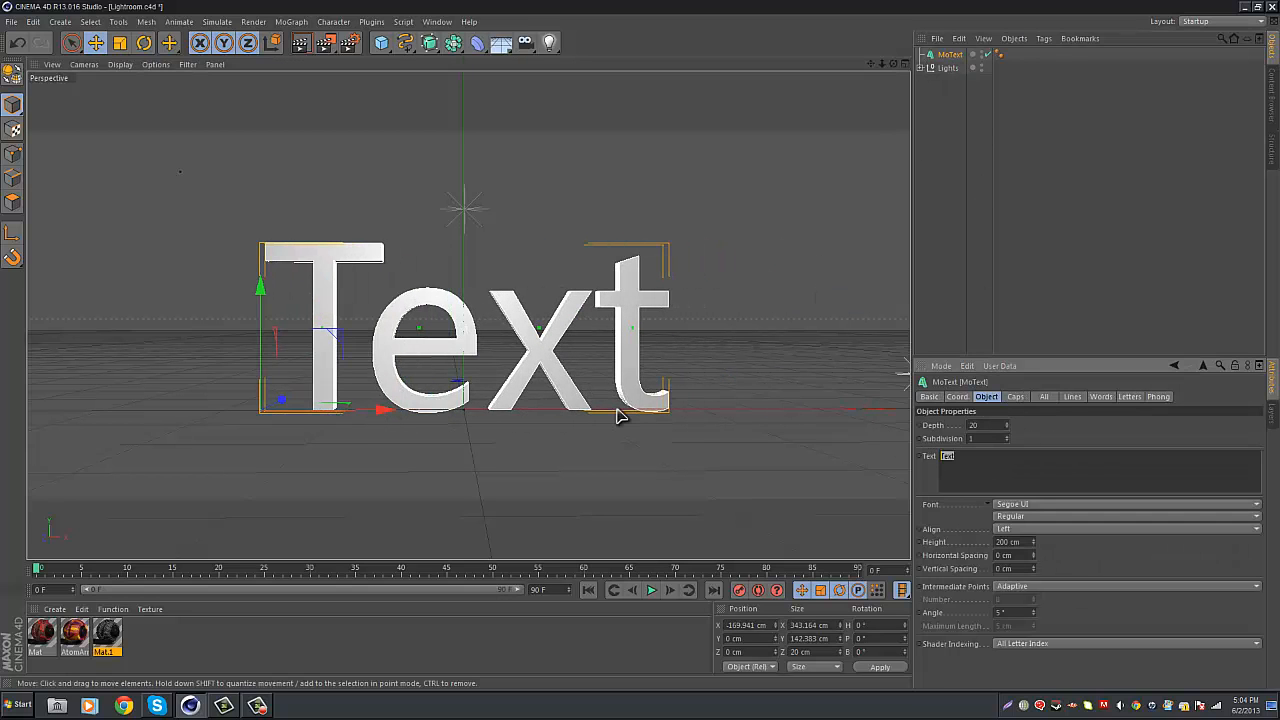
Step: Change the MoText to read 'ORBIFY' and drag it further left
type("ORBIT")
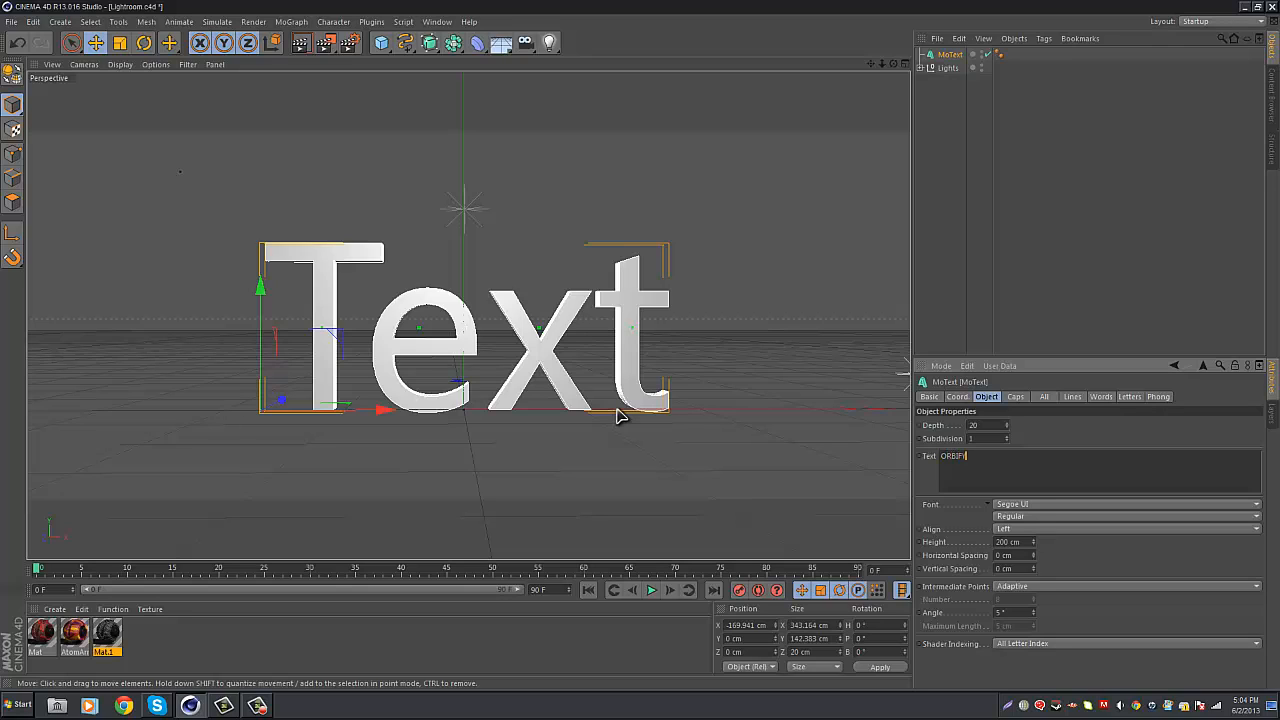
type("ORBIFY")
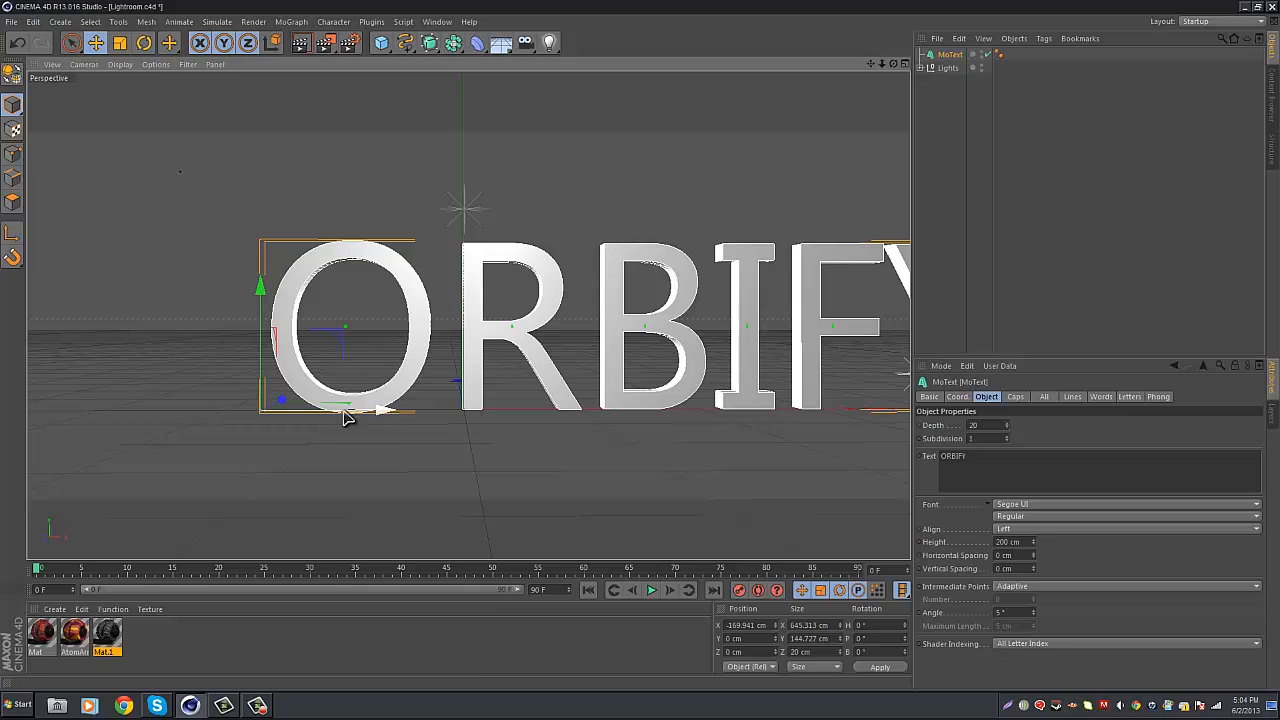
left_click_drag(345, 405, 195, 395)
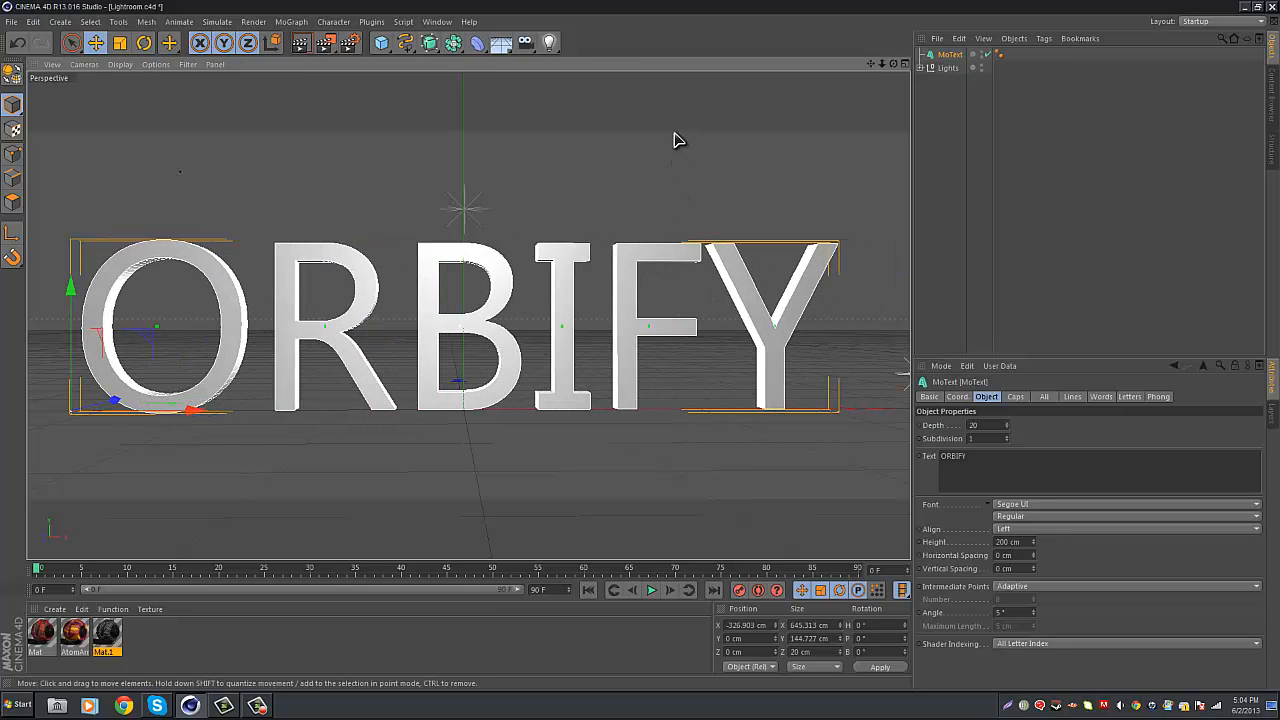
left_click(142, 42)
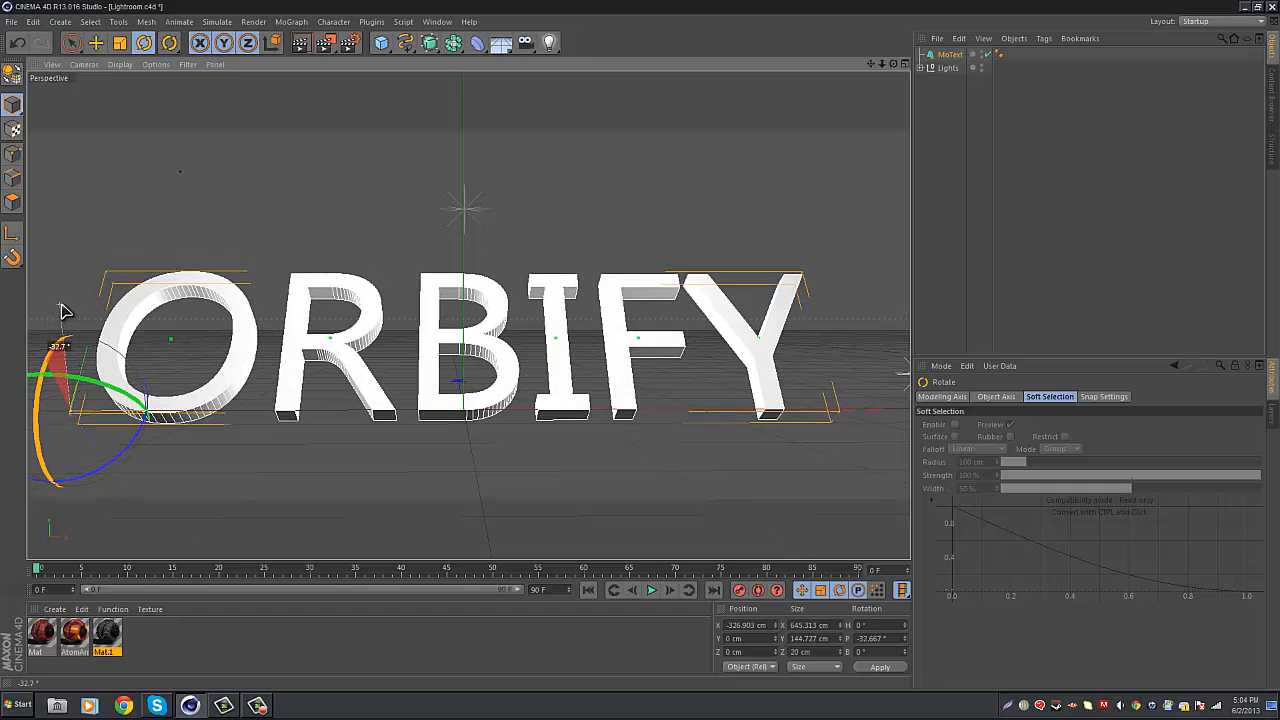
Step: Tilt the ORBIFY text back to roughly -49° of pitch with the Rotate tool
left_click_drag(65, 310, 73, 296)
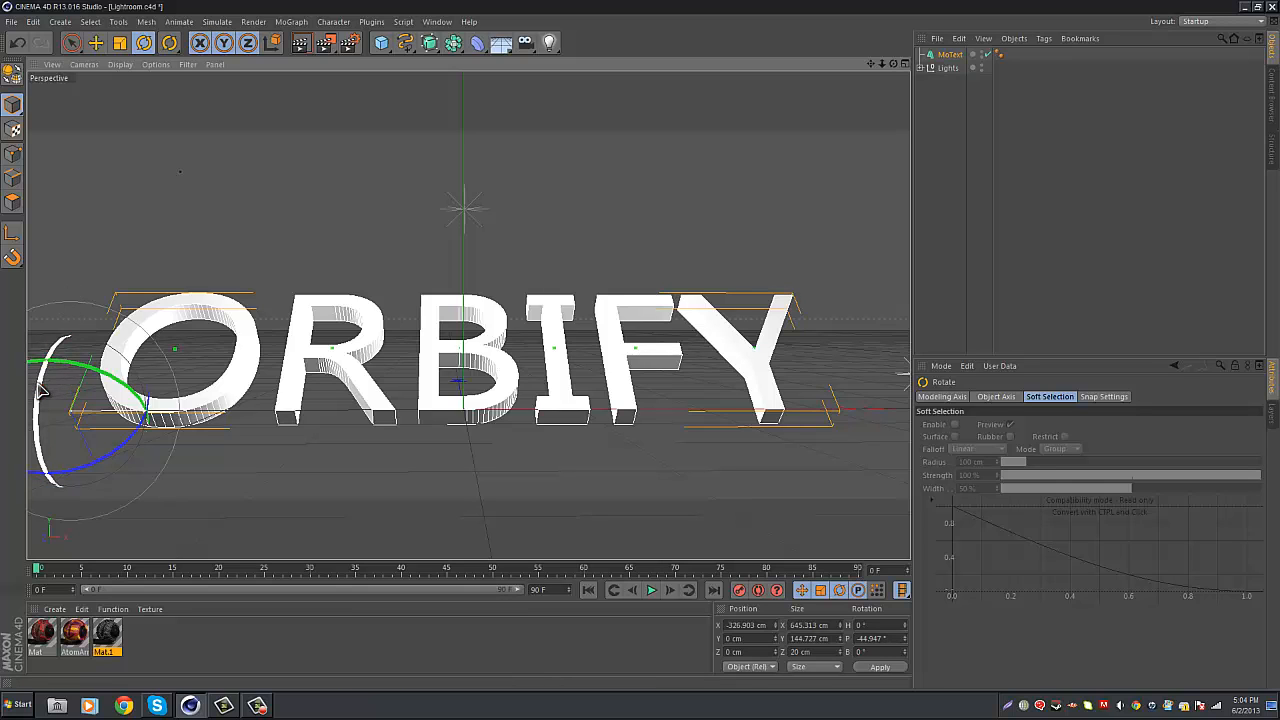
left_click_drag(60, 390, 50, 370)
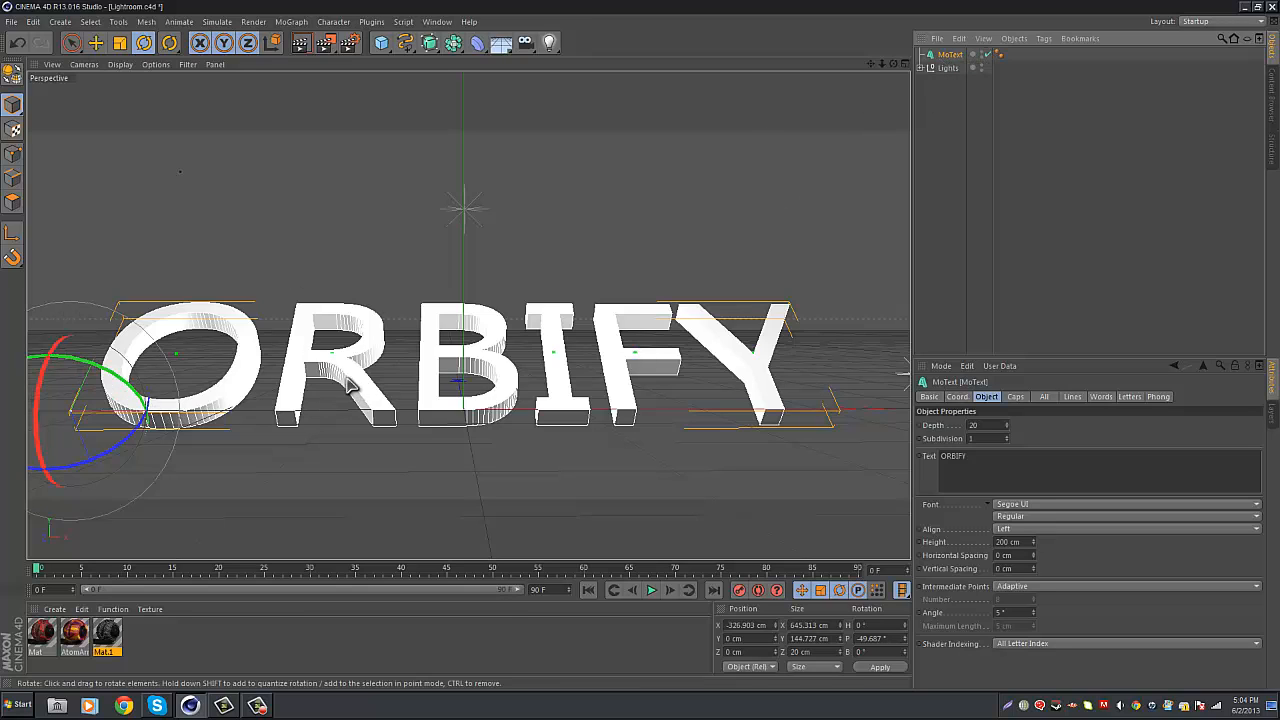
left_click(144, 43)
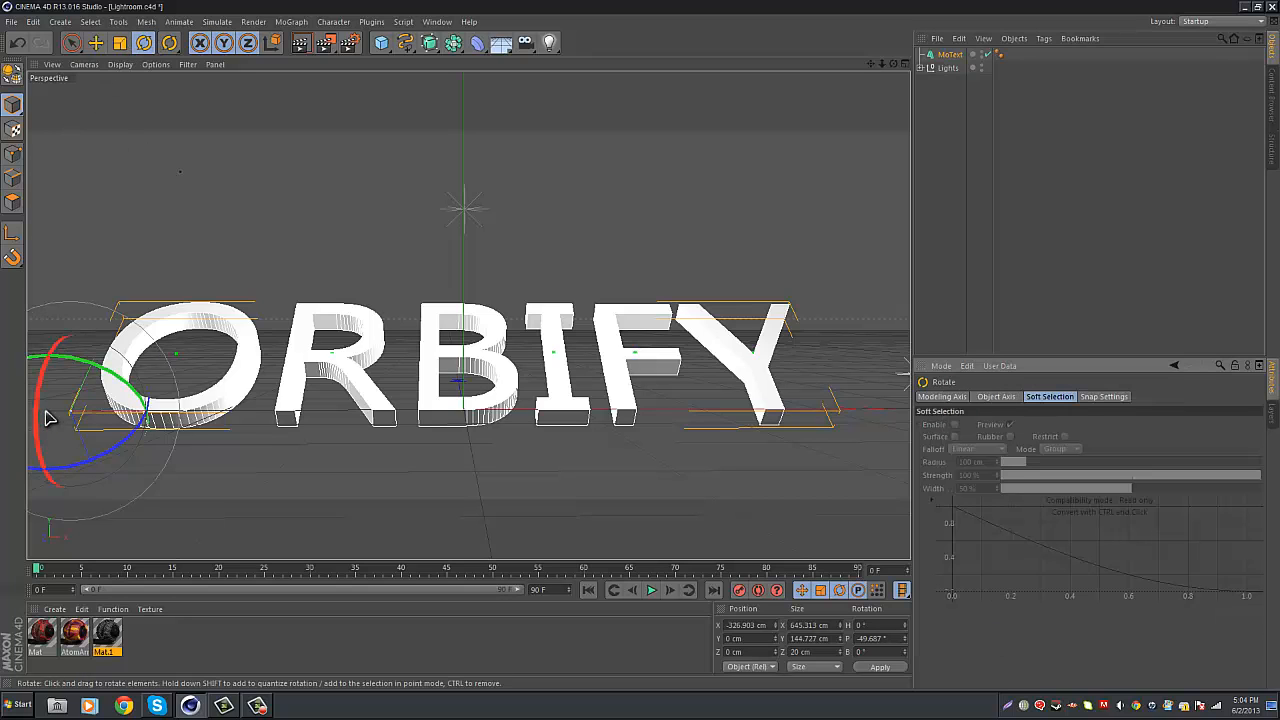
left_click_drag(55, 420, 45, 405)
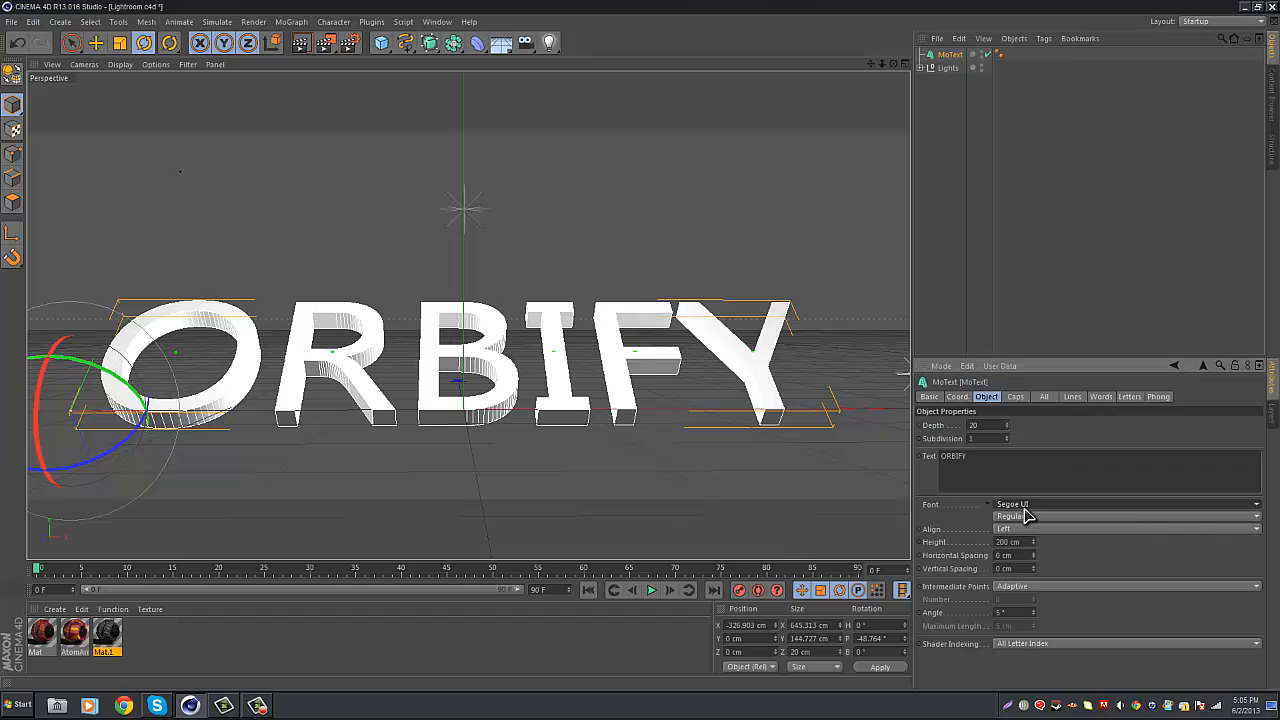
Step: Apply the Bombardier font to ORBIFY and move the text right toward the centre
left_click(1255, 504)
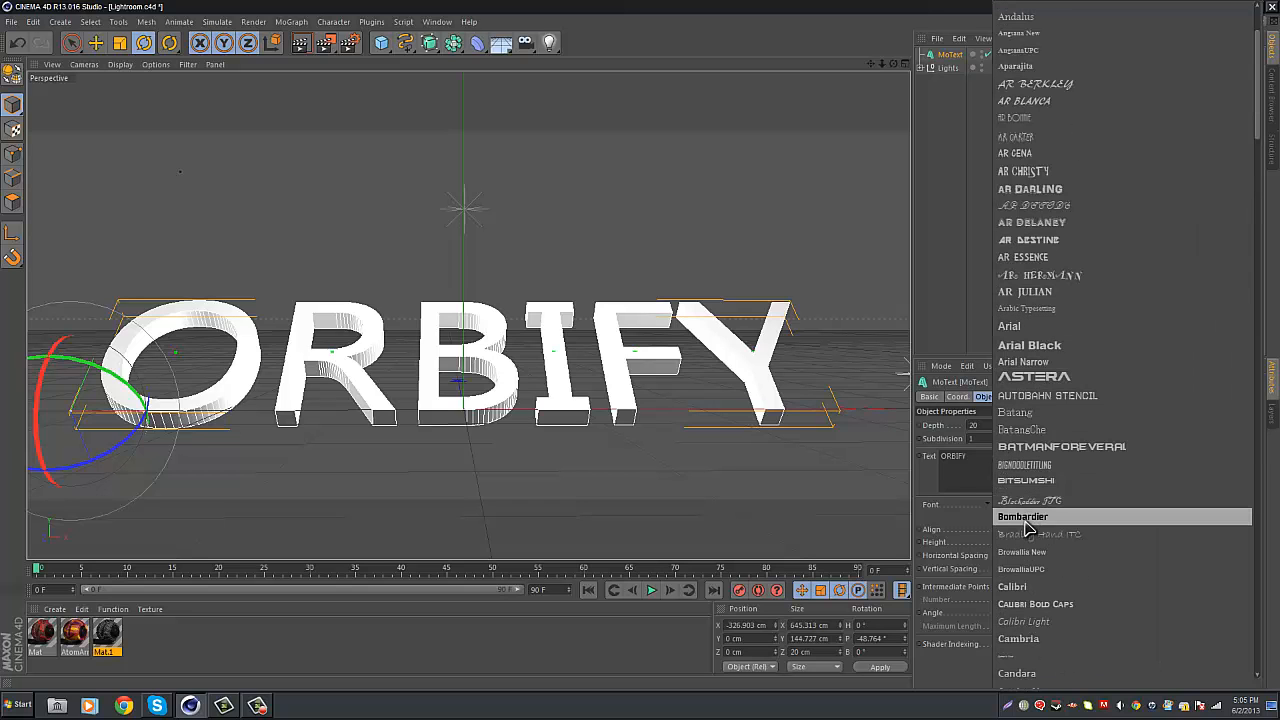
left_click(1023, 516)
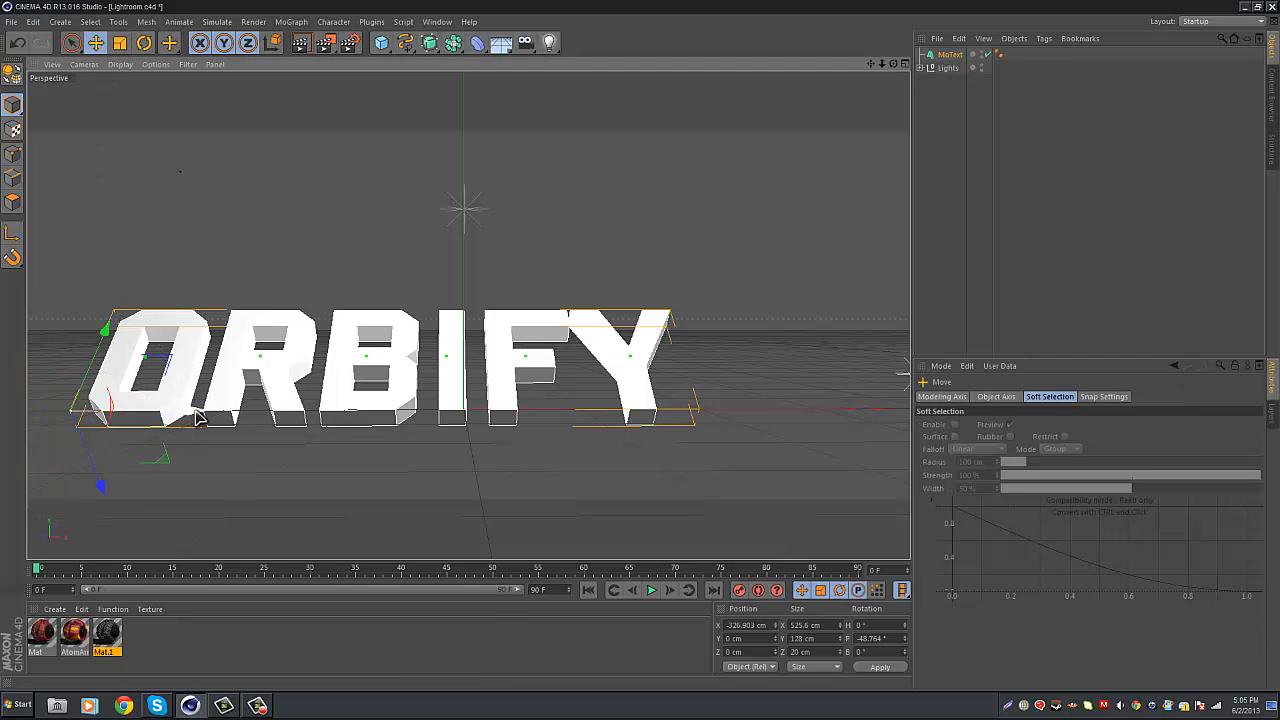
left_click_drag(200, 418, 280, 418)
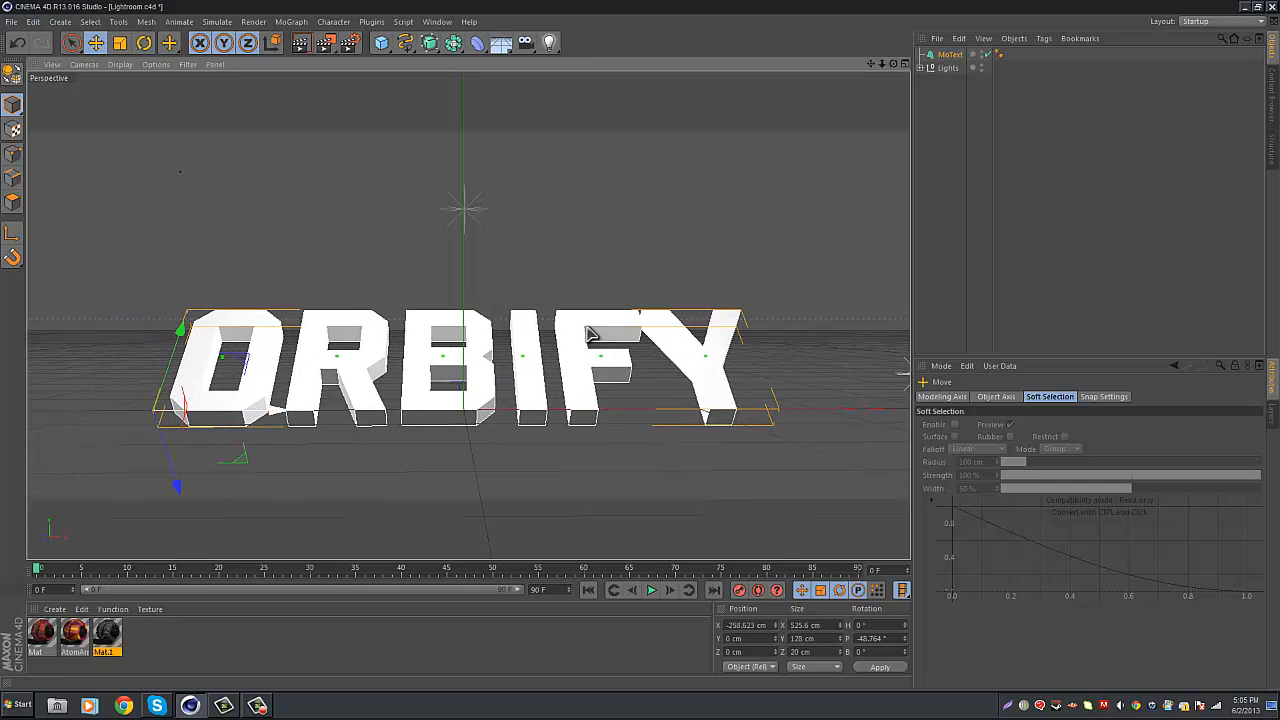
left_click(987, 396)
type("45")
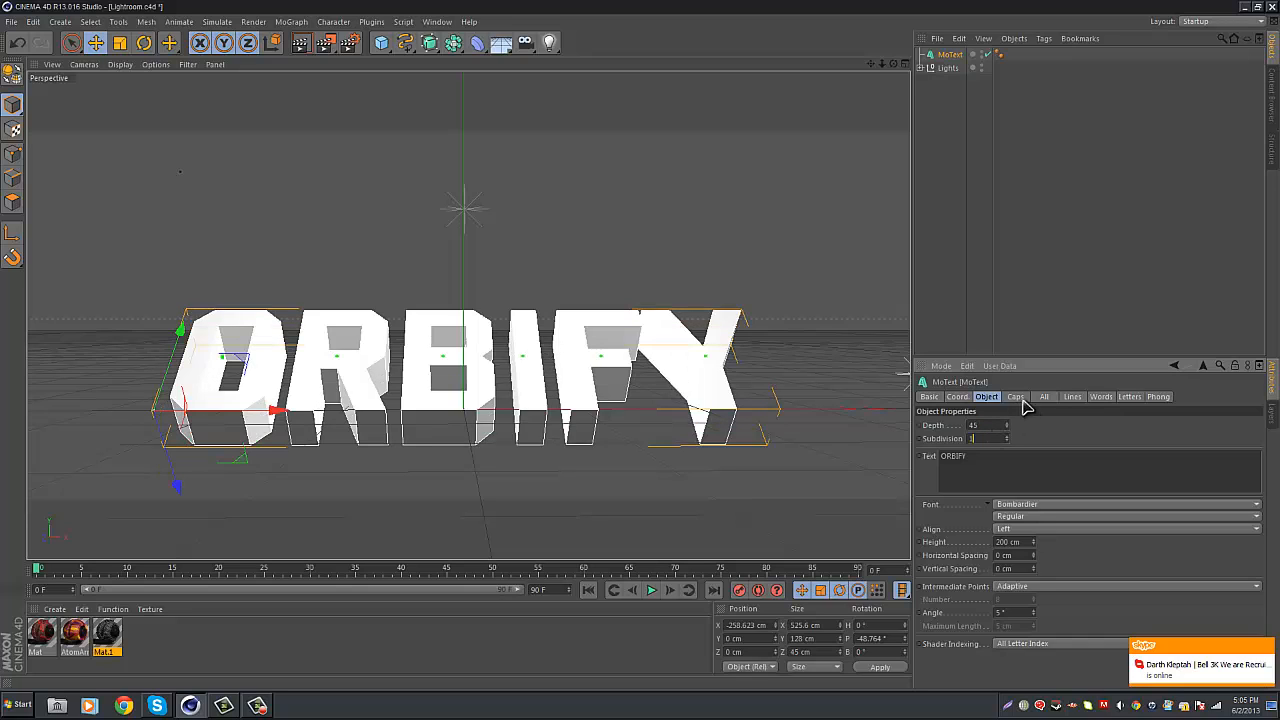
Step: Set Start and End caps to Fillet Cap in the Caps settings, adjusting the back rounding
left_click(1015, 396)
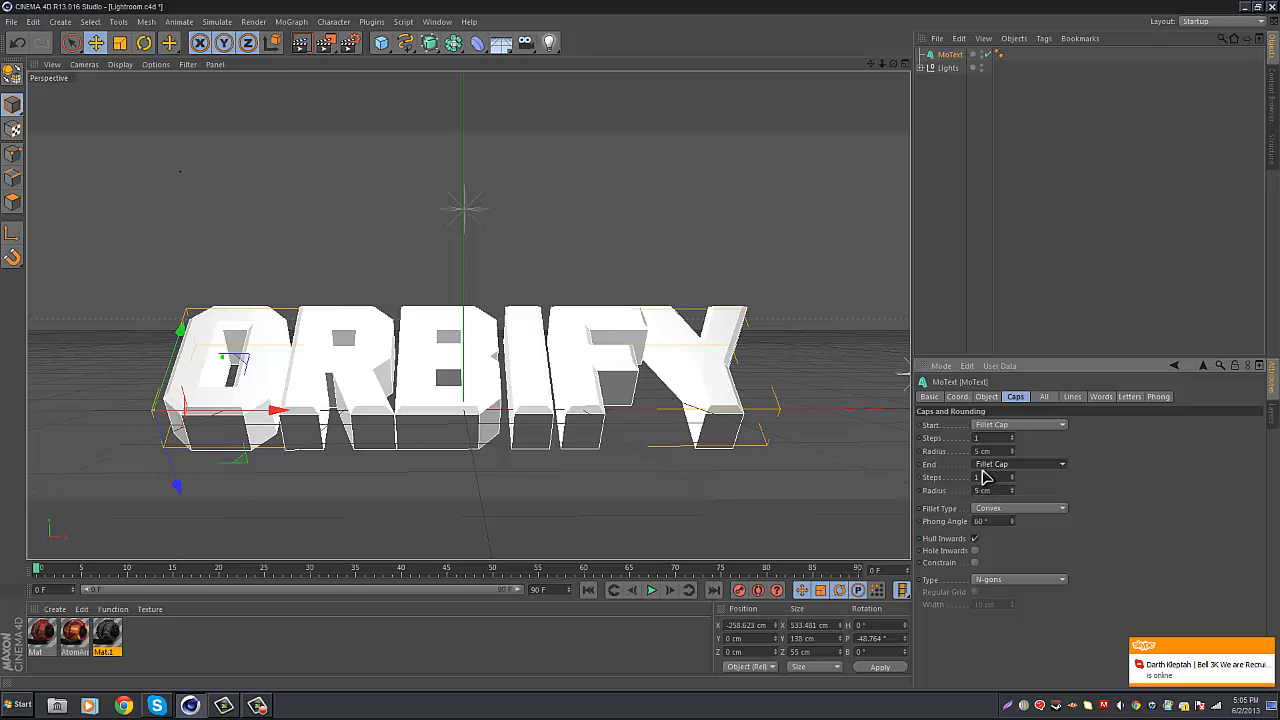
left_click(993, 451)
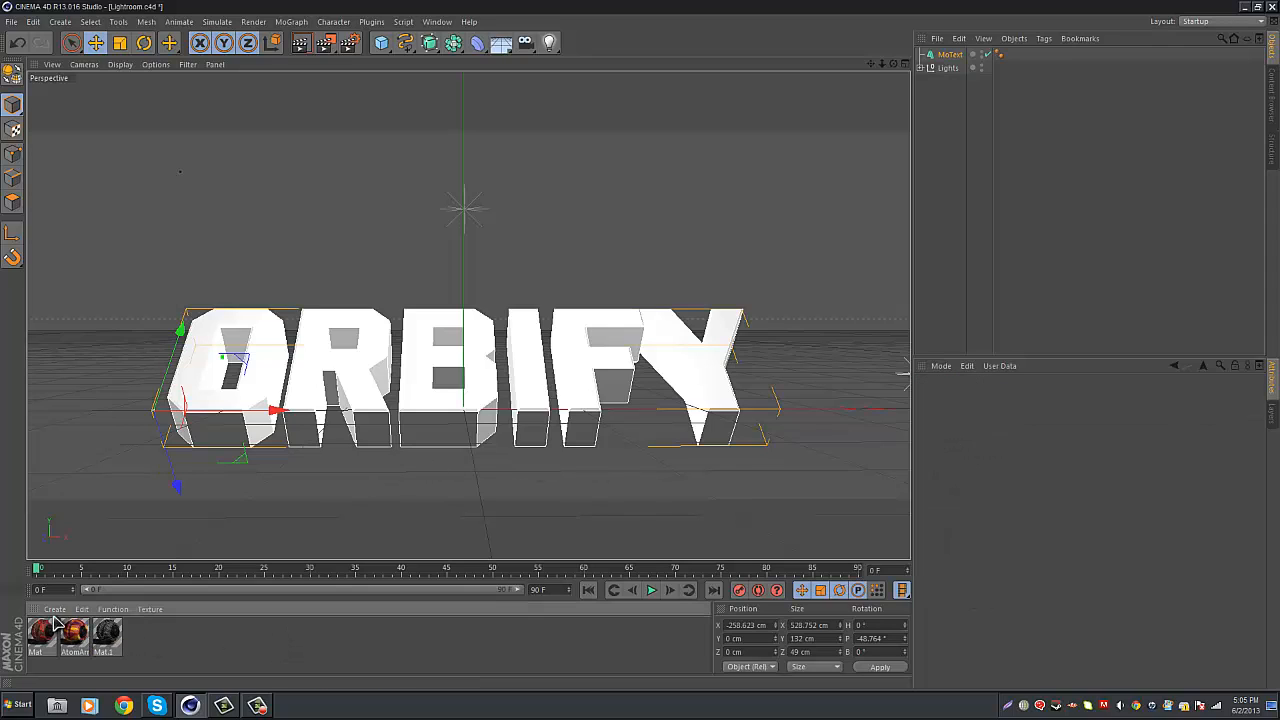
mouse_move(220, 513)
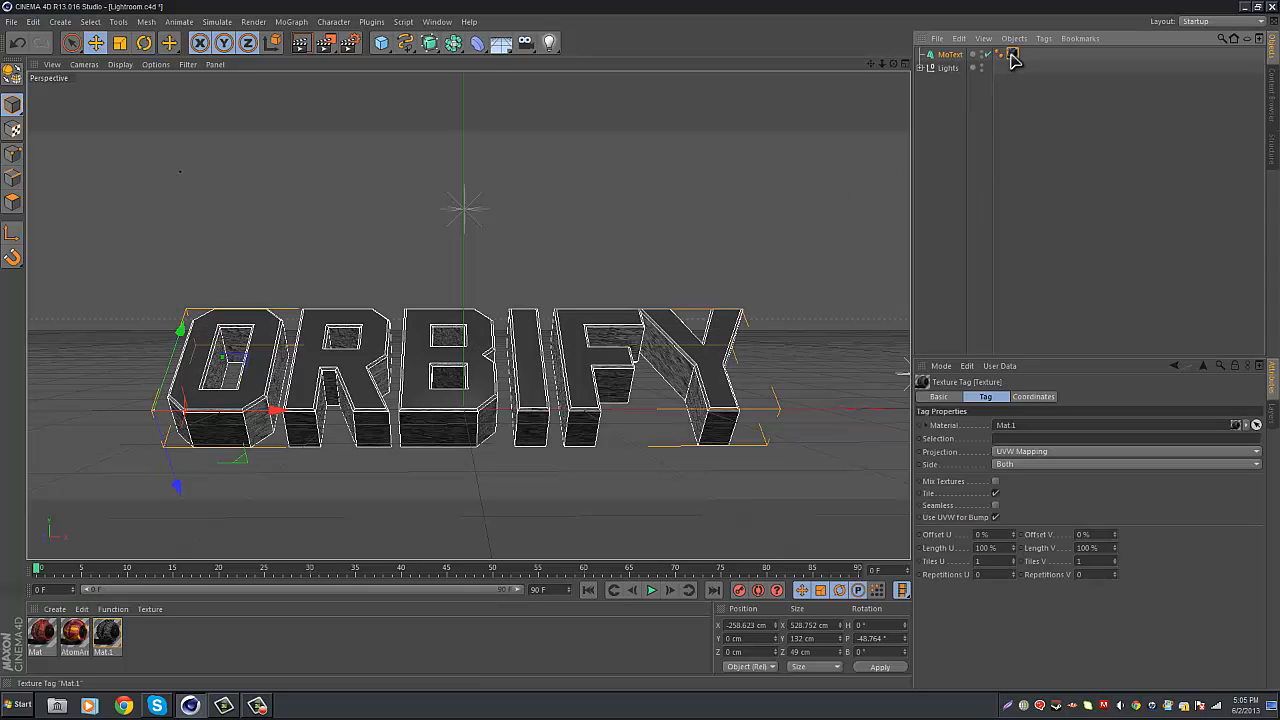
mouse_move(1040, 461)
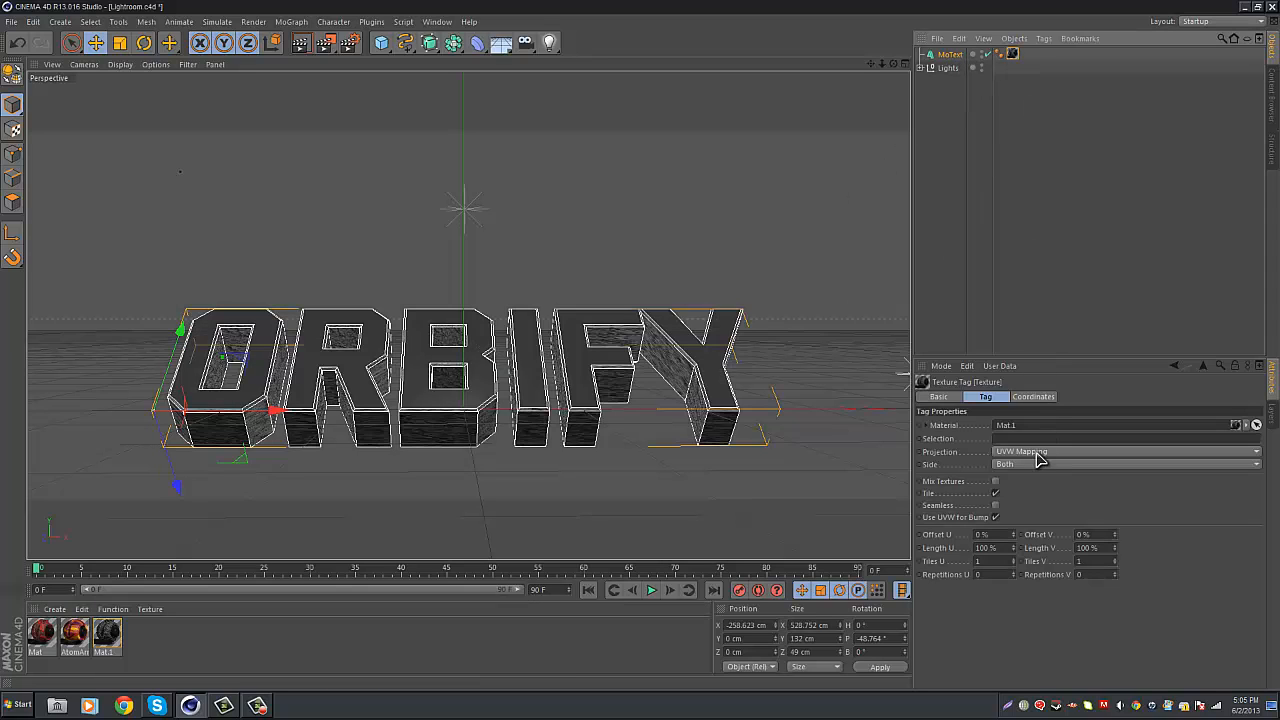
Step: Set the stone material's texture tag projection to Cubic
left_click(1040, 451)
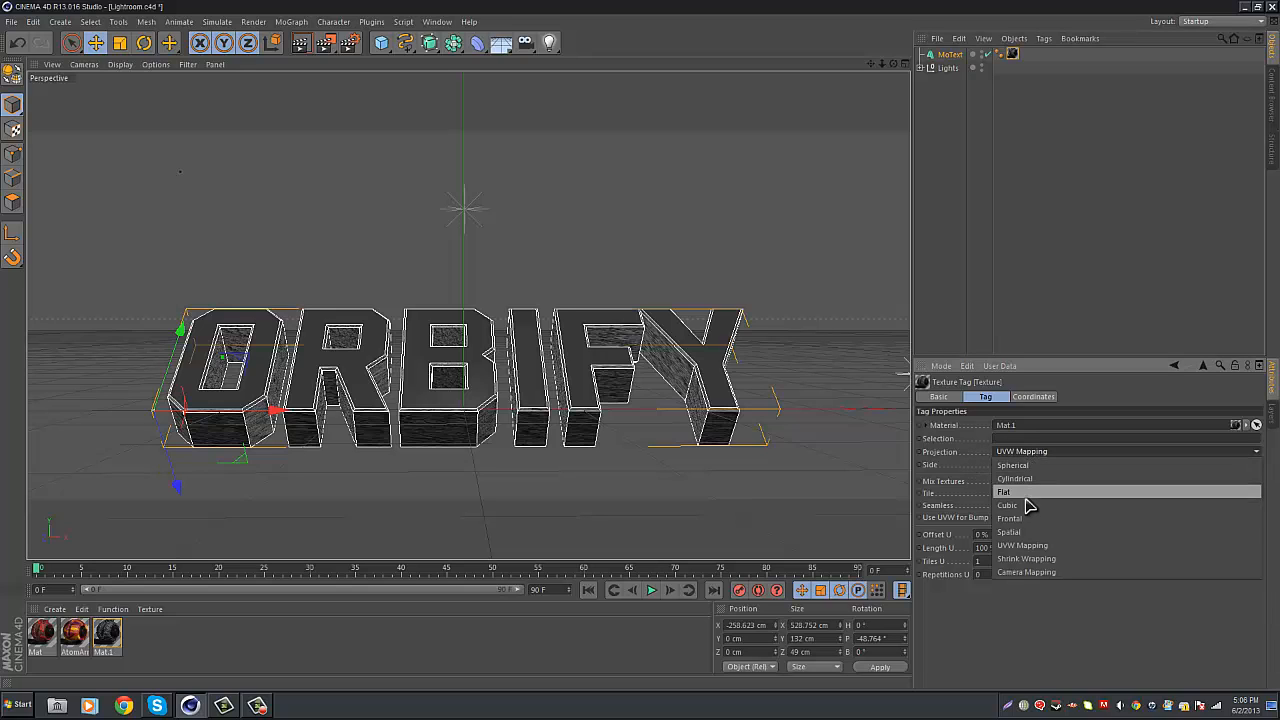
left_click(1008, 505)
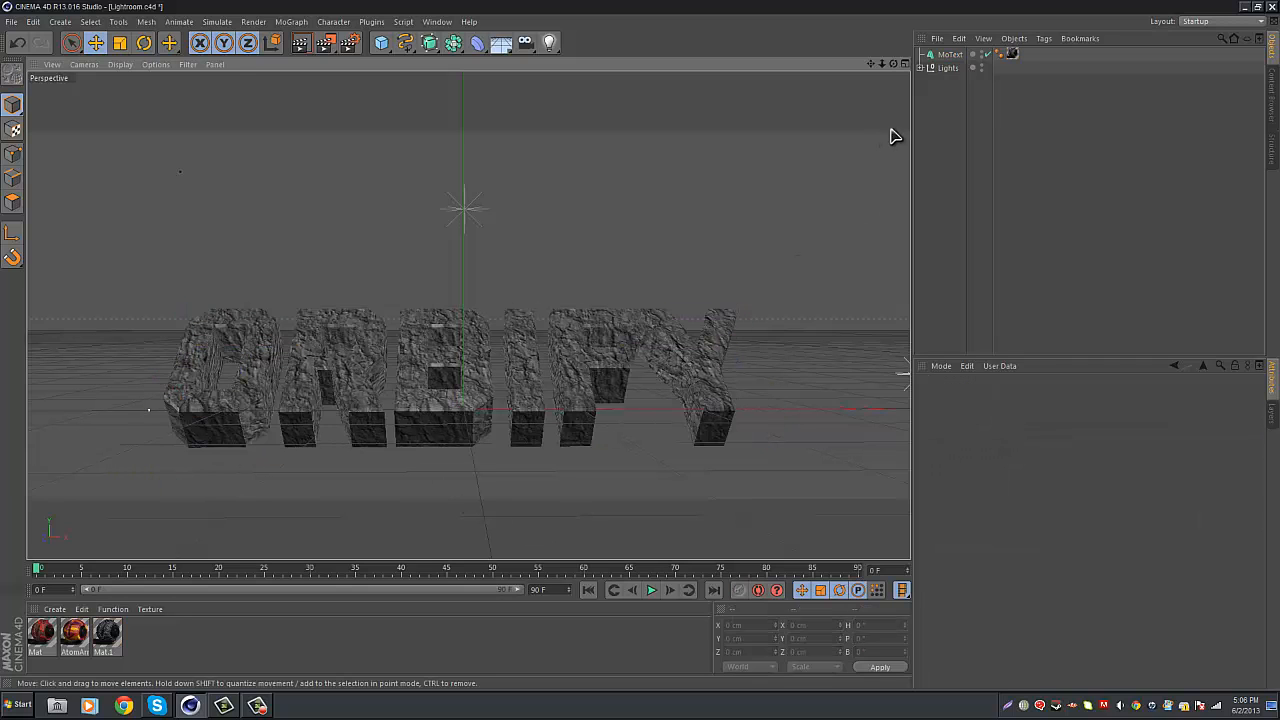
Step: Build an Atom Array outline from a text copy with small radii, then reselect the original text
left_click(951, 54)
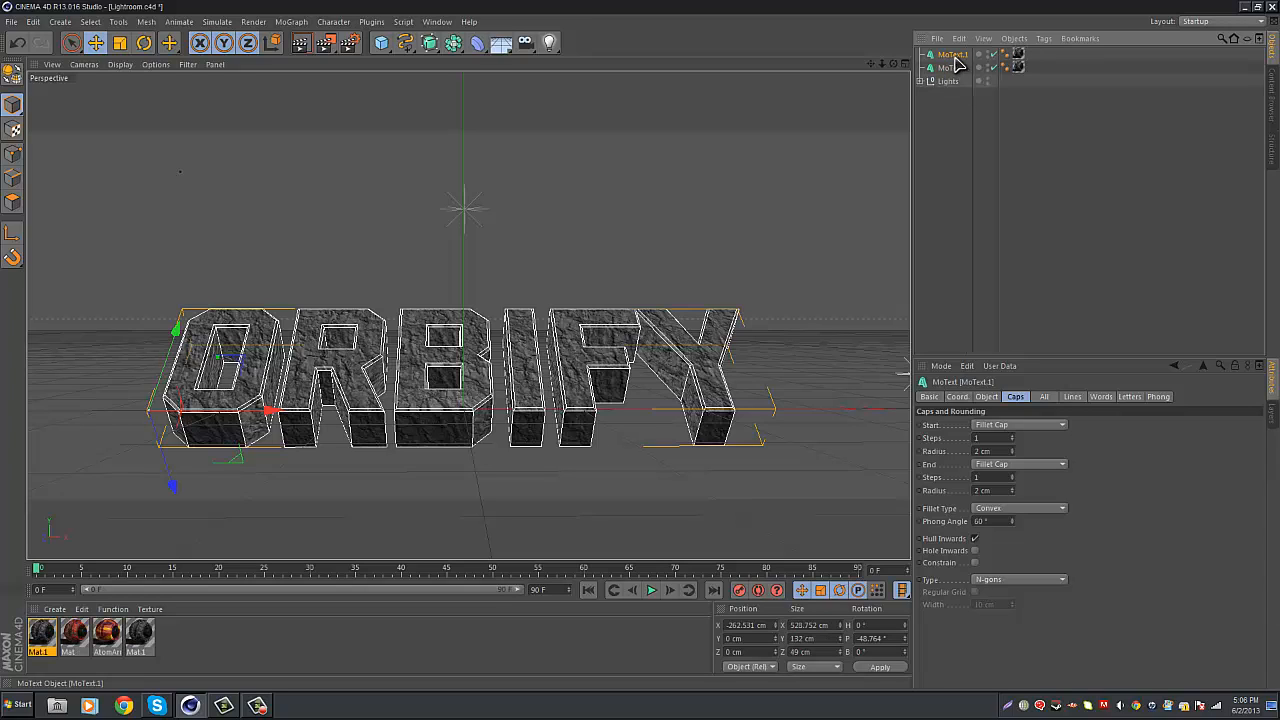
mouse_move(957, 58)
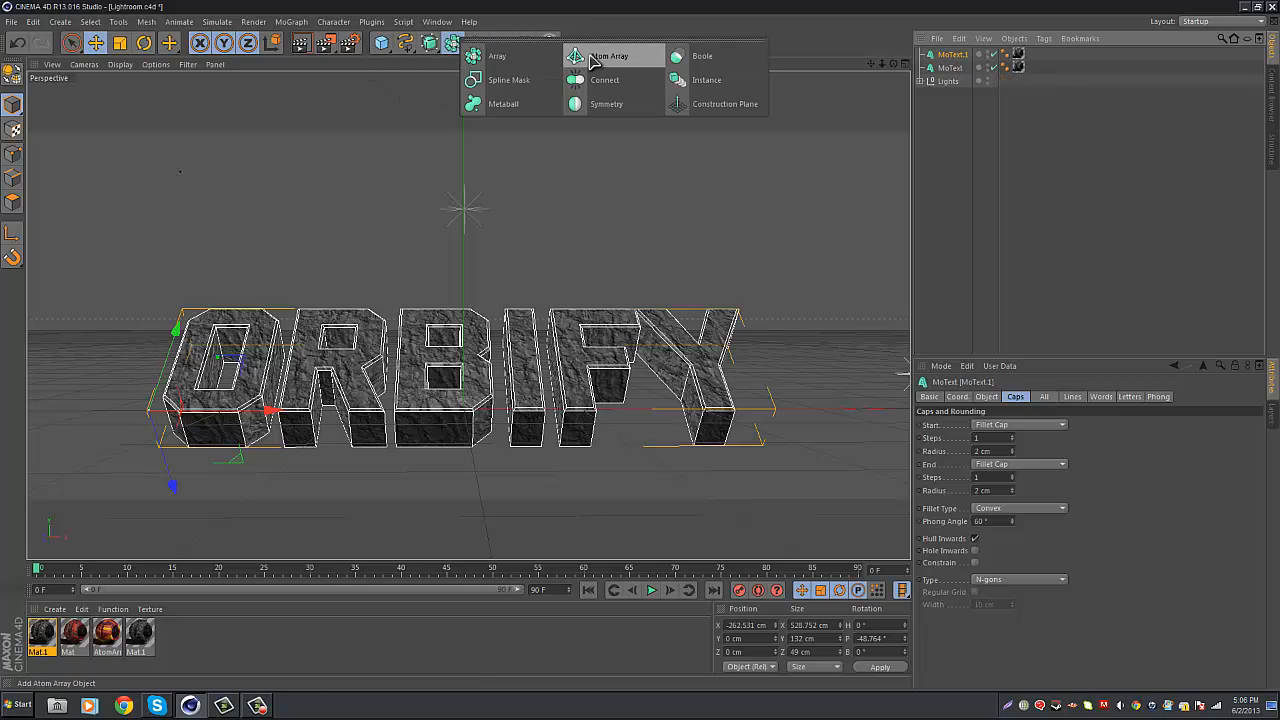
left_click(611, 55)
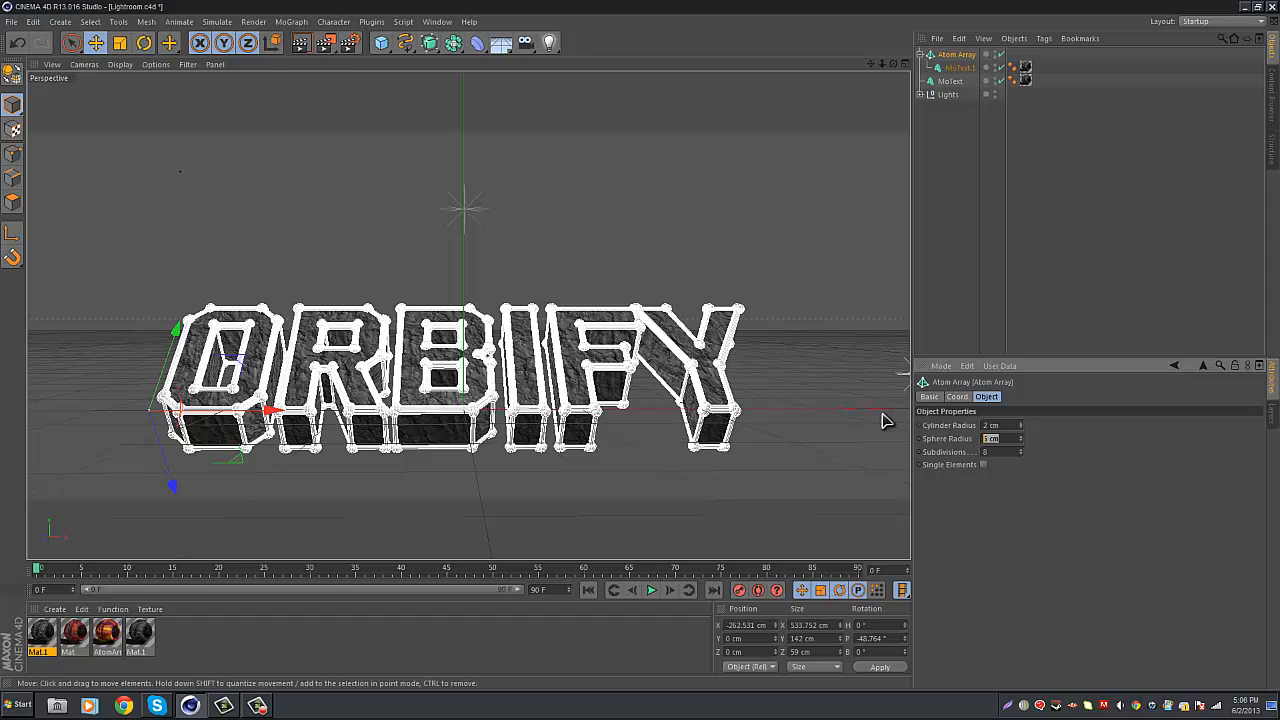
left_click(1000, 438)
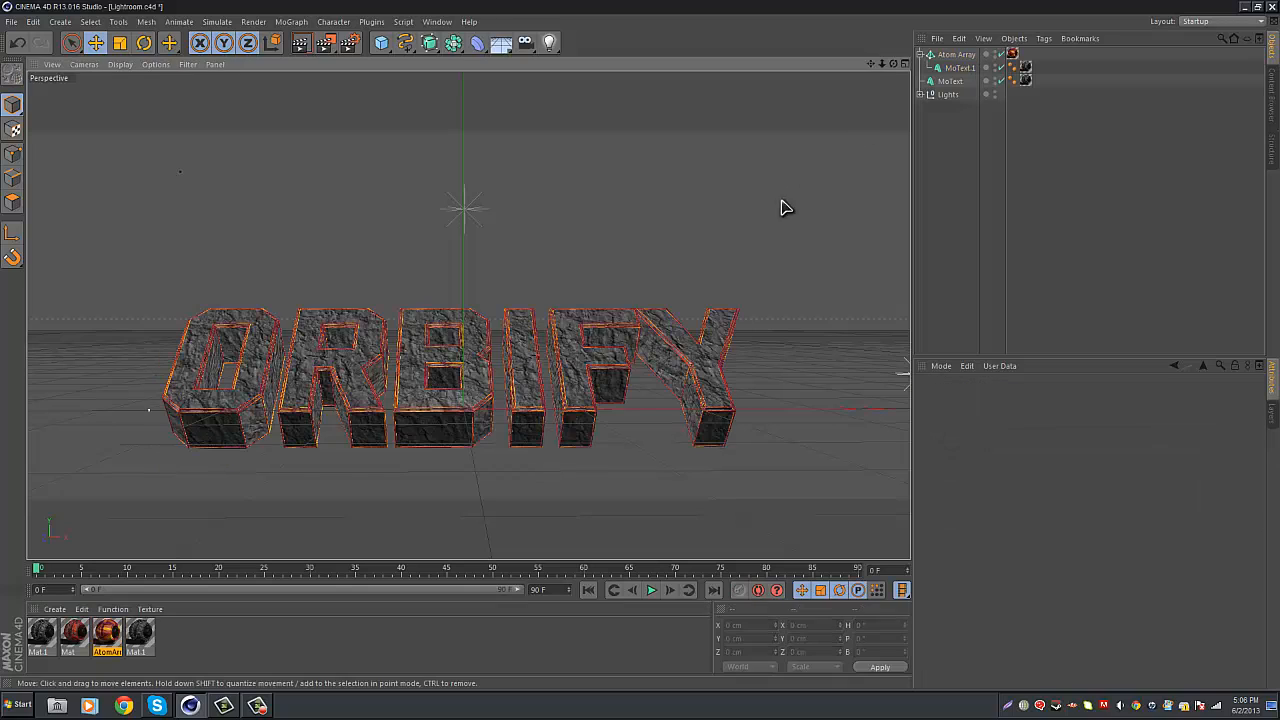
mouse_move(877, 103)
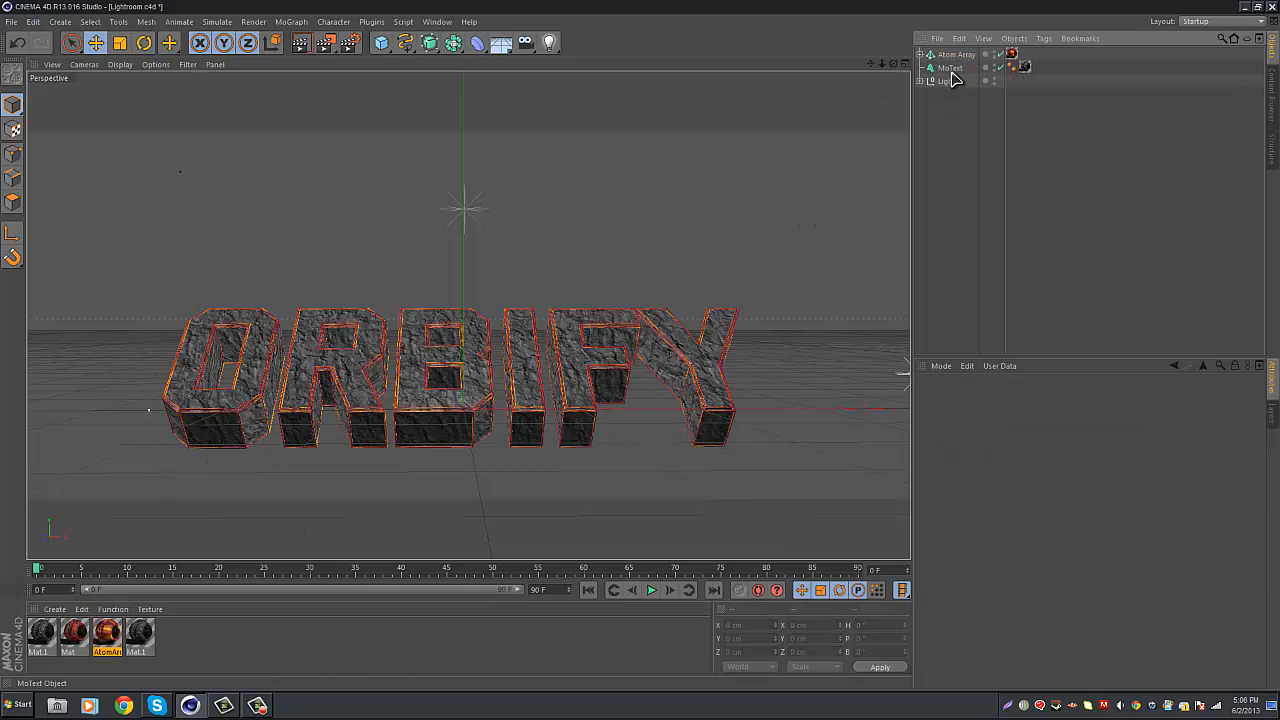
left_click(949, 67)
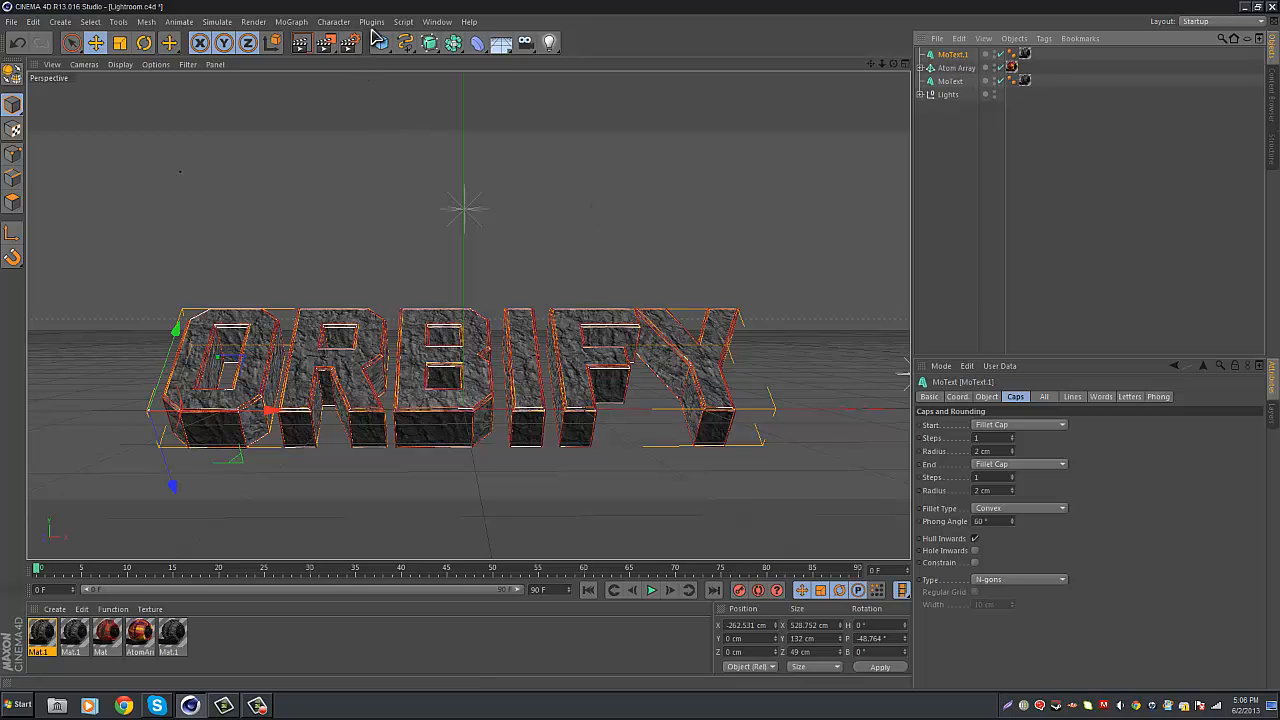
Step: Fracture the text copy via NitroBlast at High quality, 98 pieces, 2% thickness, then close it
left_click(371, 21)
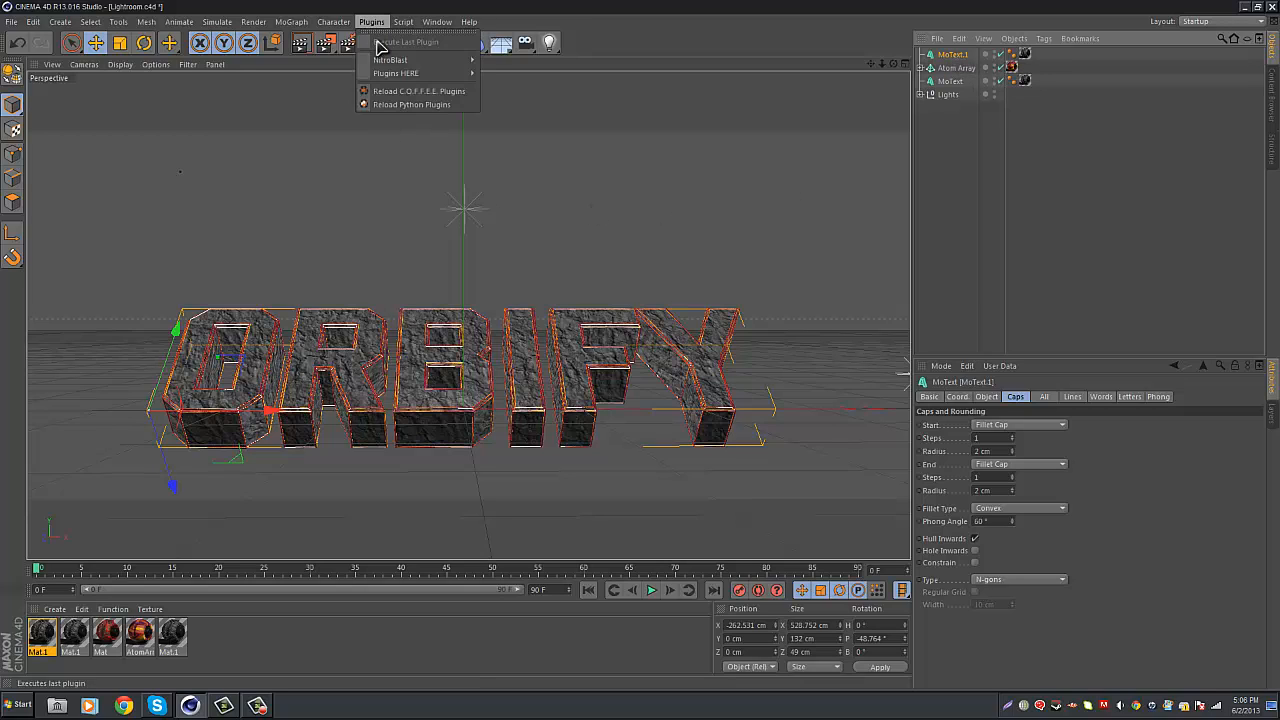
left_click(390, 59)
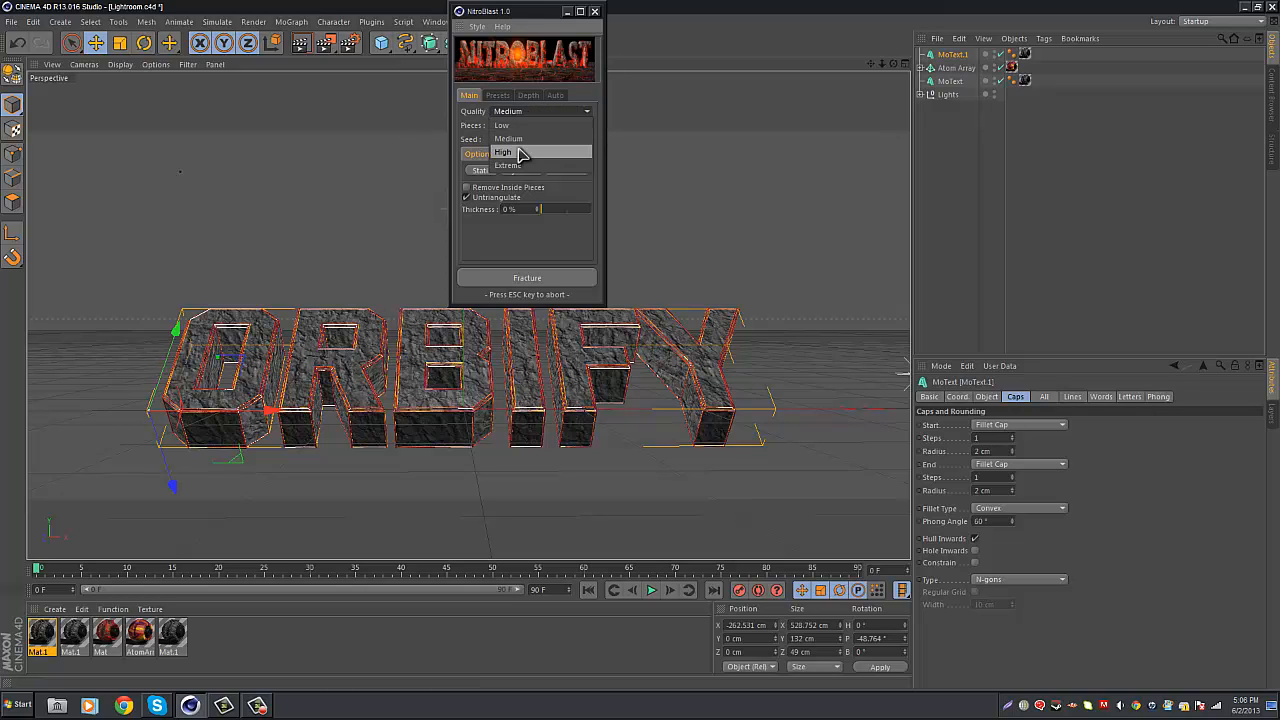
left_click(503, 152)
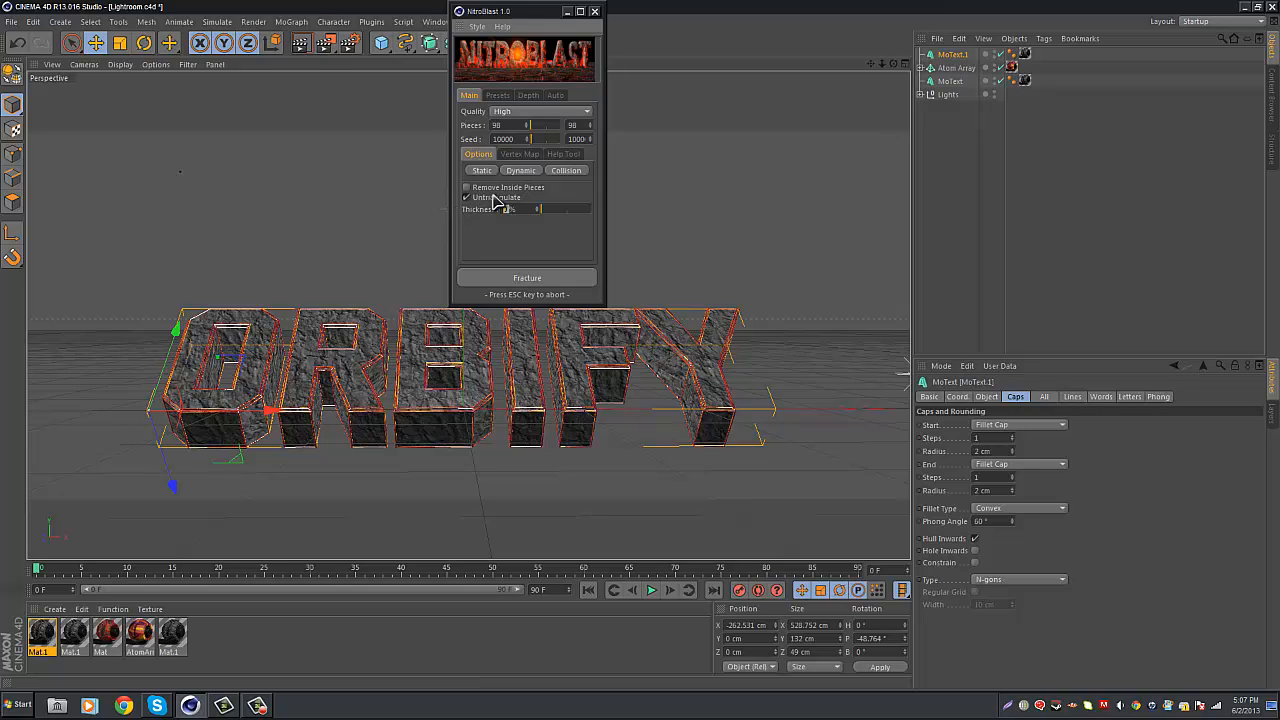
mouse_move(498, 202)
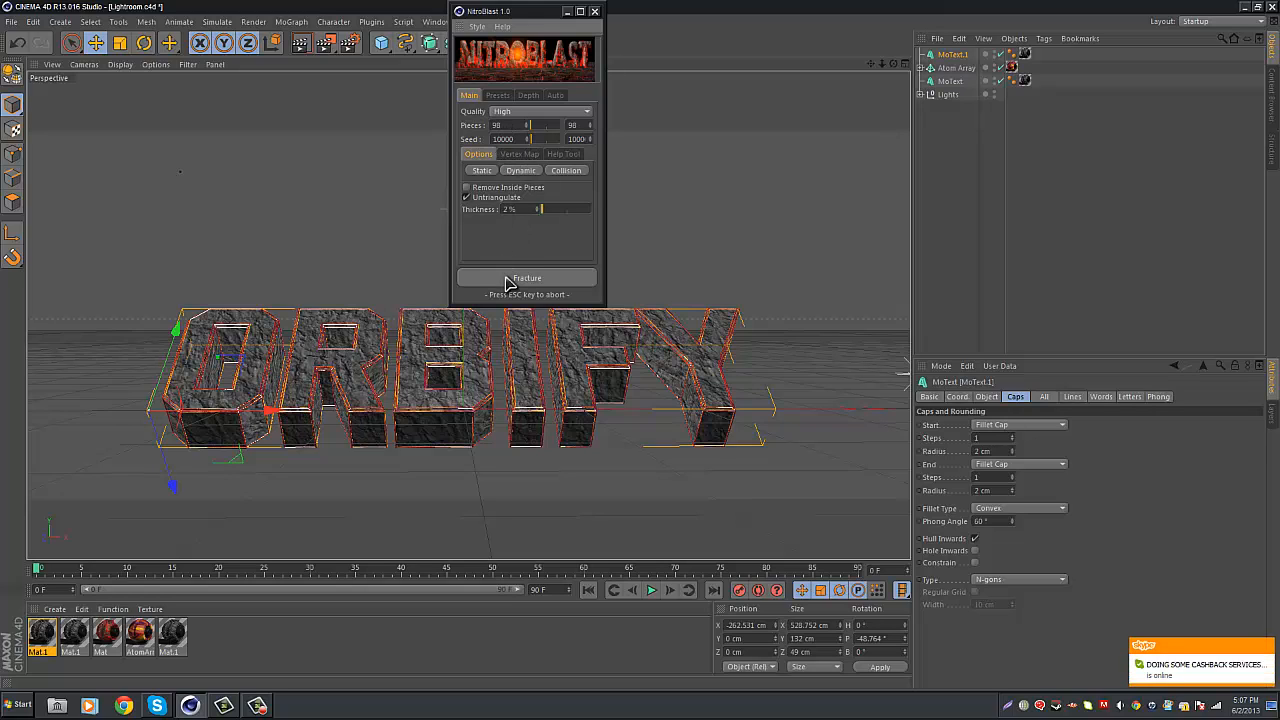
left_click(527, 277)
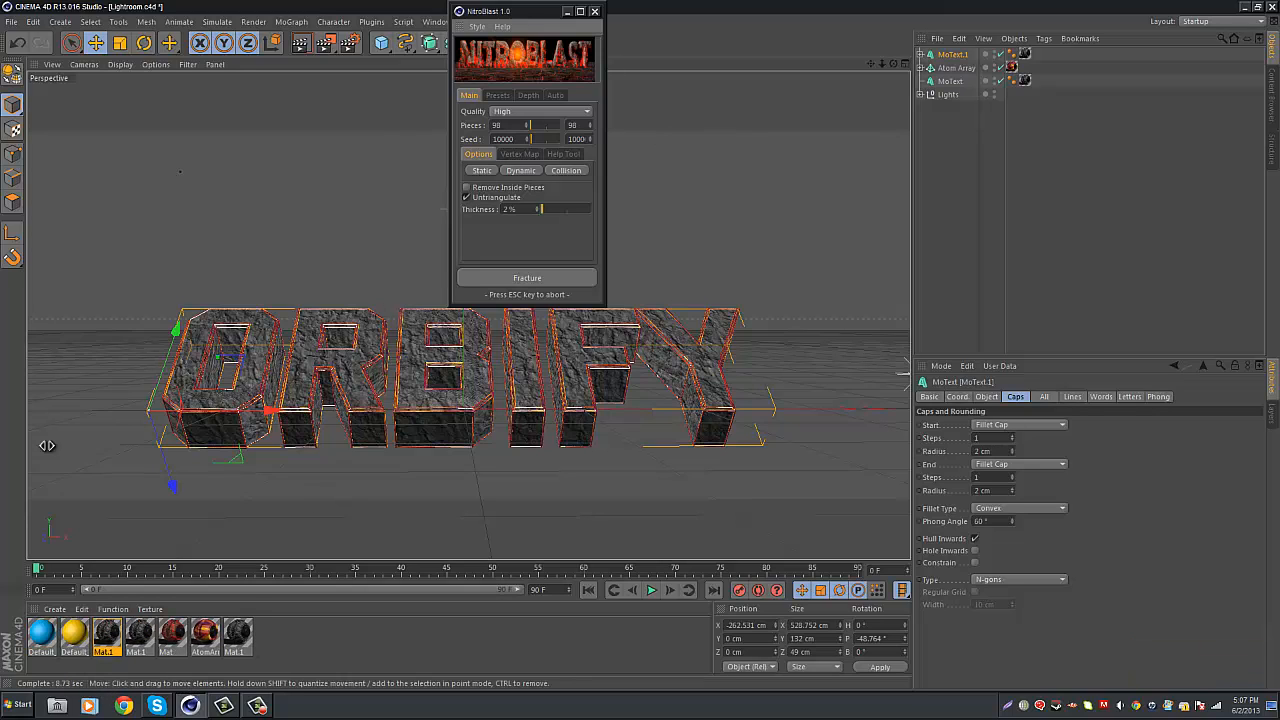
mouse_move(596, 46)
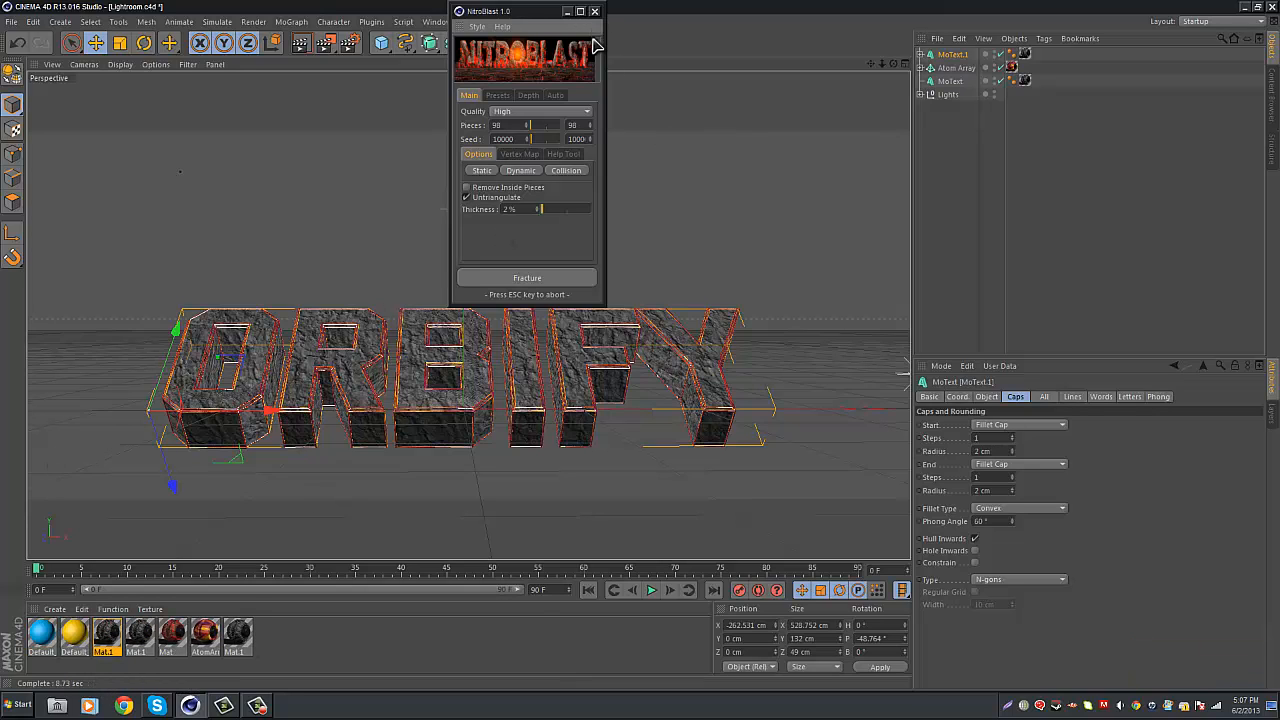
left_click(595, 11)
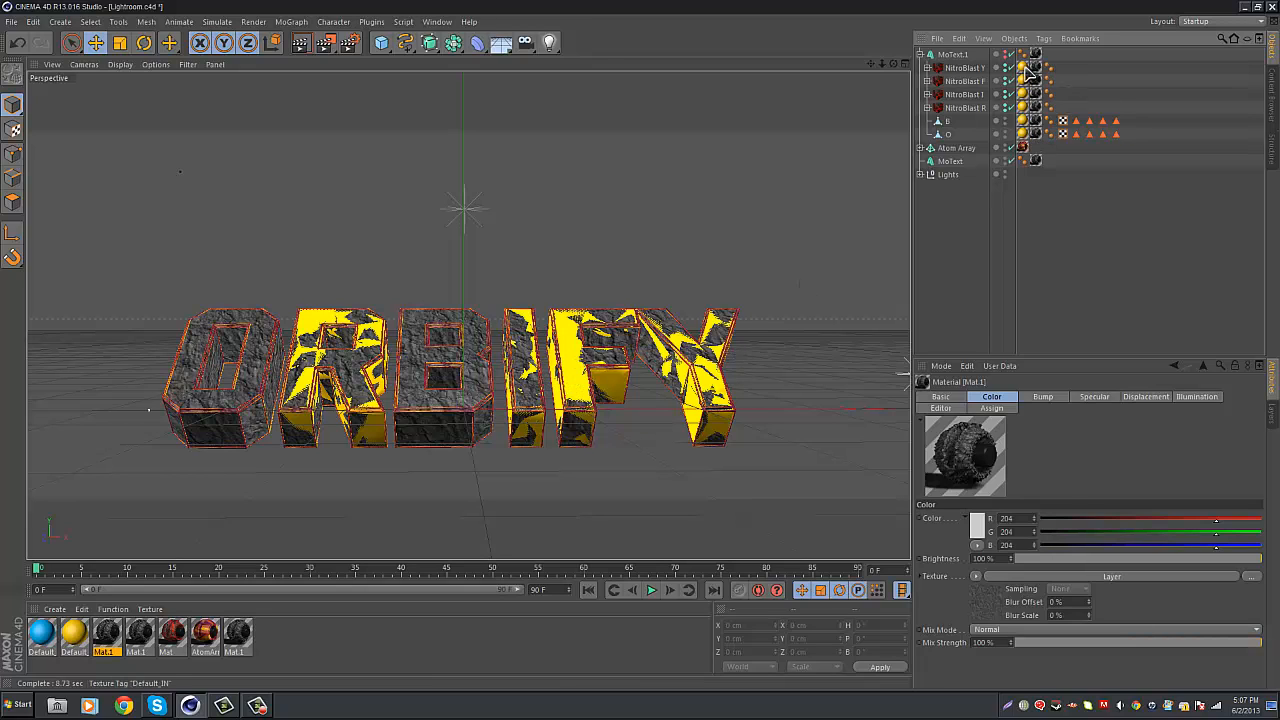
Step: Apply the lava material to the pieces' Default_IN inner-face tags and expand the NitroBlast hierarchy
left_click(1035, 68)
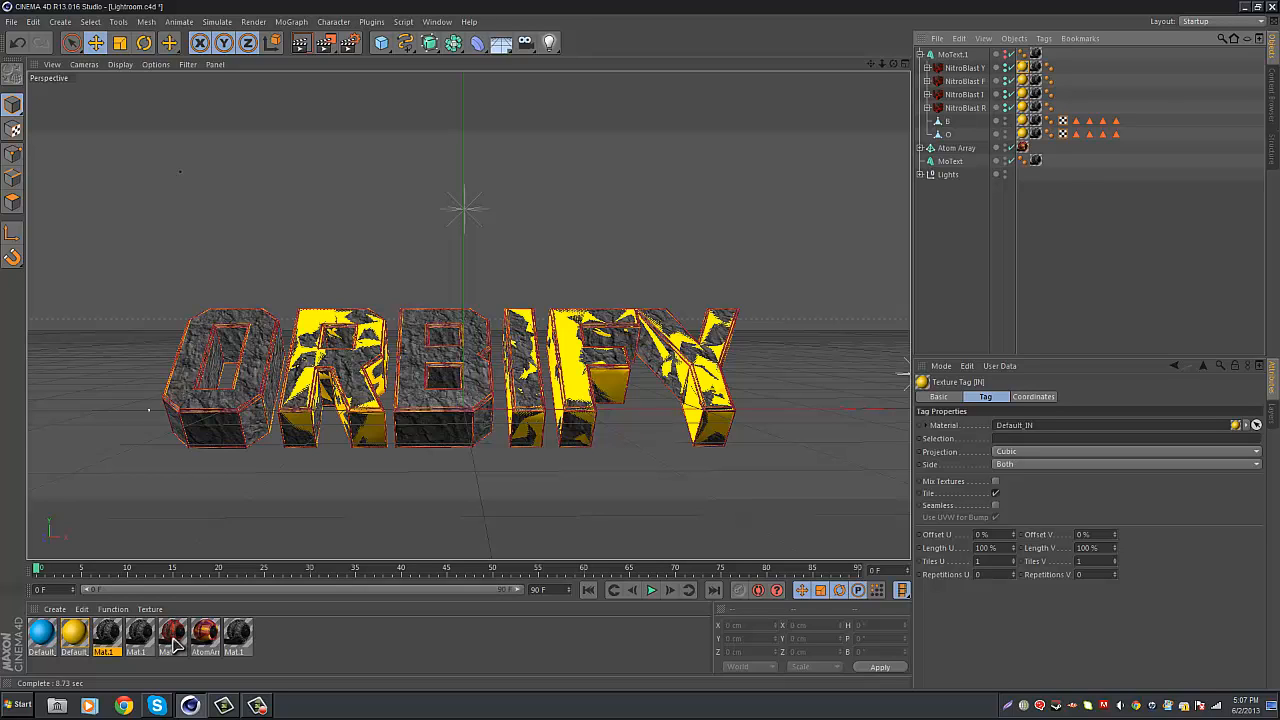
left_click(171, 635)
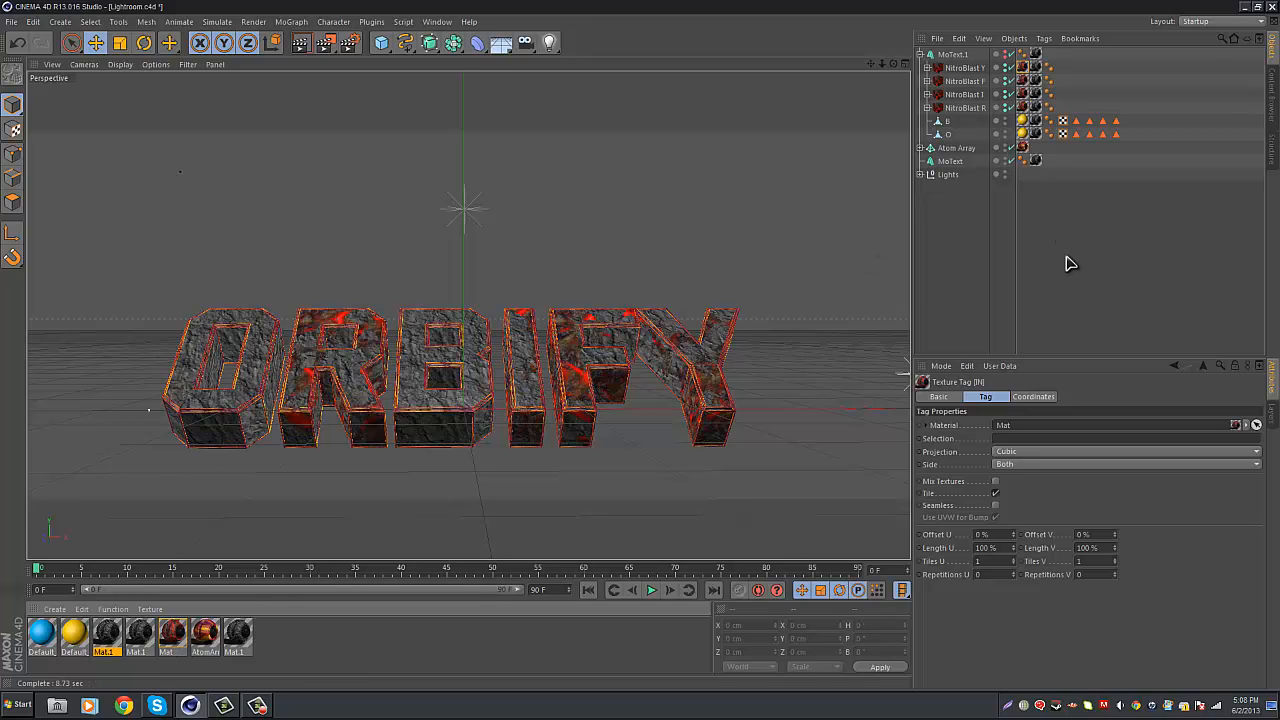
mouse_move(1062, 265)
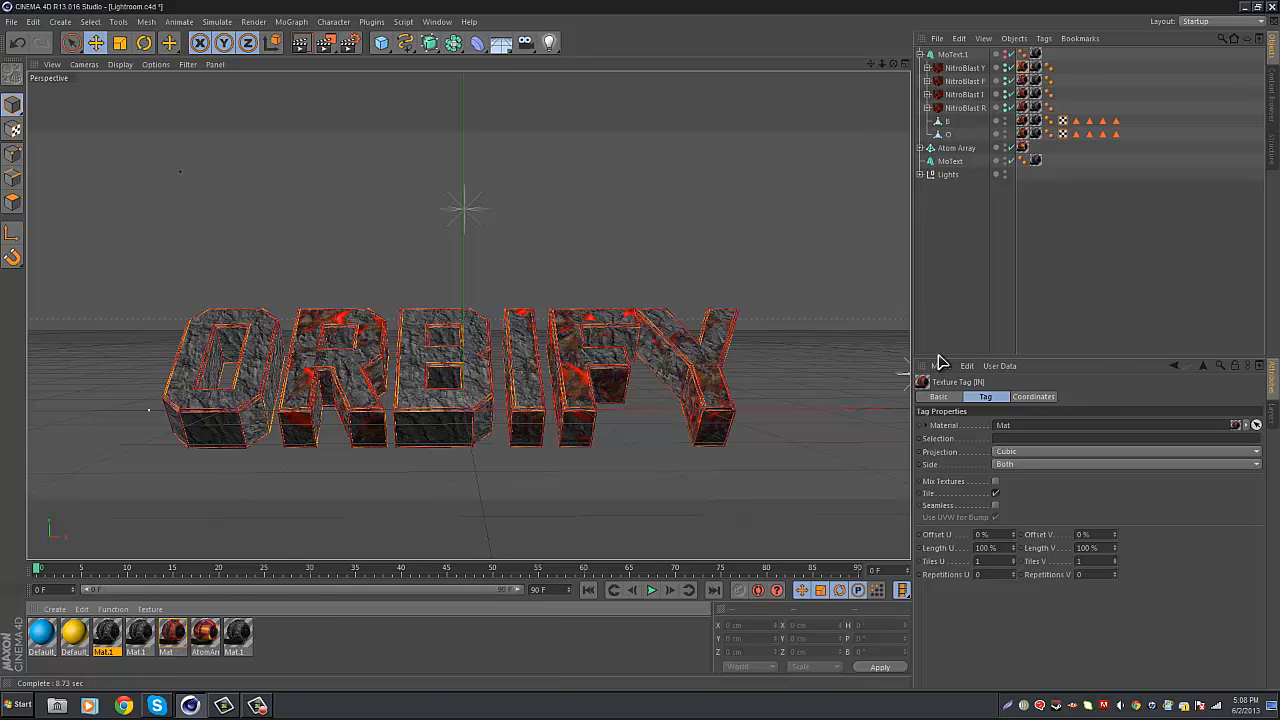
left_click(952, 54)
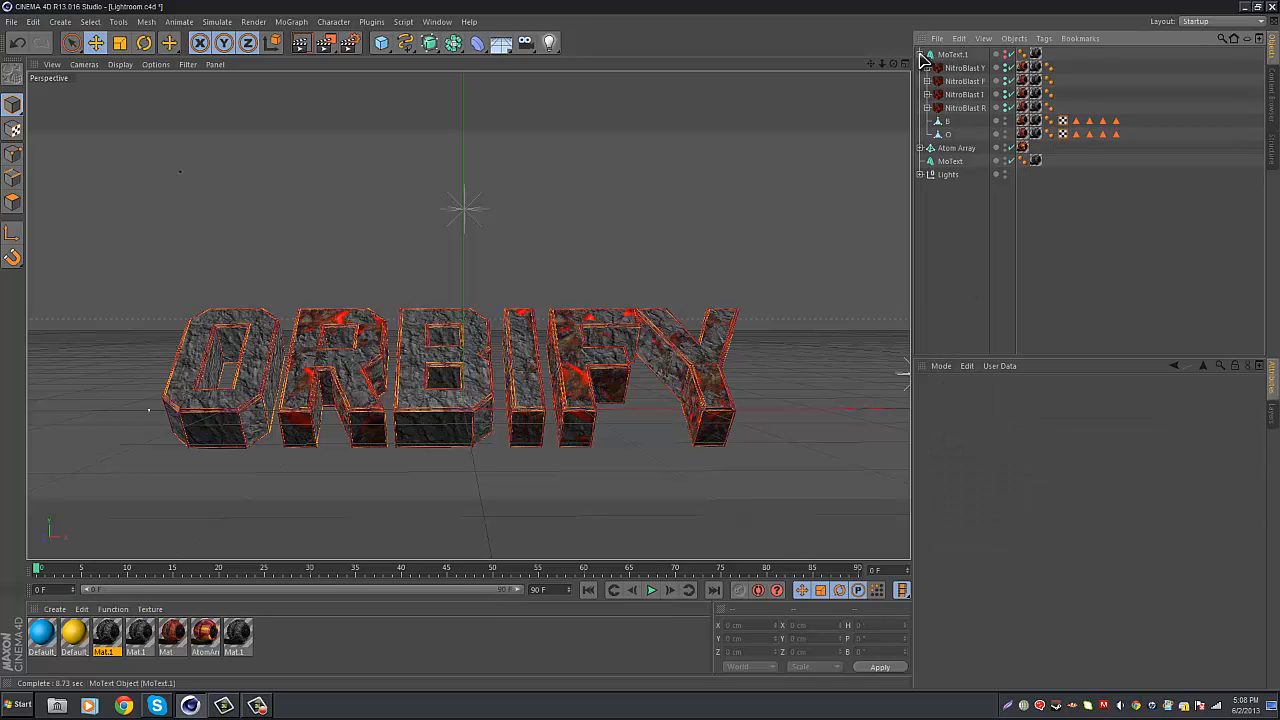
mouse_move(930, 108)
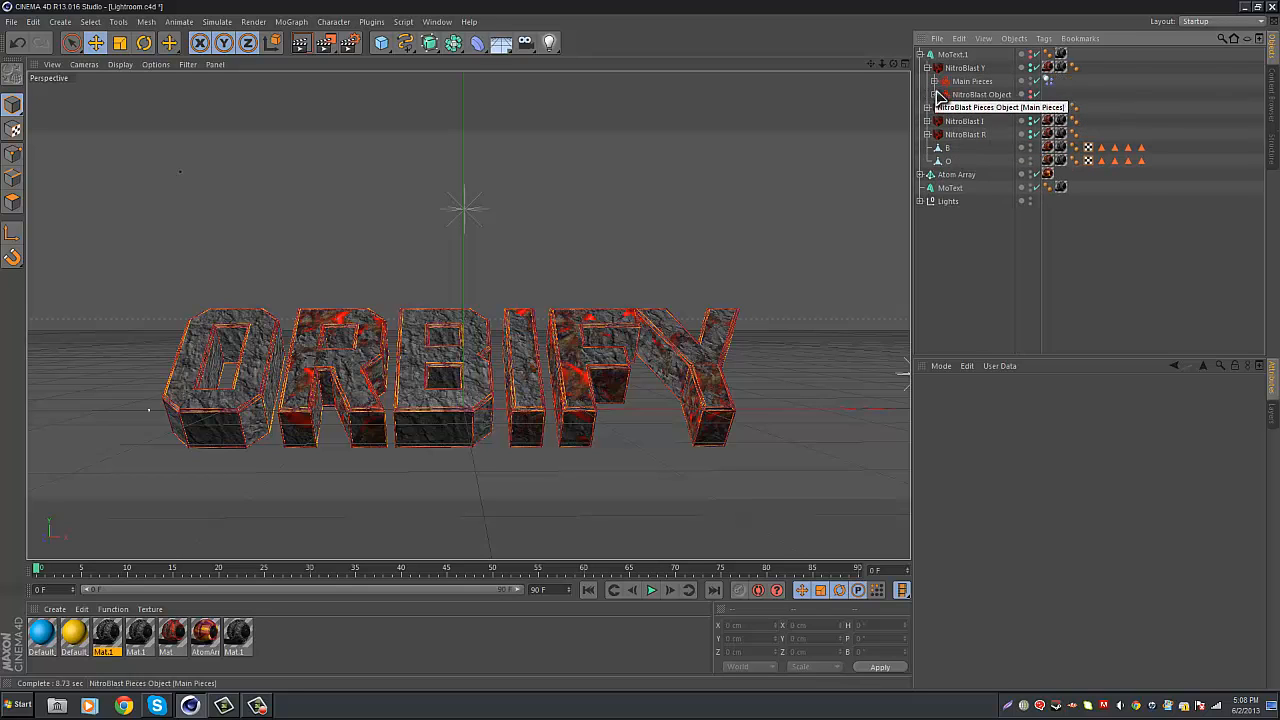
Step: Expand the Y and F letter groups and select their dynamic fragment pieces
left_click(291, 21)
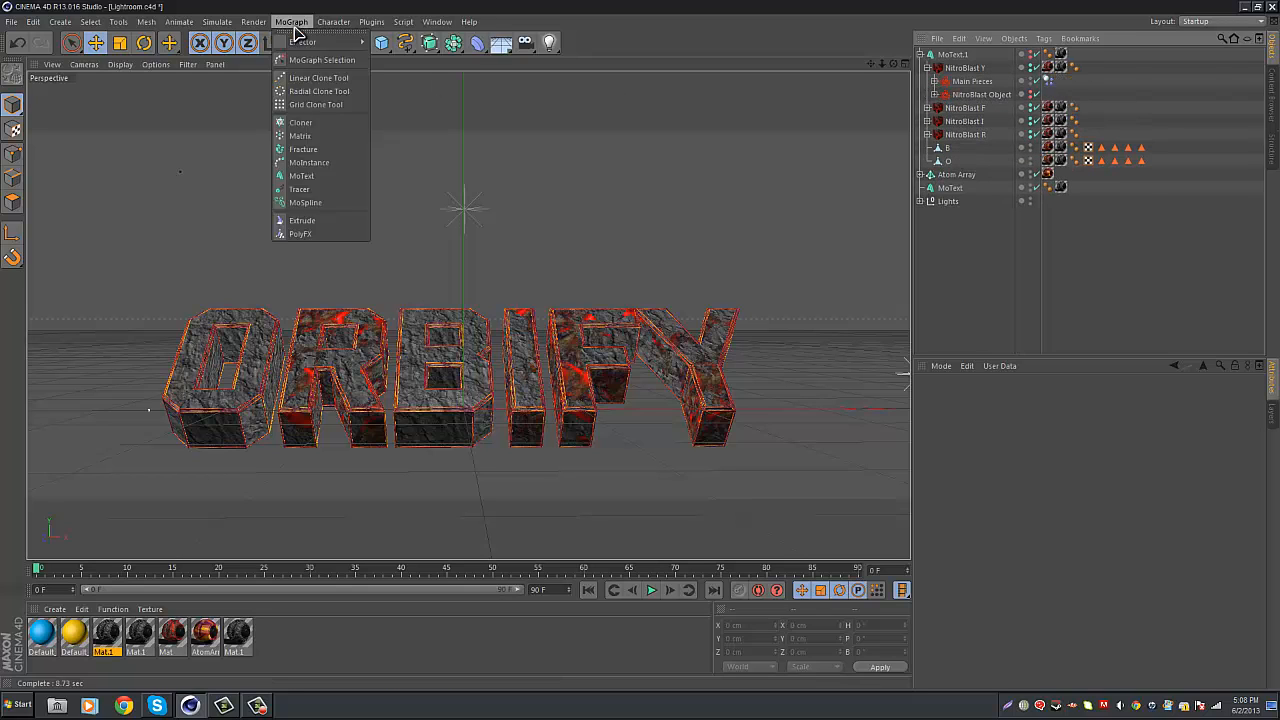
mouse_move(305, 42)
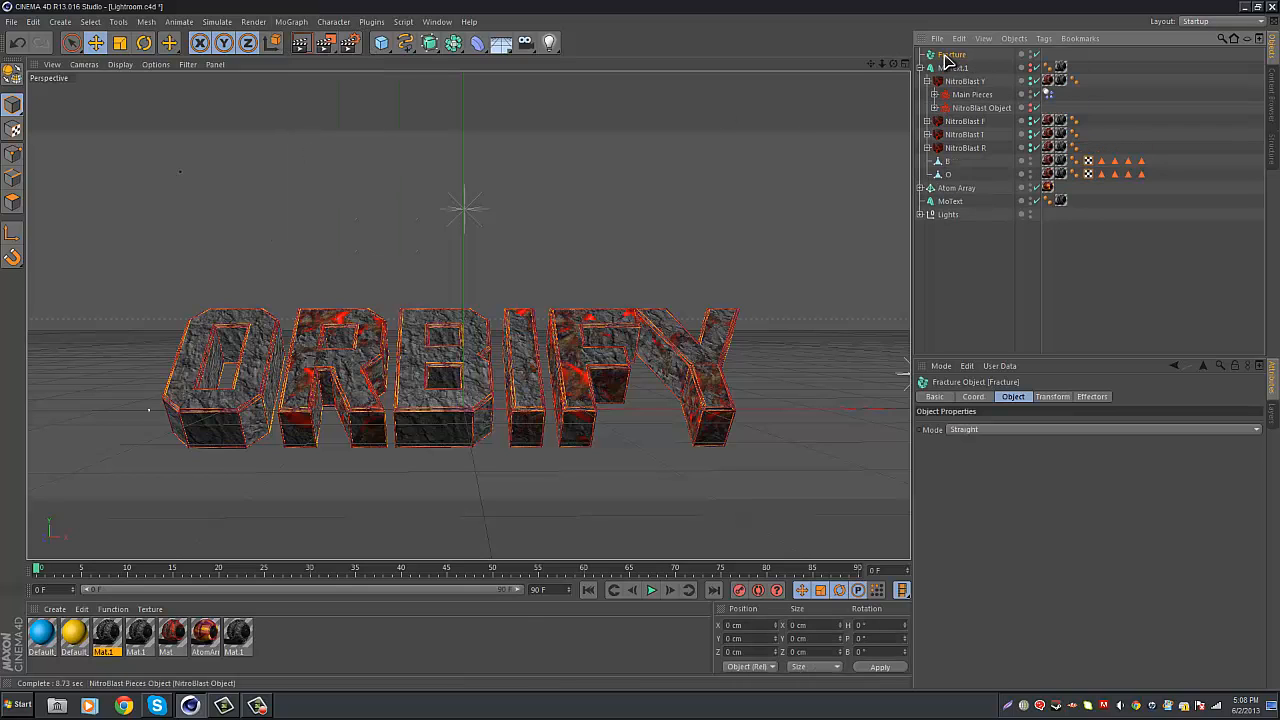
left_click(972, 94)
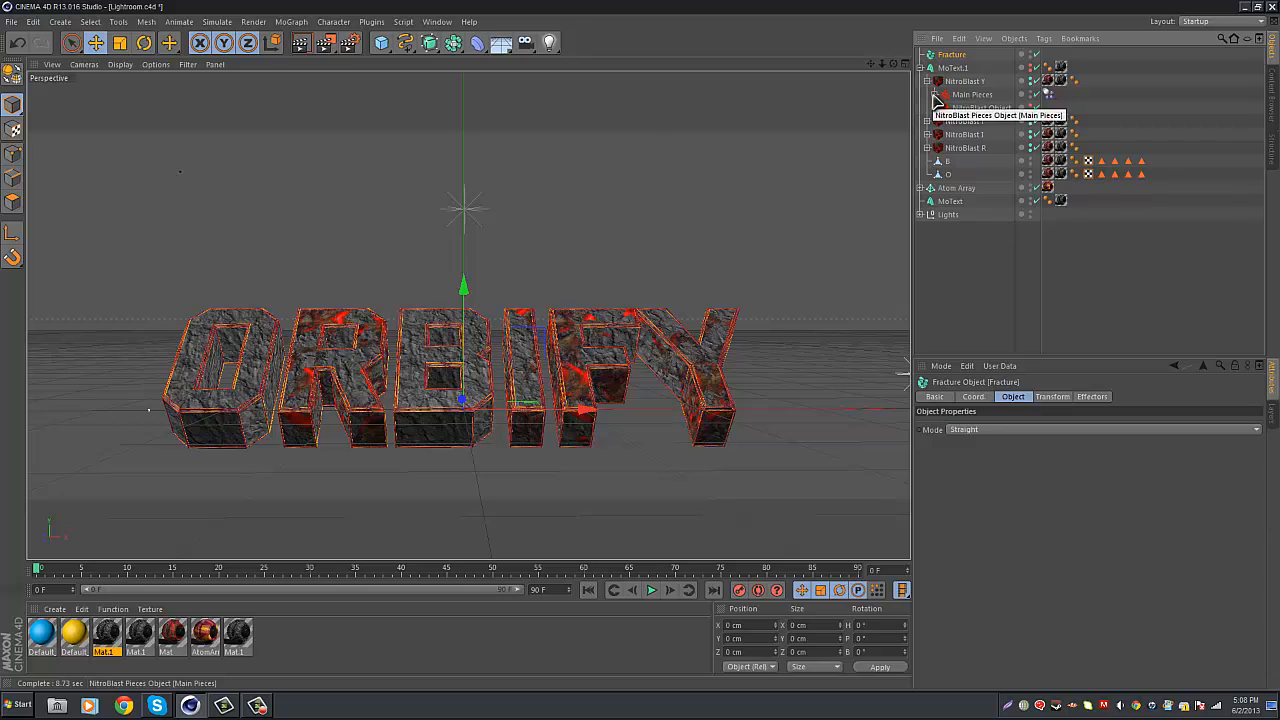
left_click(964, 81)
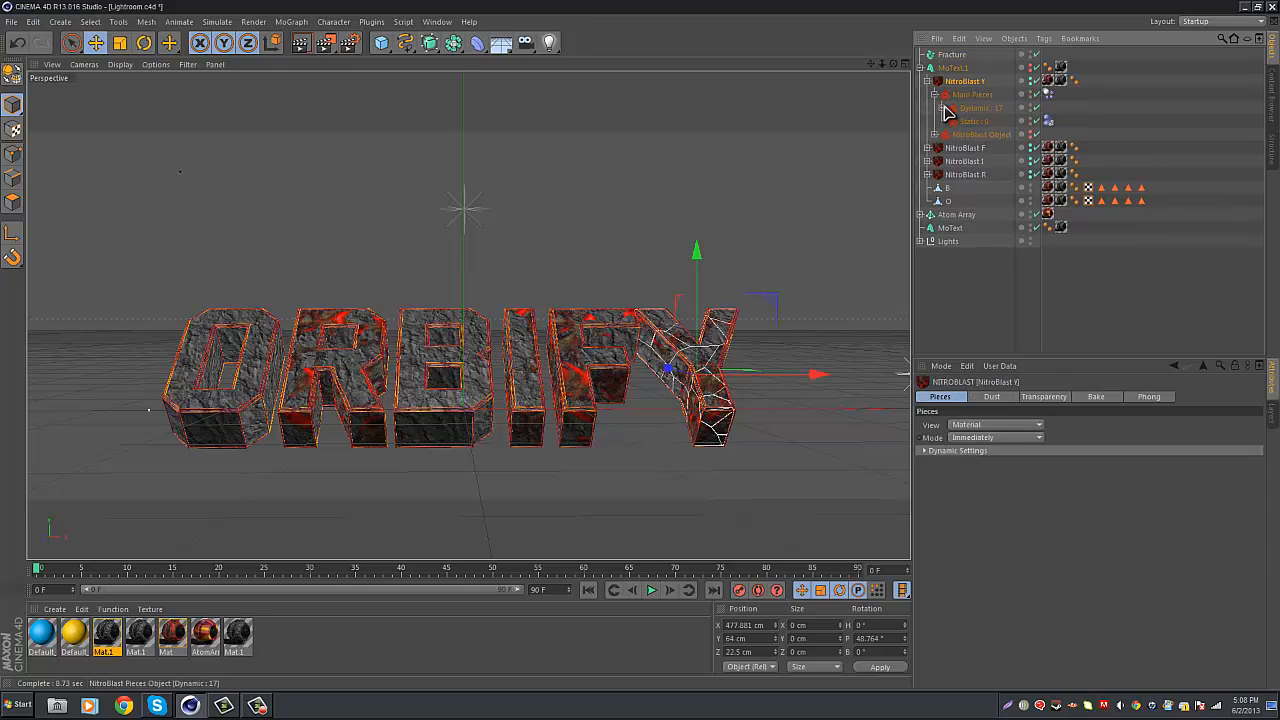
left_click(945, 107)
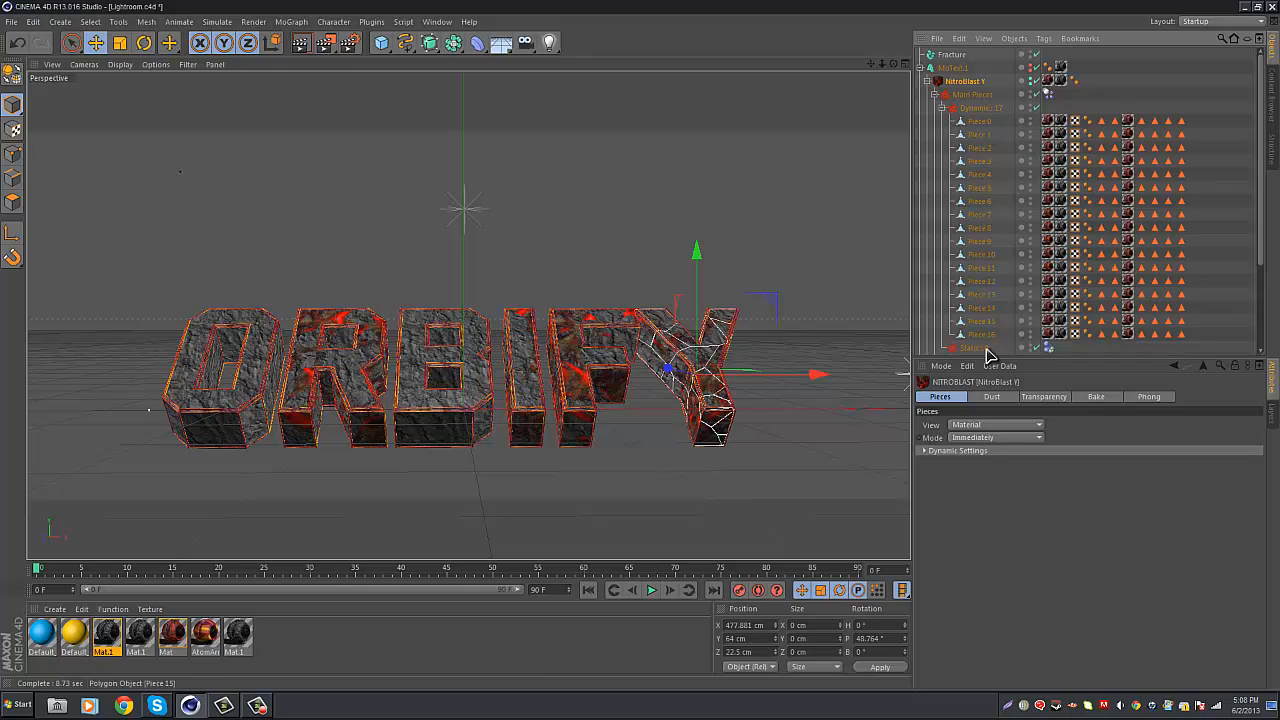
left_click(981, 334)
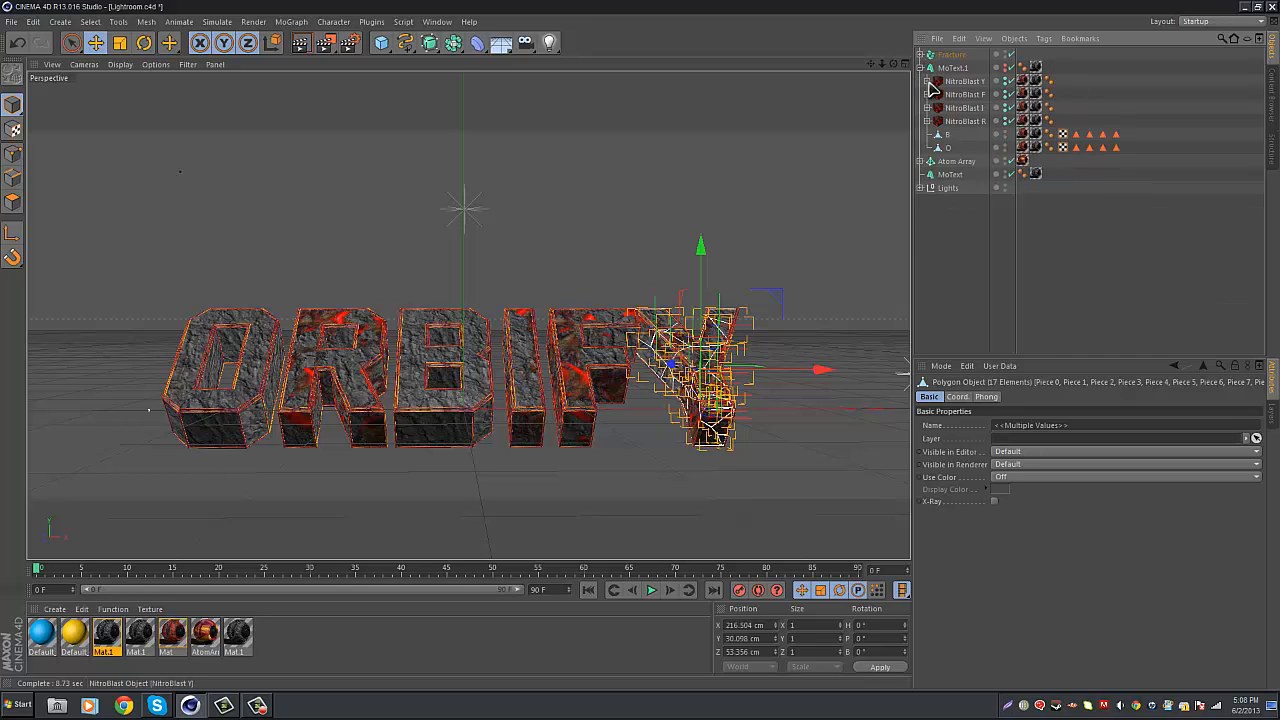
left_click(919, 94)
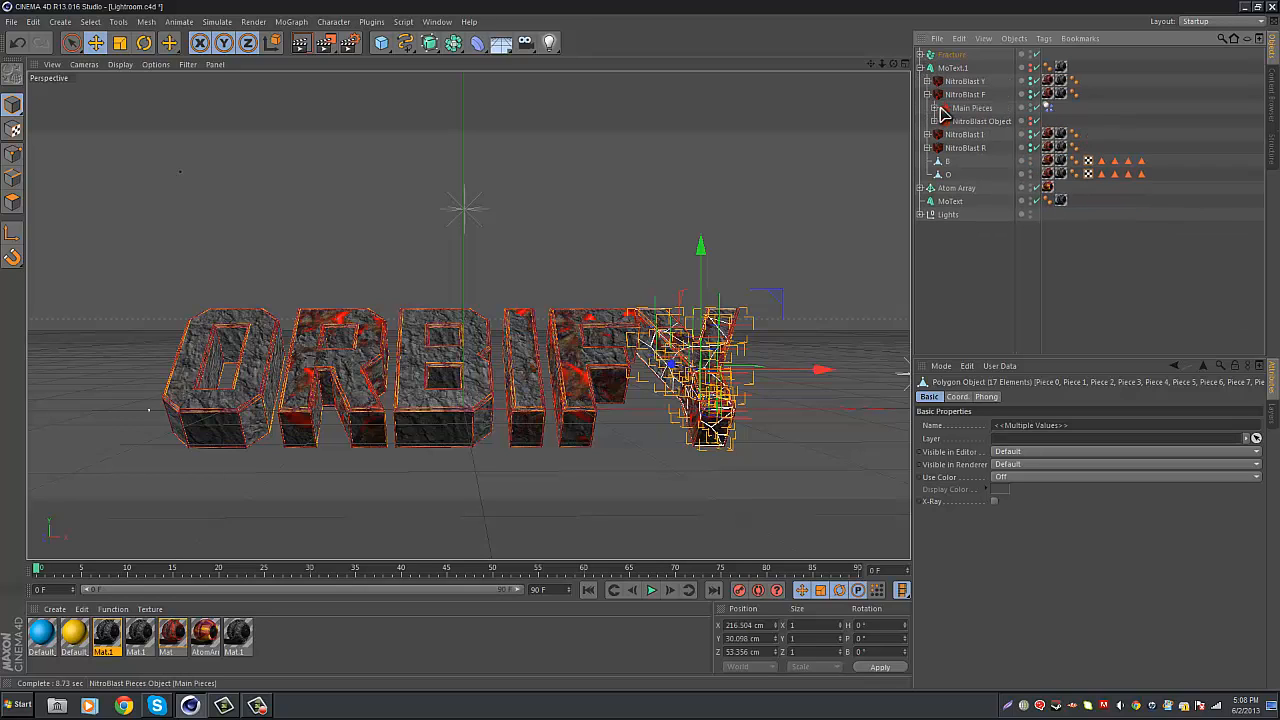
left_click(938, 107)
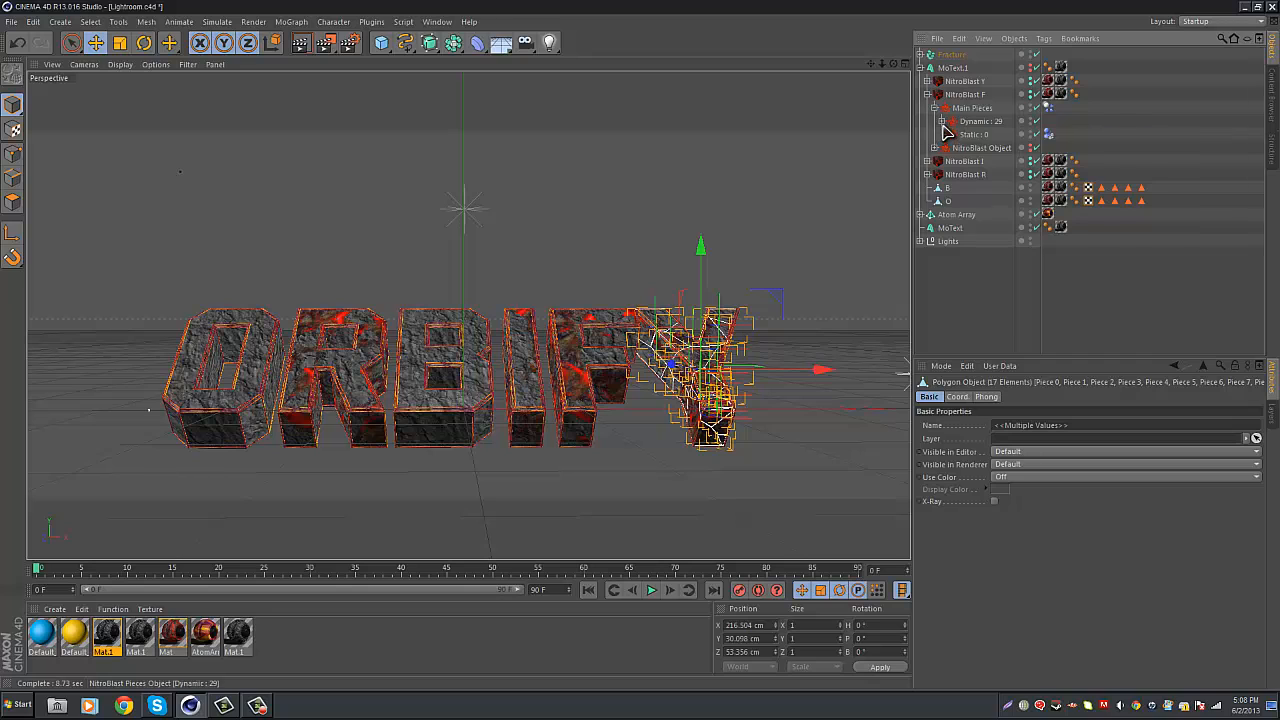
scroll("down", 3)
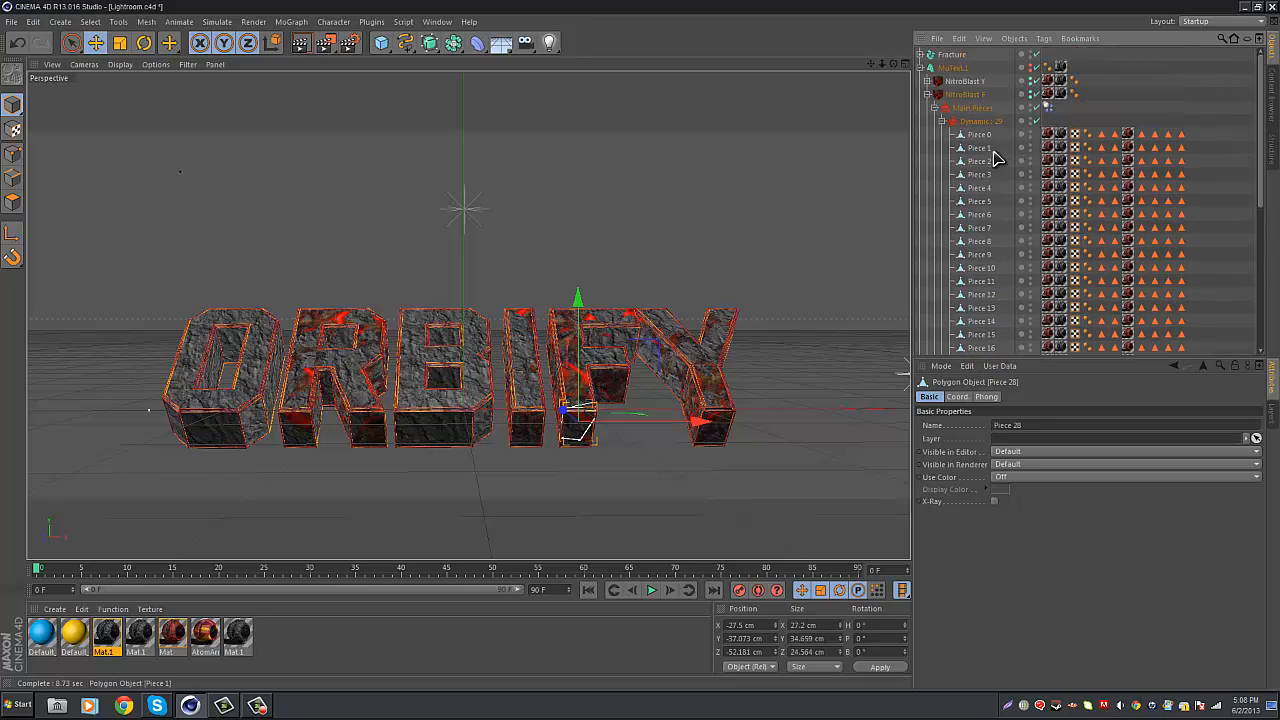
left_click(970, 107)
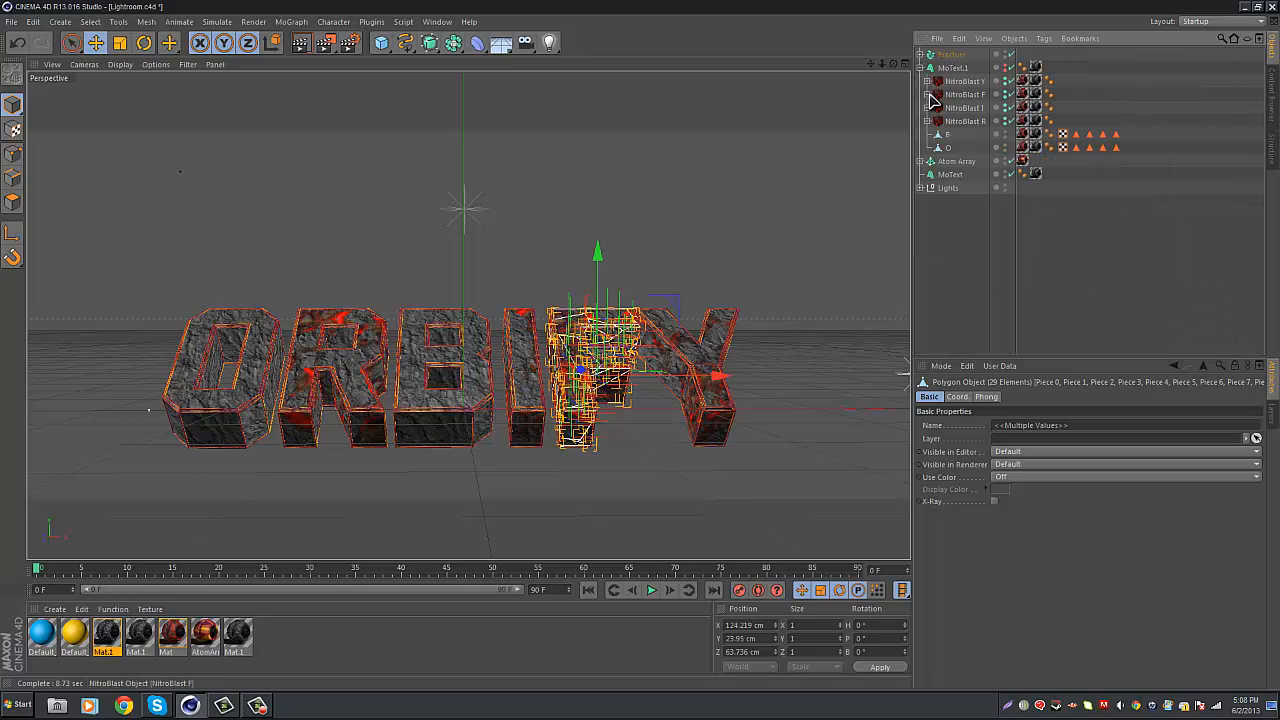
Step: Select the I letter's fragments, collapse its group, and expand the R letter's fragments
left_click(920, 108)
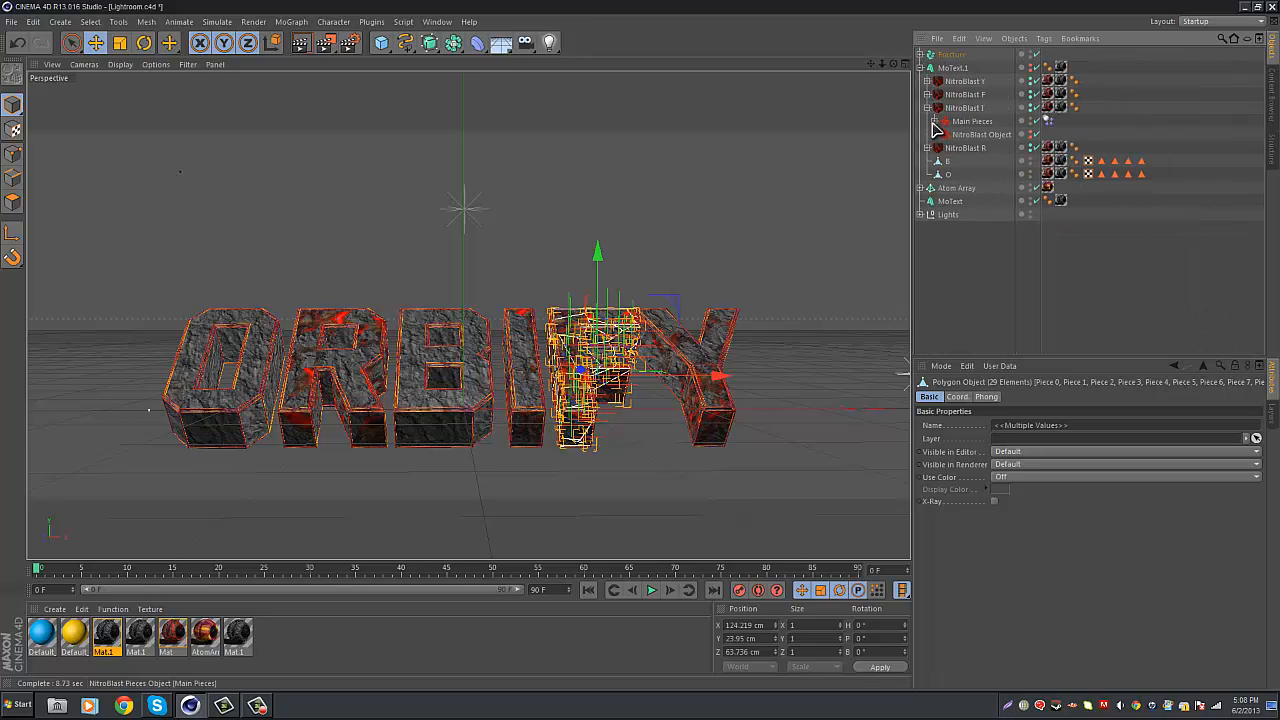
left_click(934, 121)
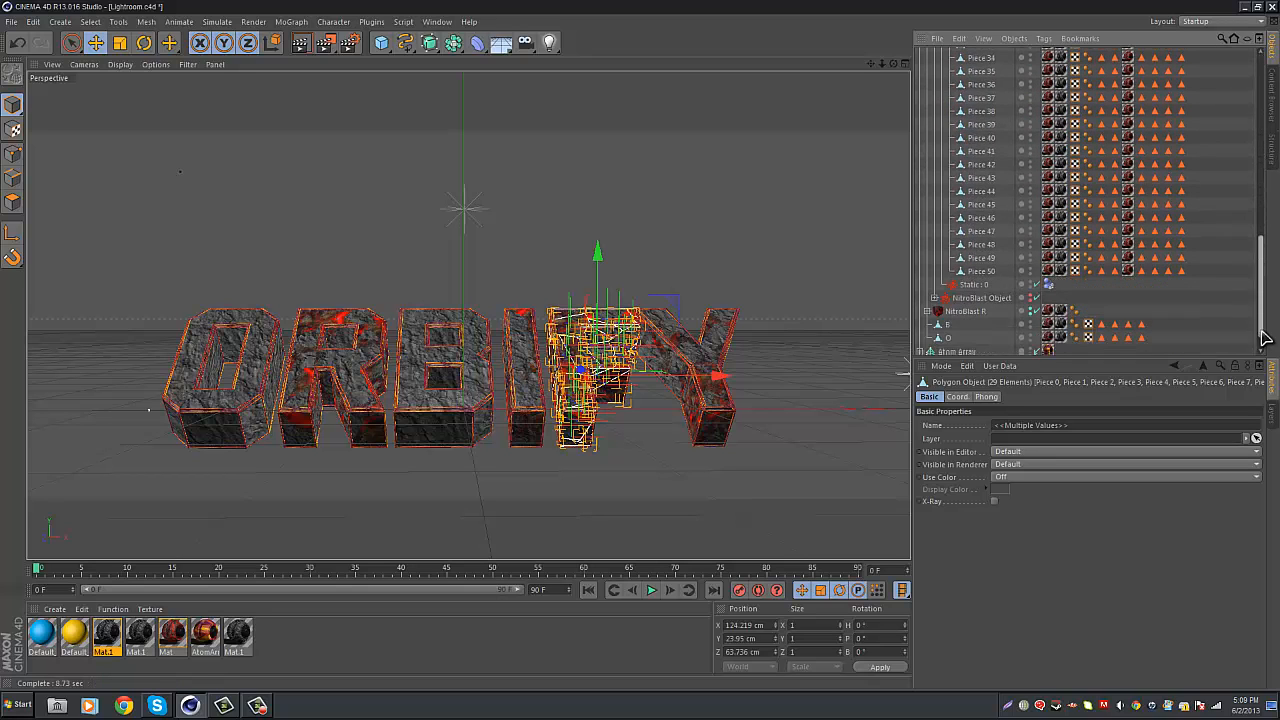
left_click(980, 271)
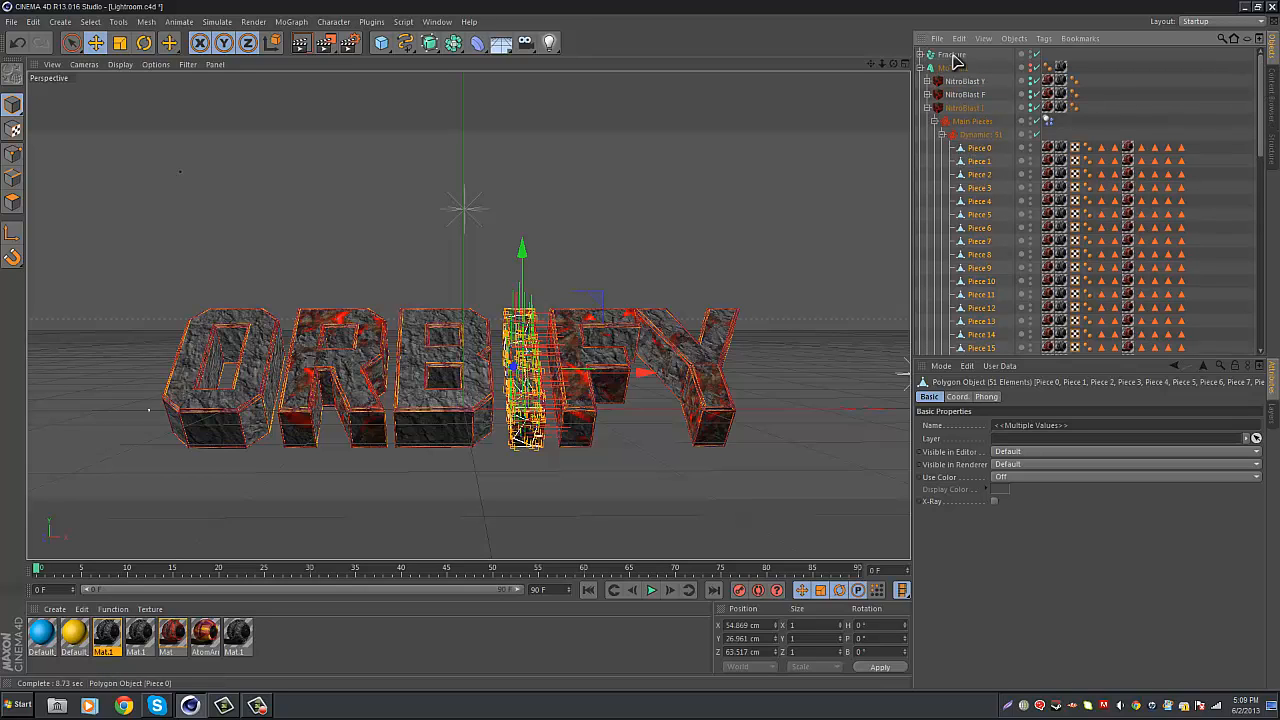
left_click(935, 108)
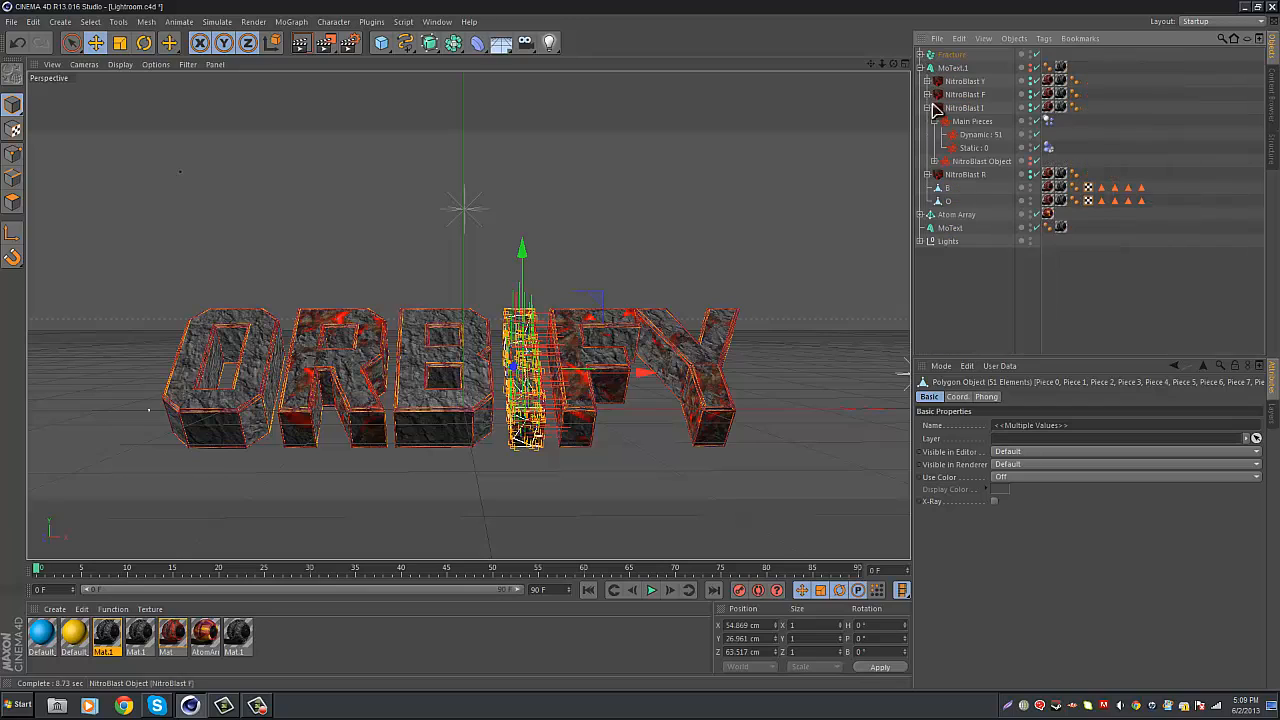
left_click(937, 108)
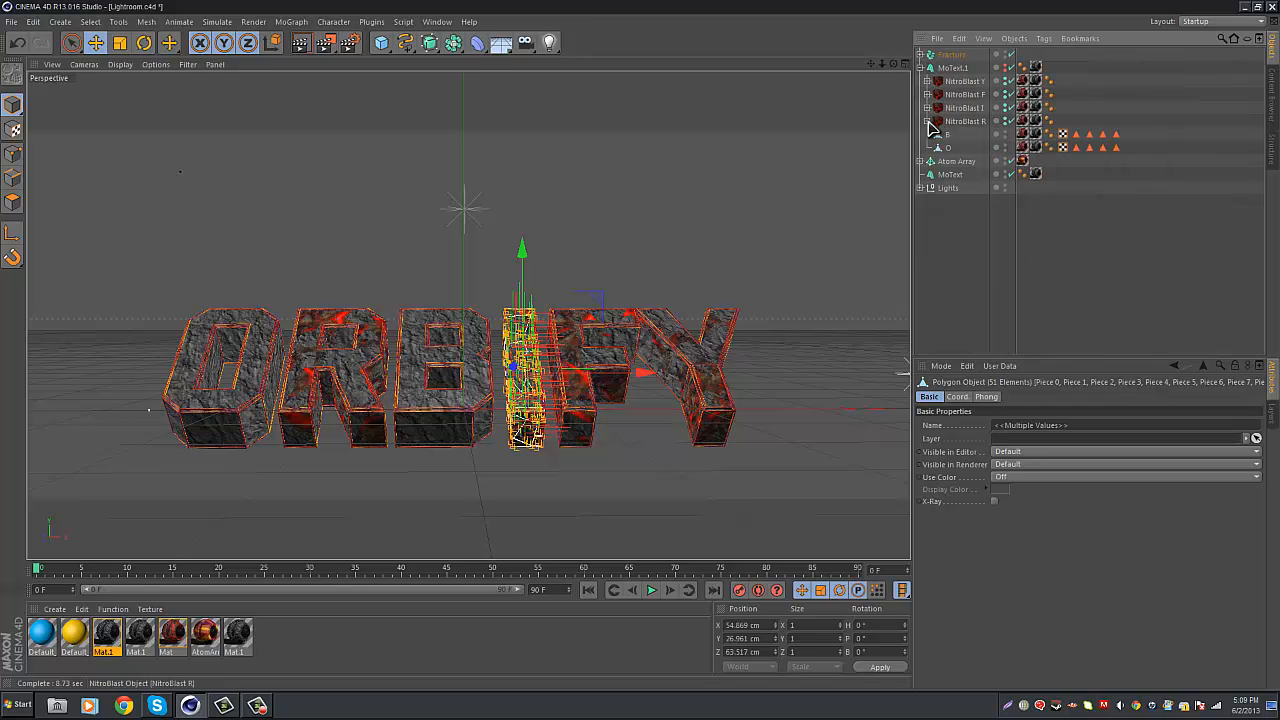
left_click(920, 134)
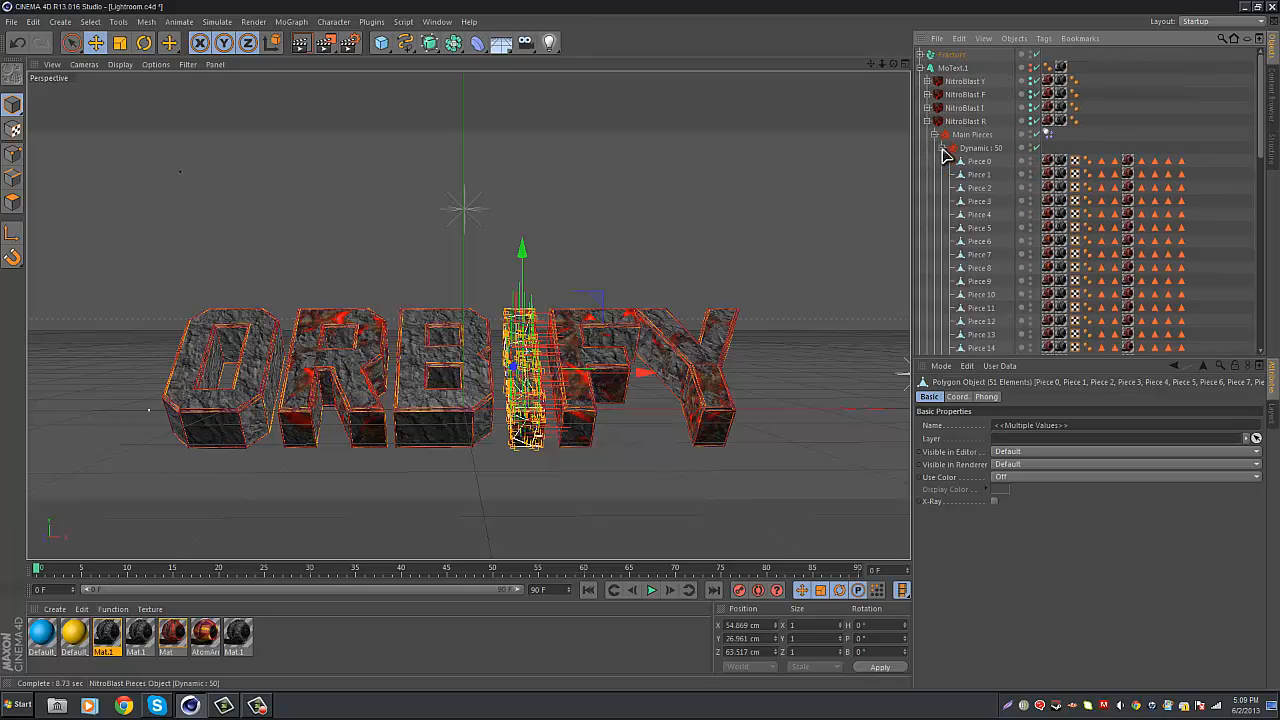
scroll("down", 3)
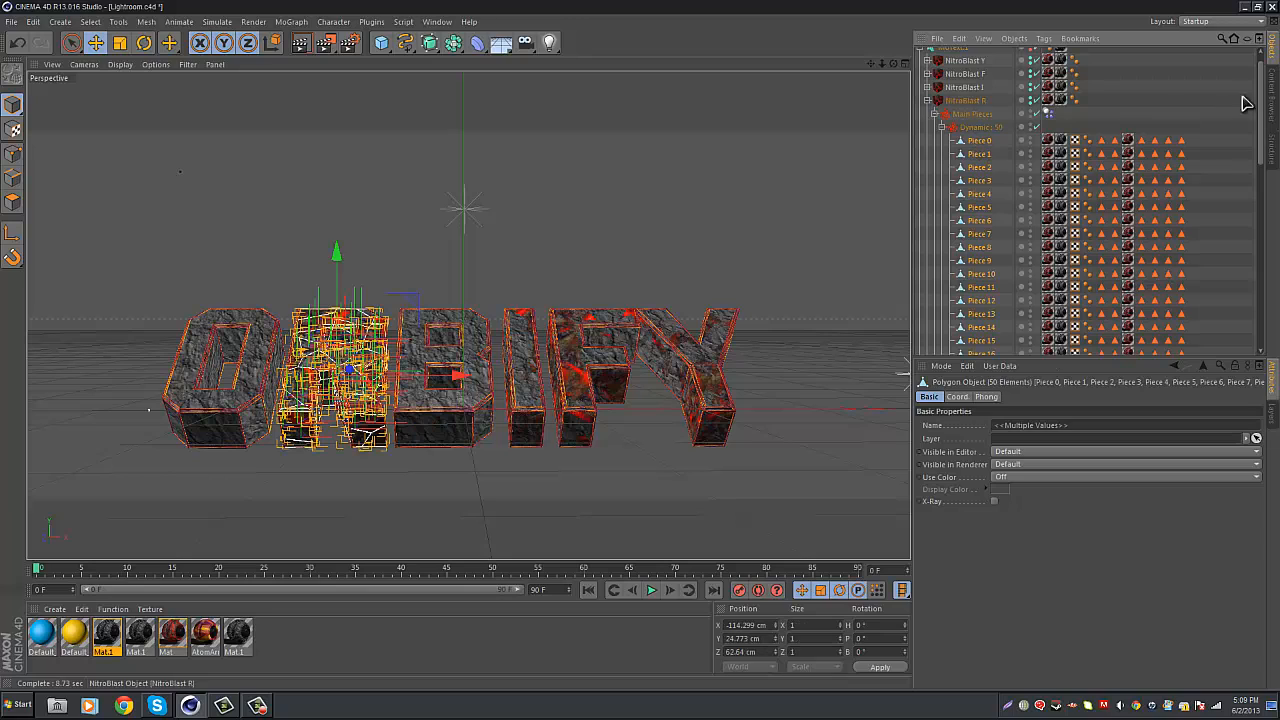
mouse_move(1265, 104)
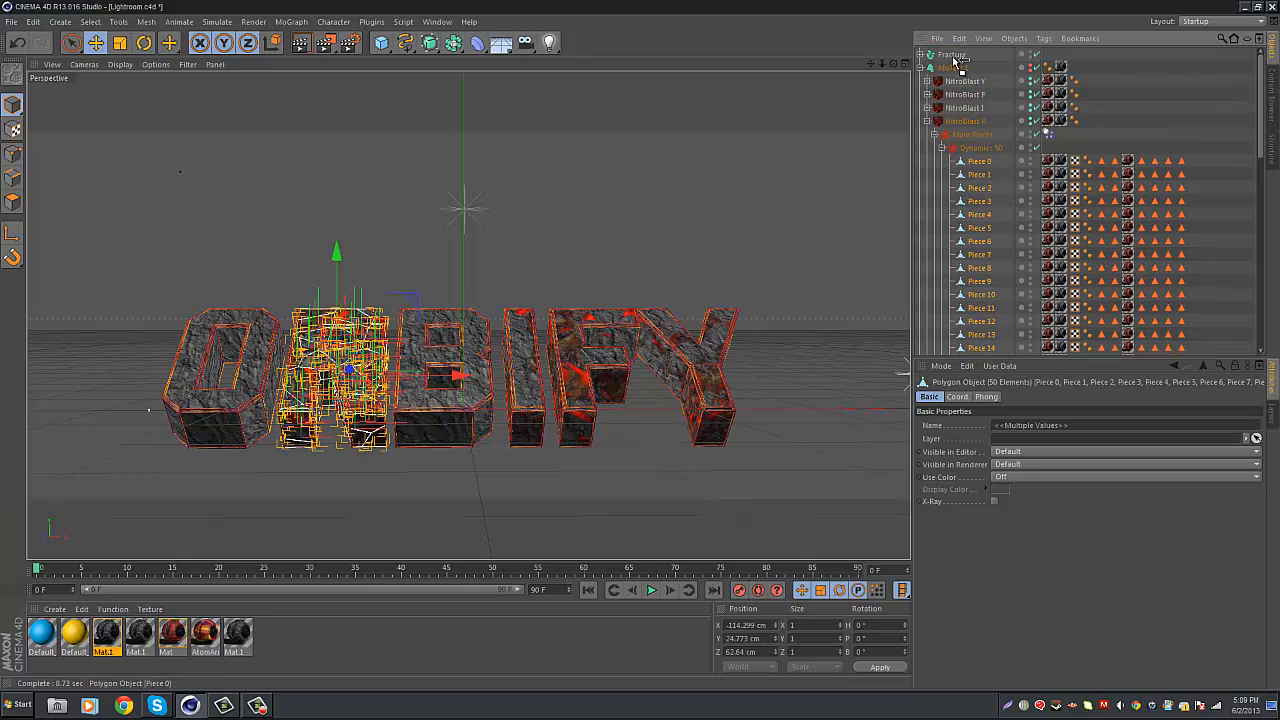
left_click(943, 134)
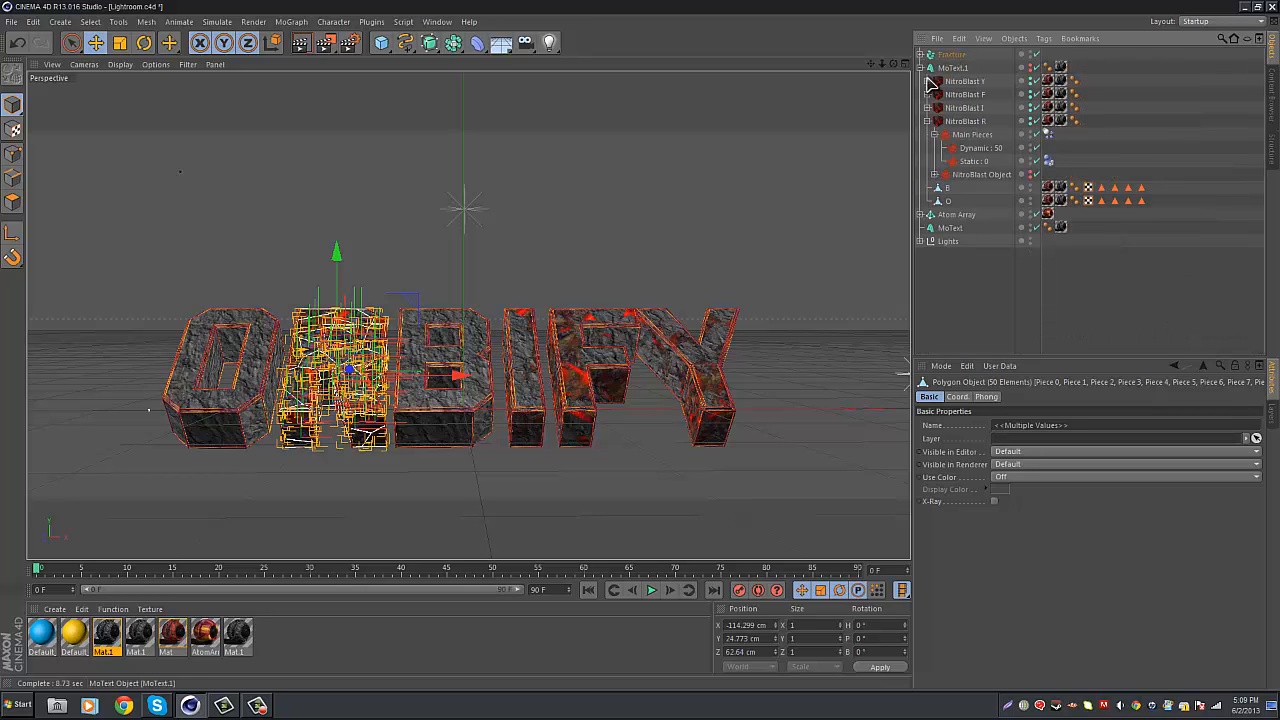
mouse_move(925, 80)
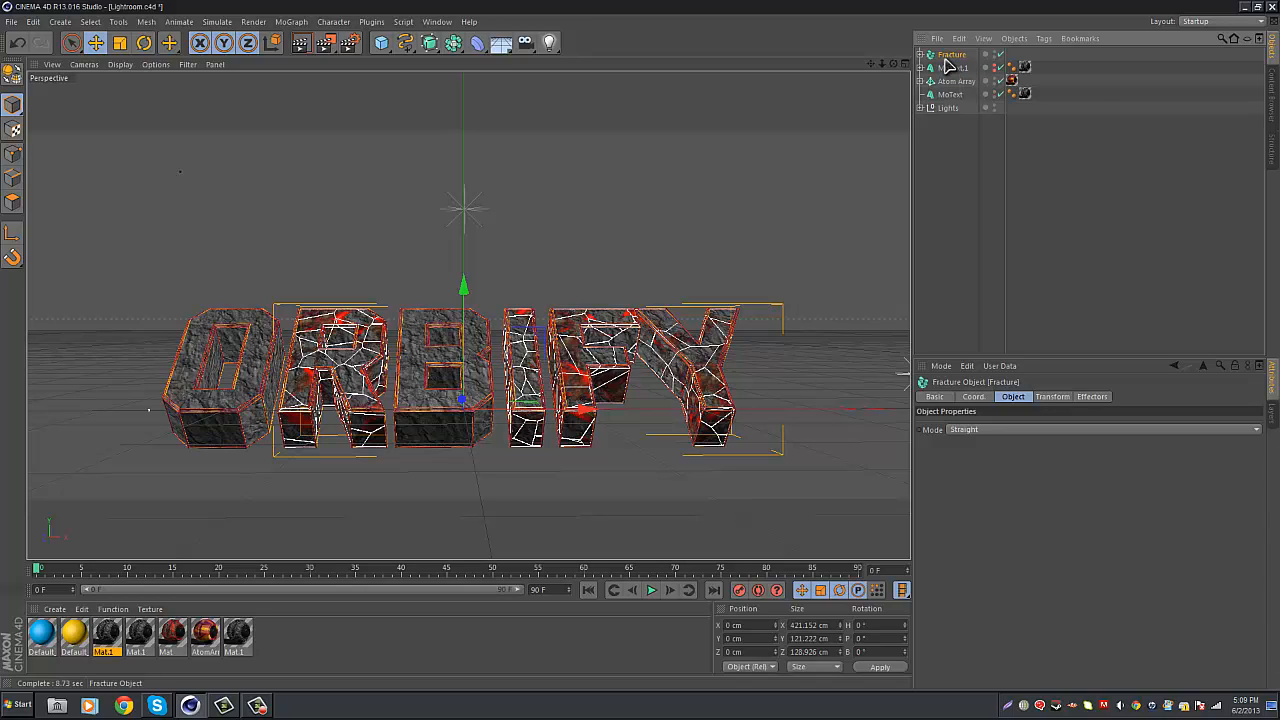
Step: Add a Random effector to the Fracture object and drag its Strength down to 15%
left_click(291, 21)
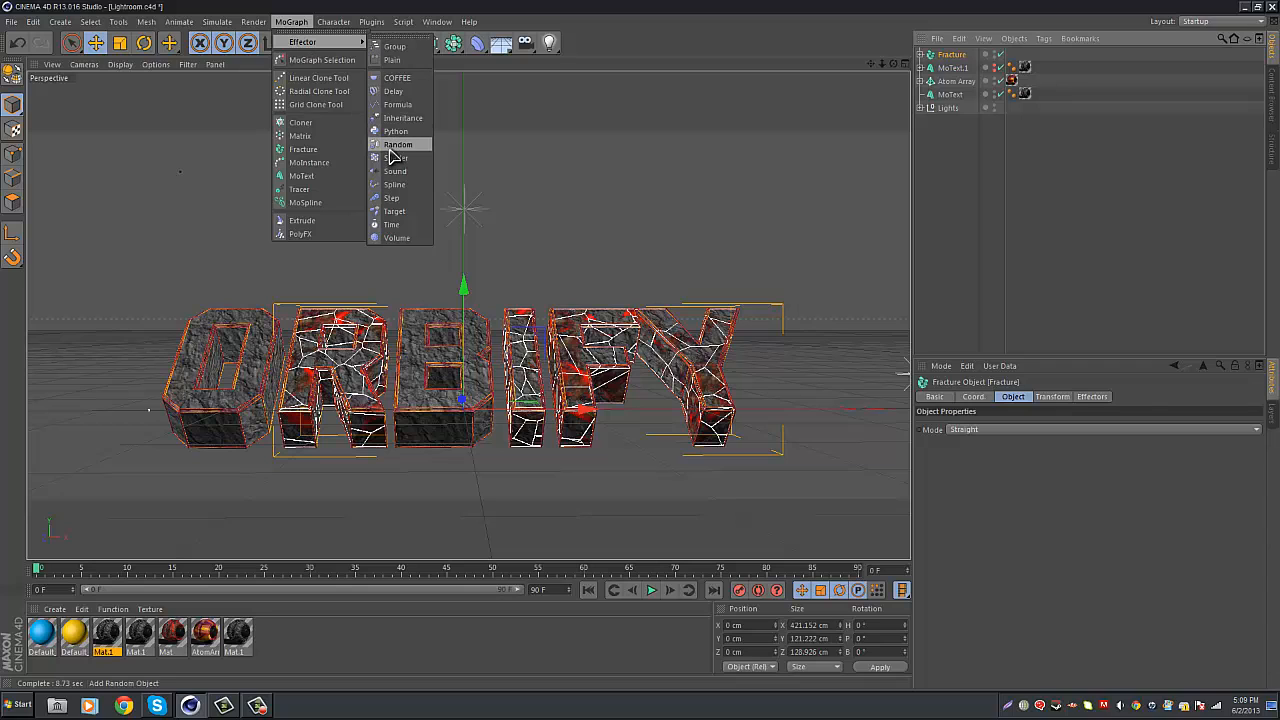
left_click(398, 144)
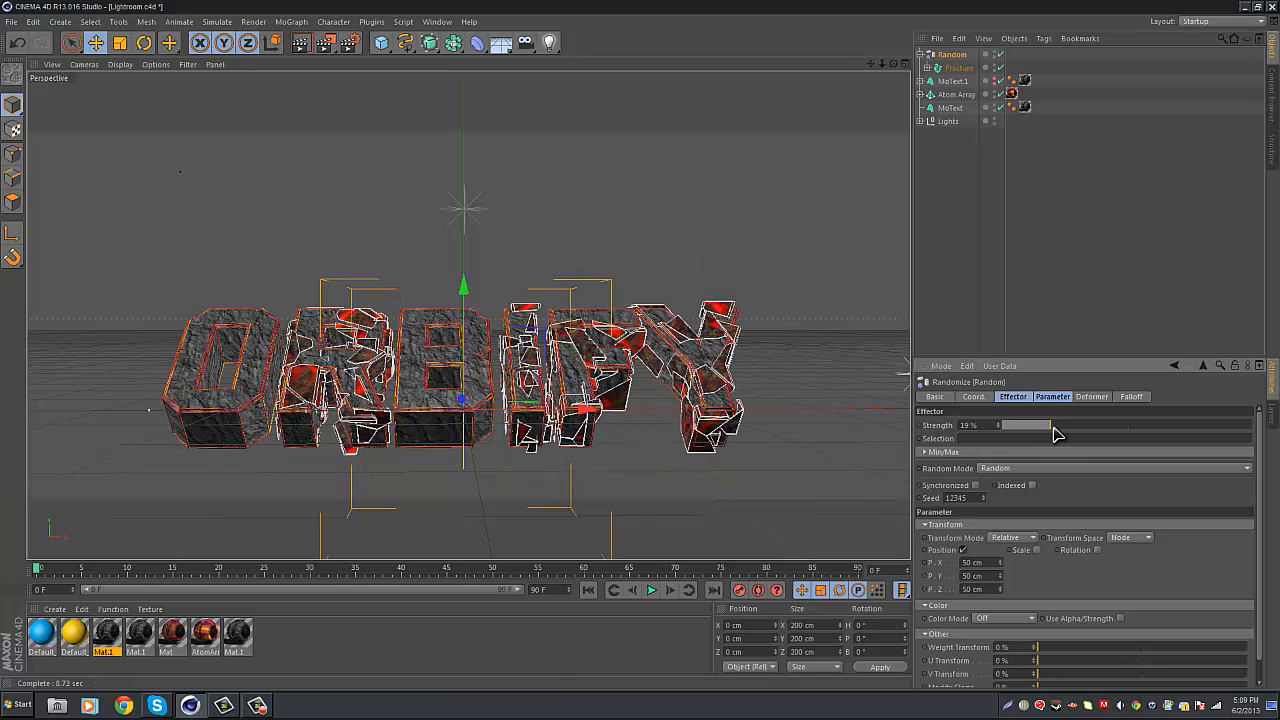
left_click_drag(1055, 425, 1045, 425)
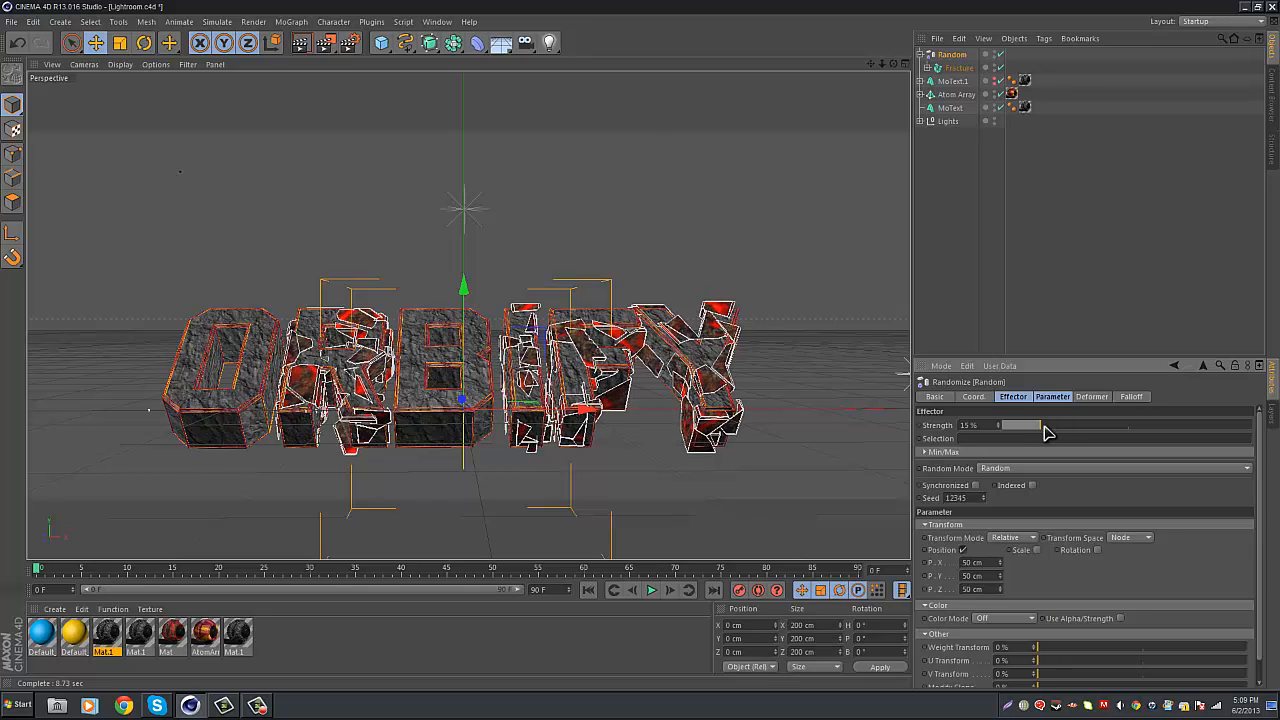
left_click_drag(1010, 425, 1005, 425)
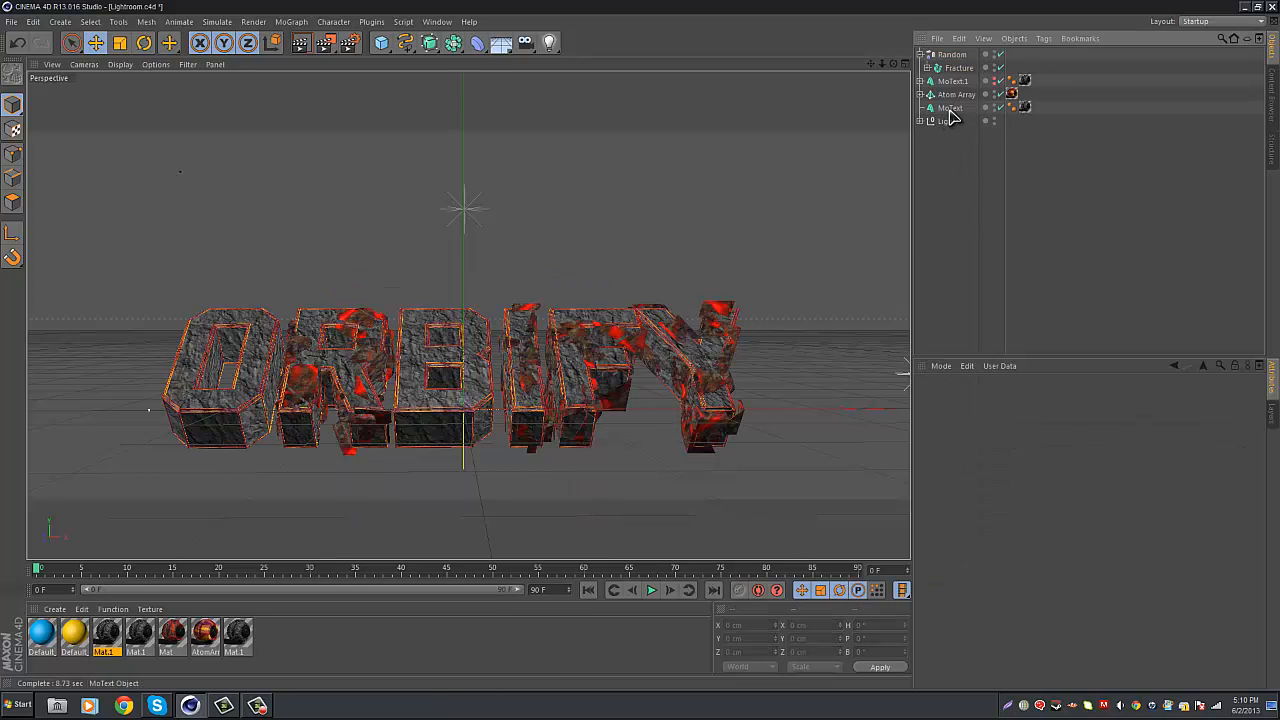
Step: Duplicate the ORBIFY text and fracture it with NitroBlast at High quality, 300 pieces
left_click(951, 108)
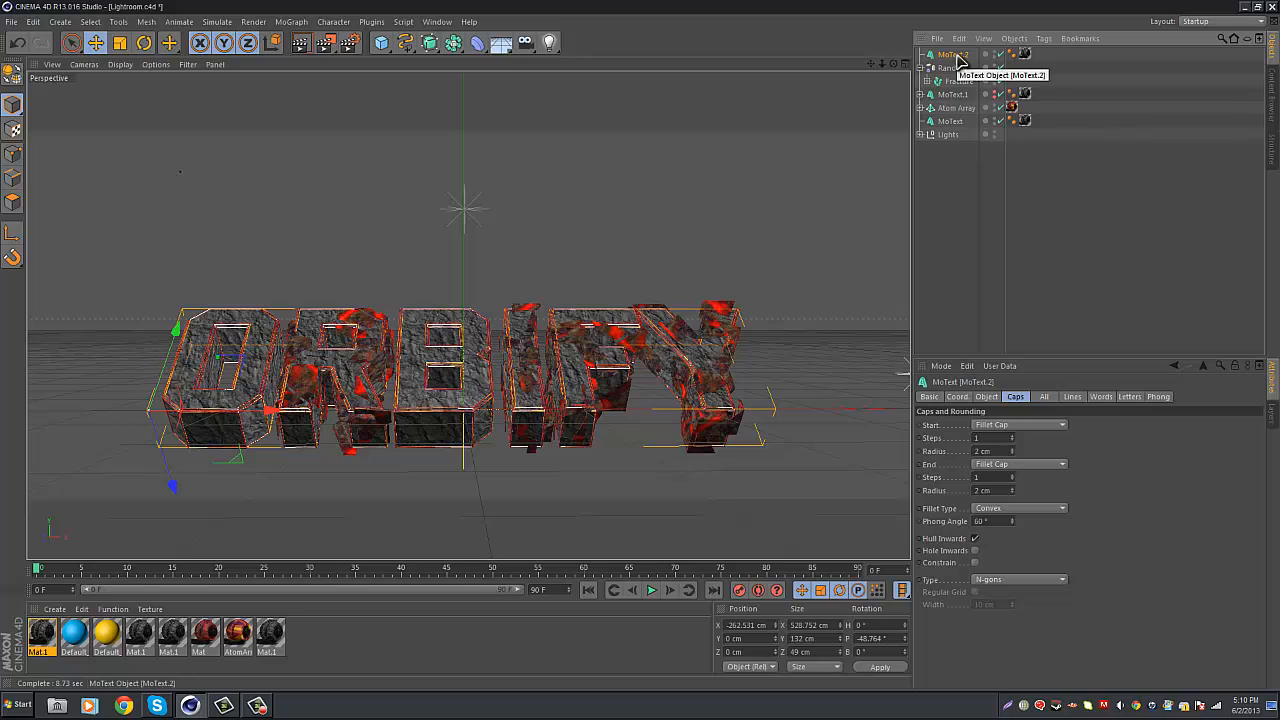
left_click(371, 21)
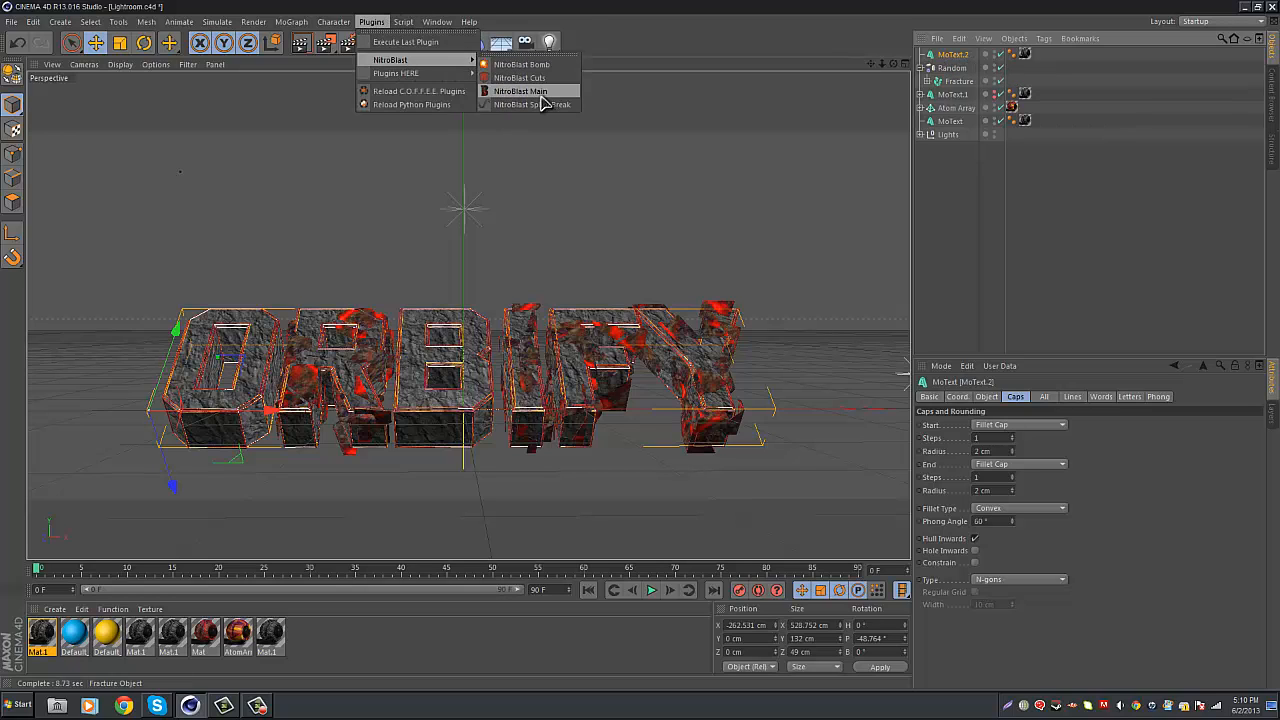
left_click(520, 91)
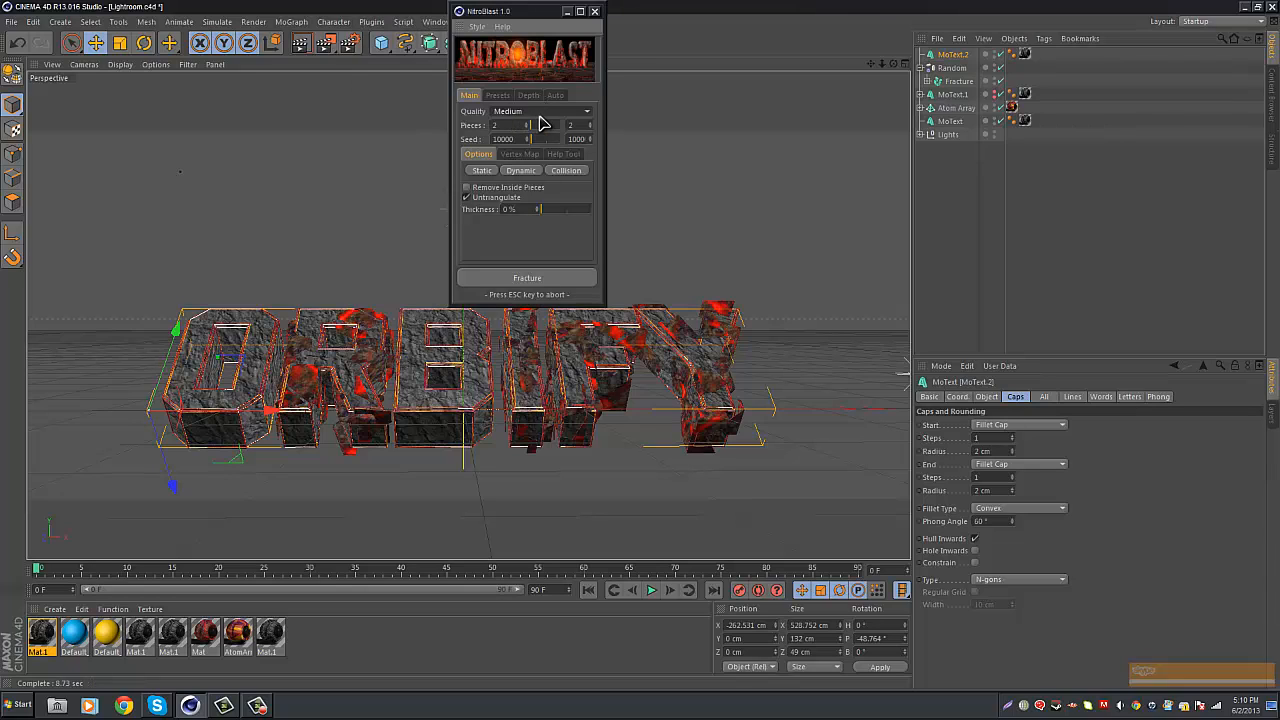
left_click(540, 110)
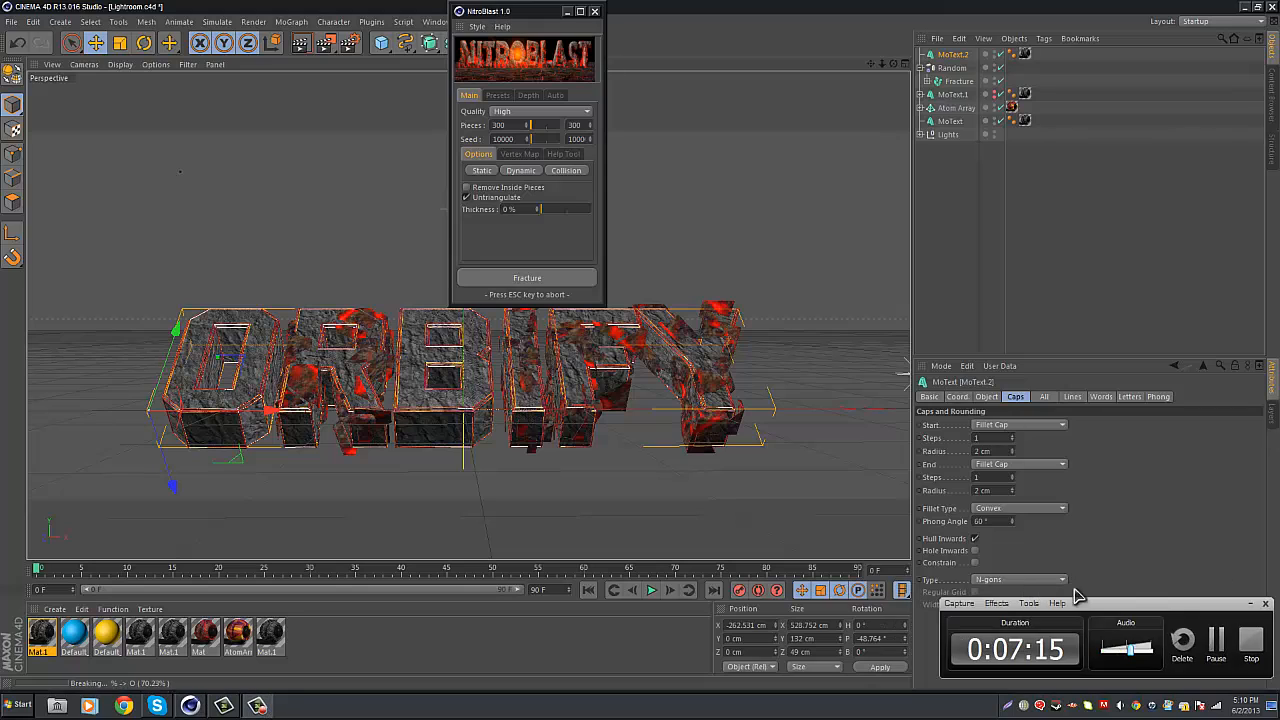
left_click_drag(525, 11, 537, 49)
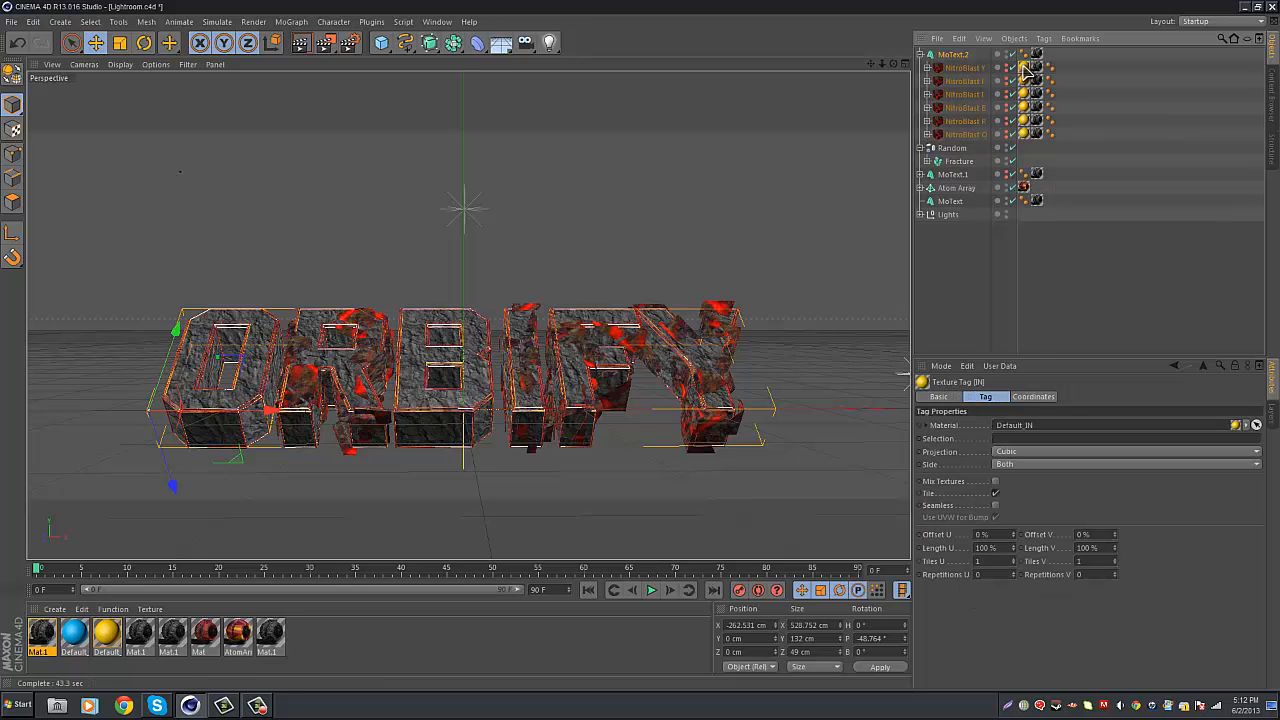
mouse_move(210, 650)
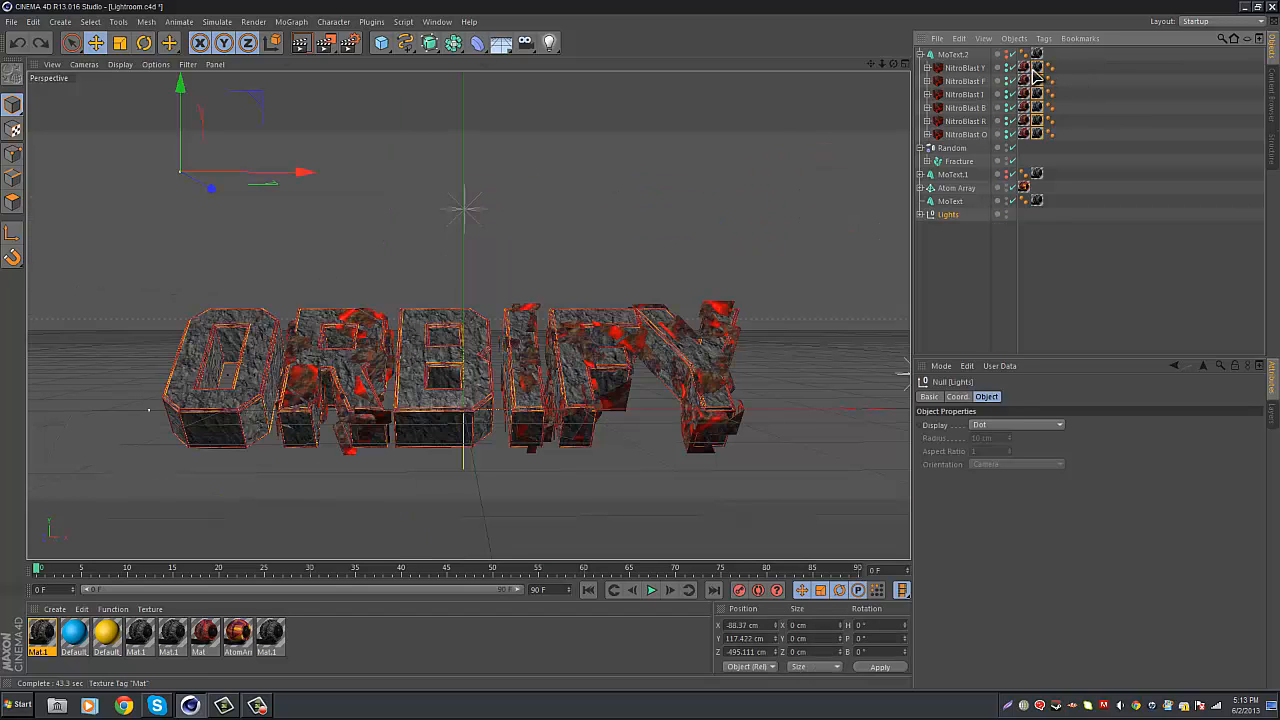
mouse_move(1037, 134)
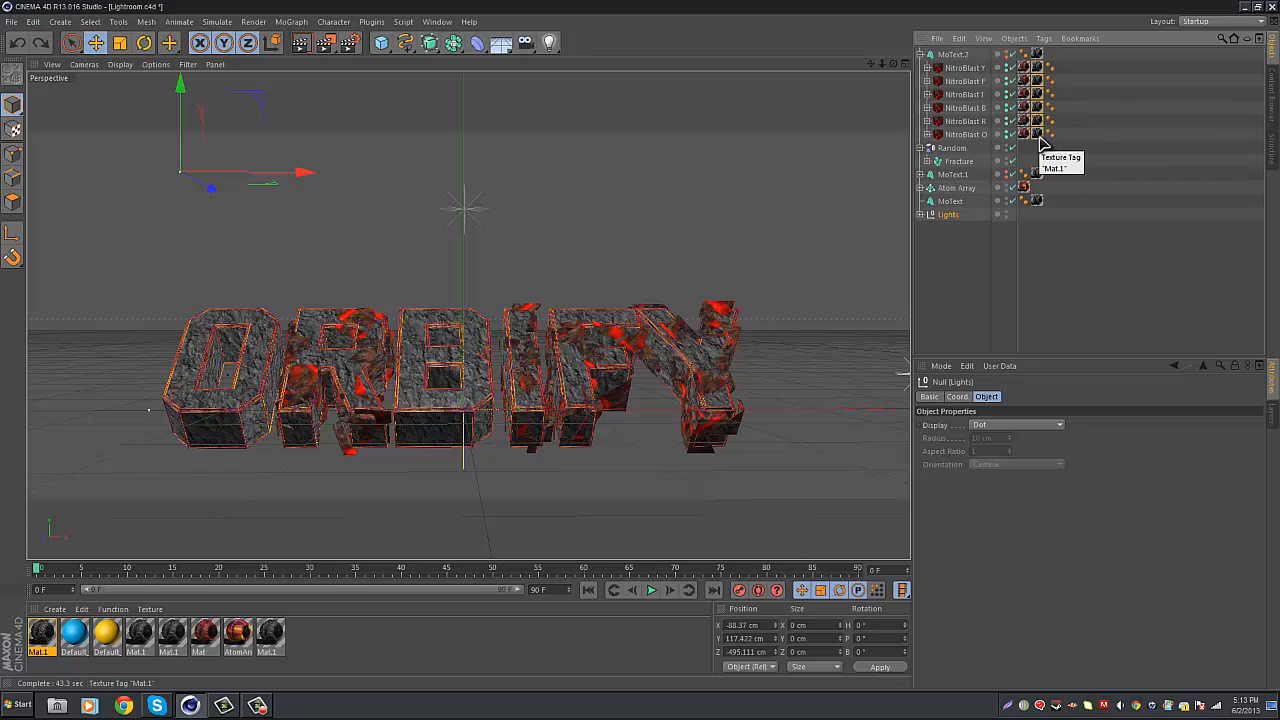
Step: Click an Object Manager entry, then deselect everything in the scene
left_click(1036, 68)
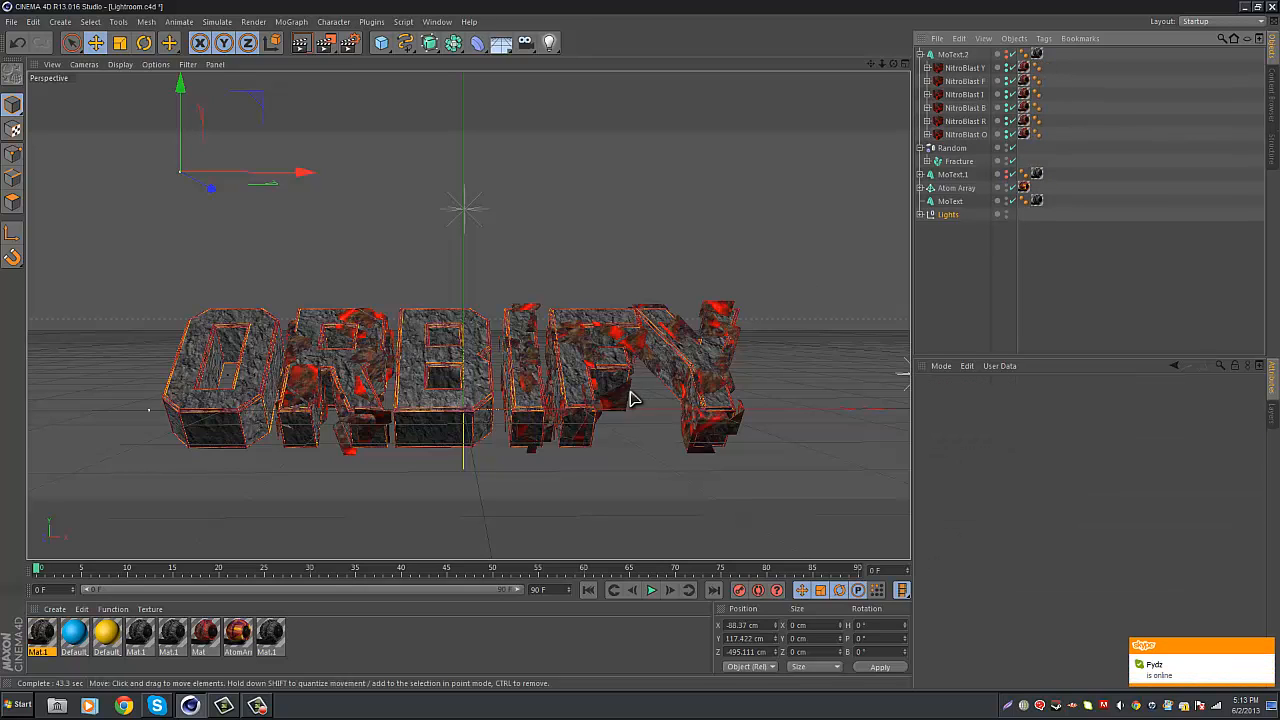
left_click(919, 54)
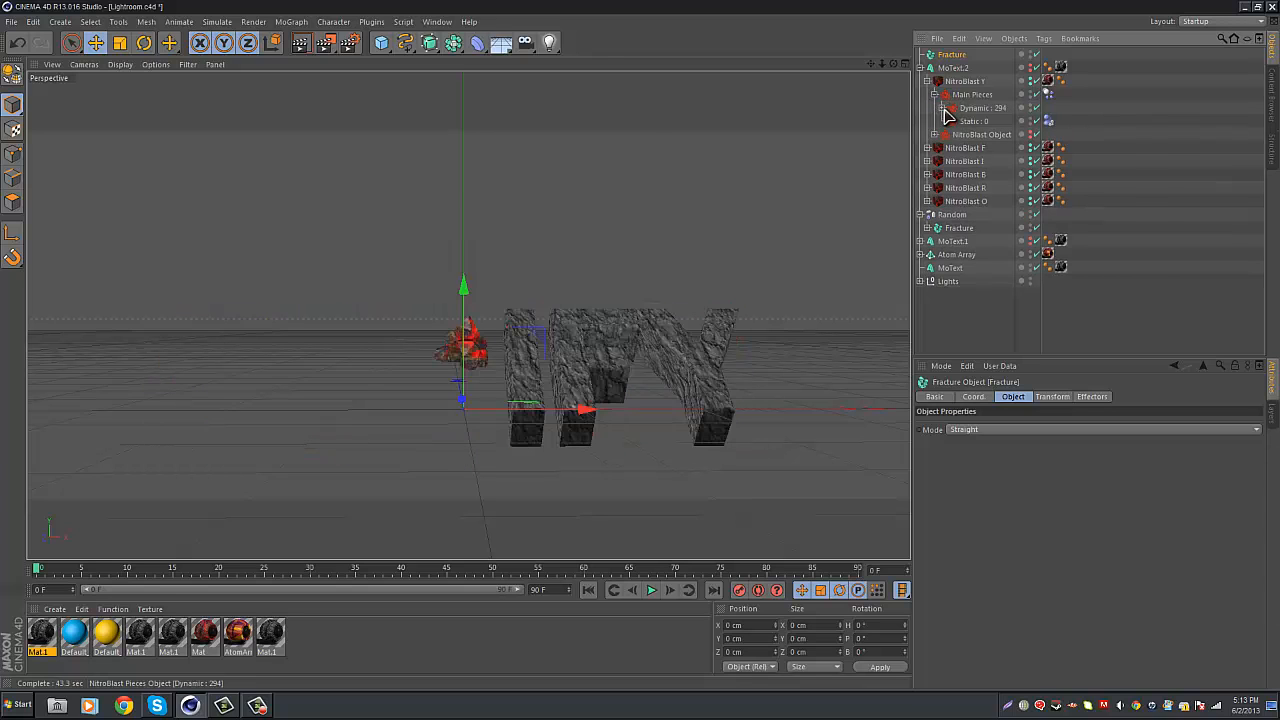
Step: Collapse the Y letter's fragments and expand the F letter's NitroBlast pieces
scroll("down", 3)
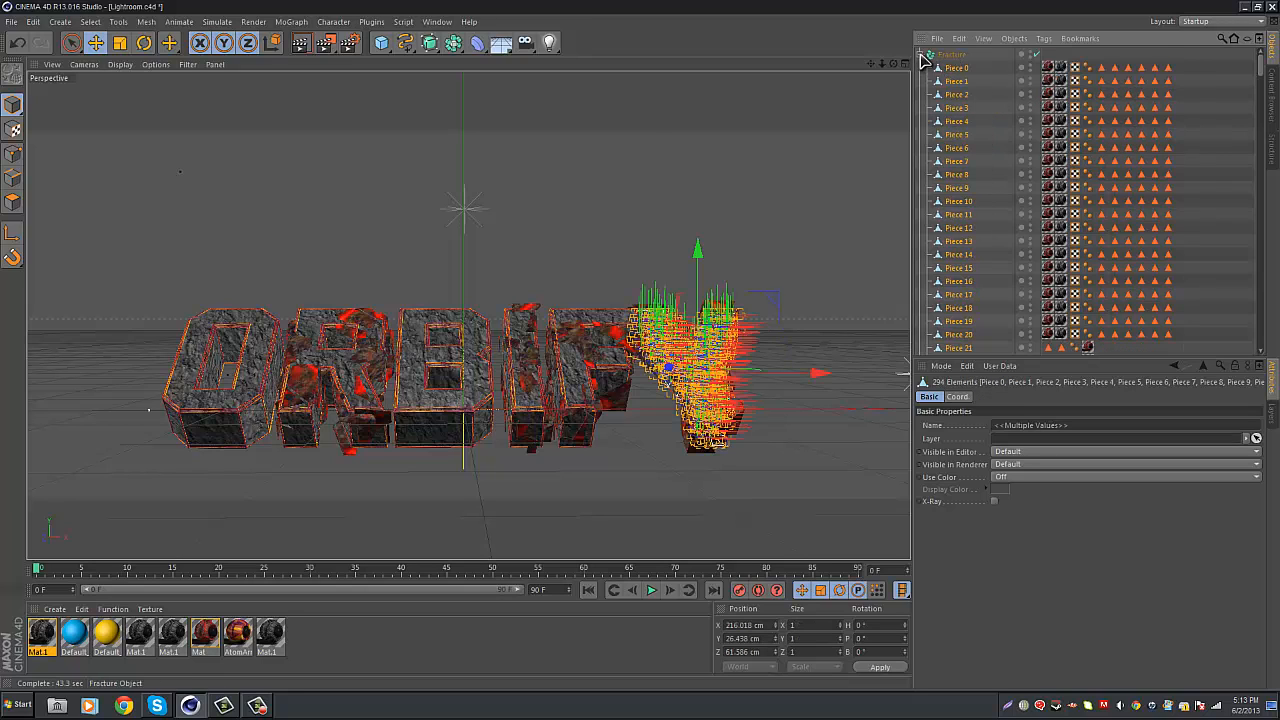
left_click(919, 54)
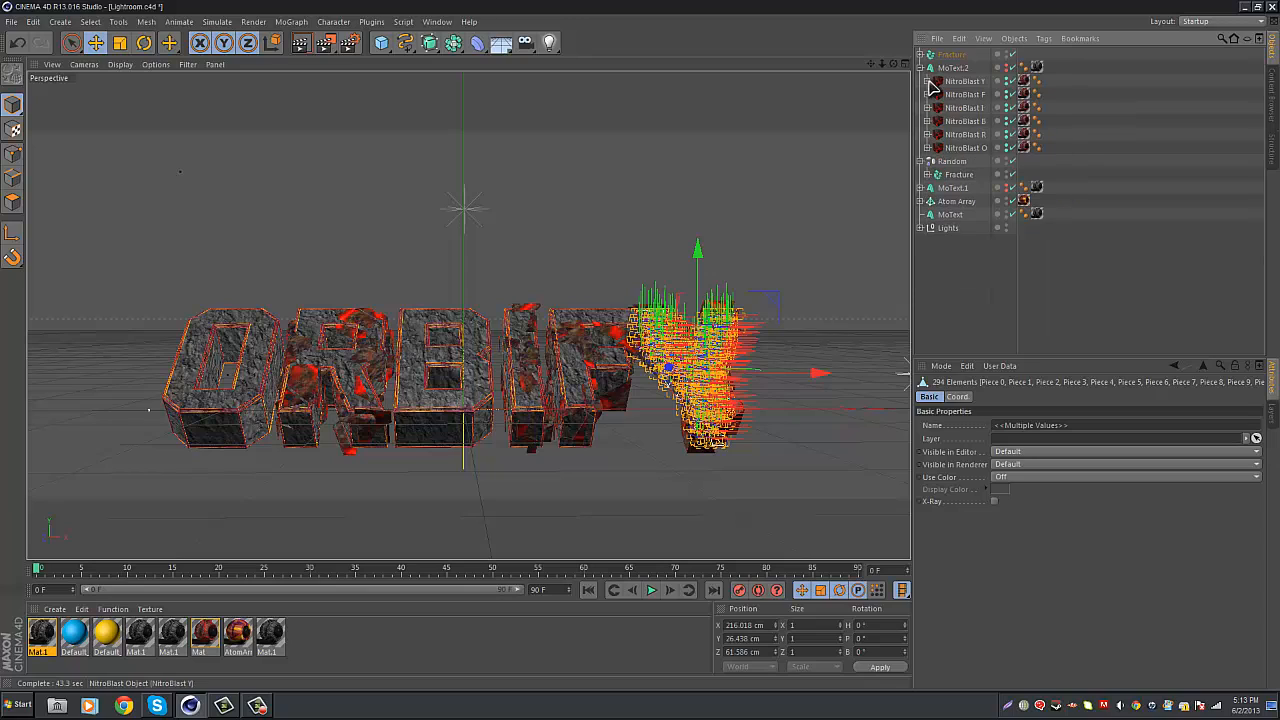
left_click(926, 94)
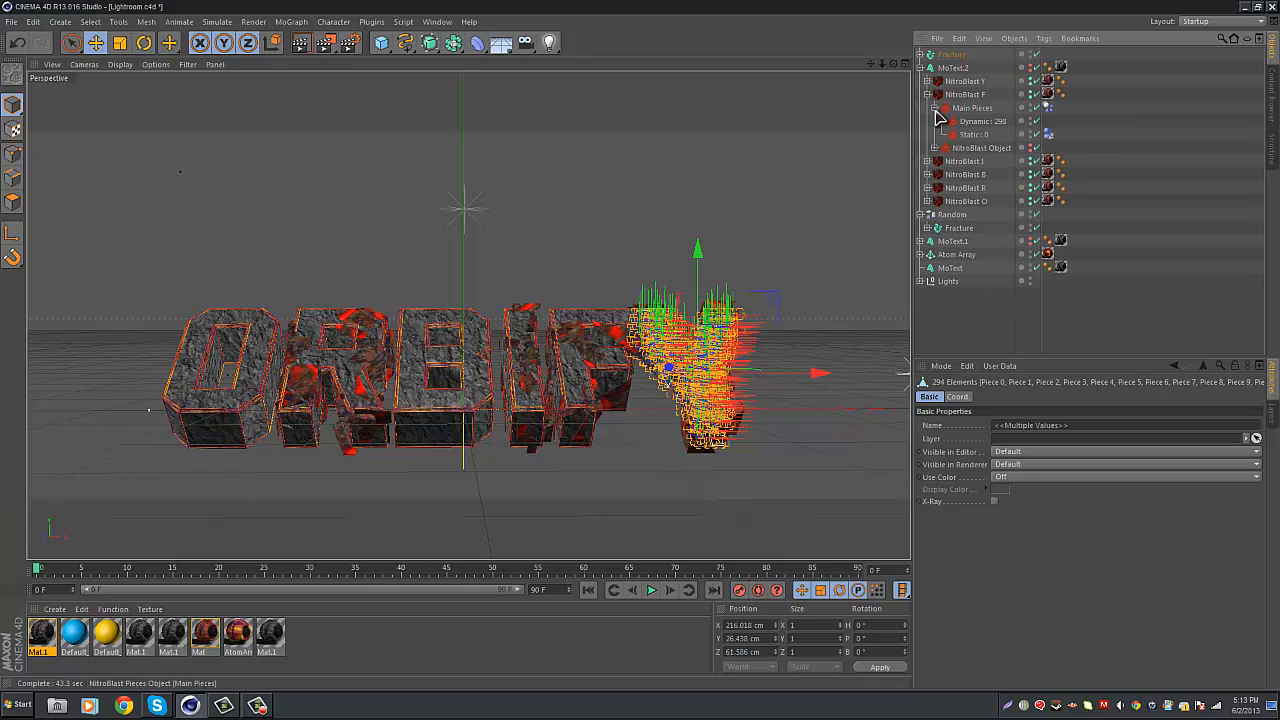
left_click(942, 121)
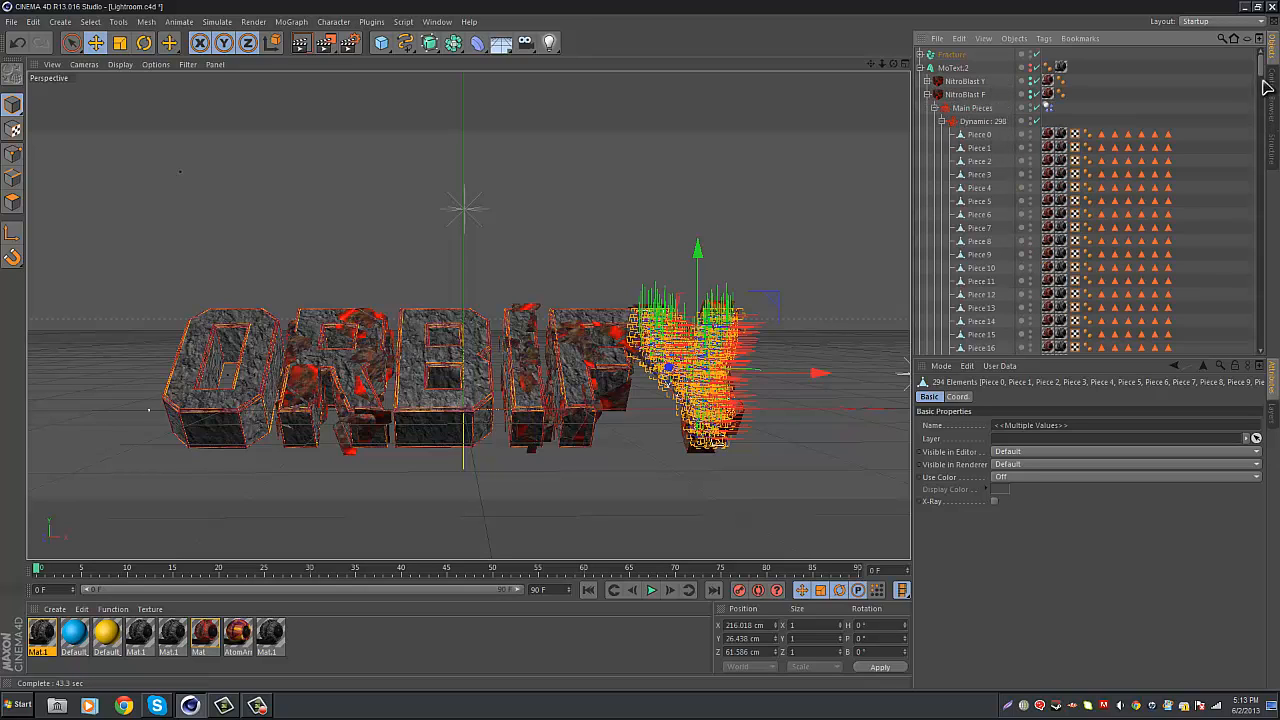
scroll("down", 3)
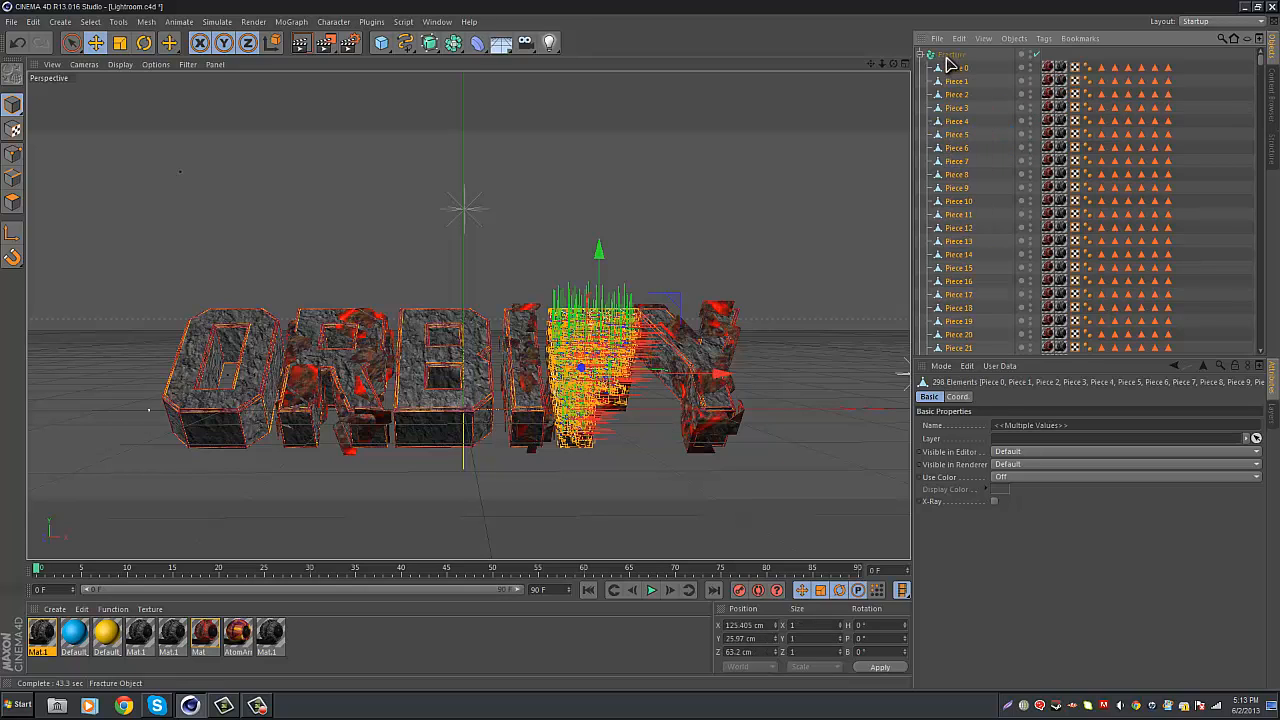
left_click(919, 54)
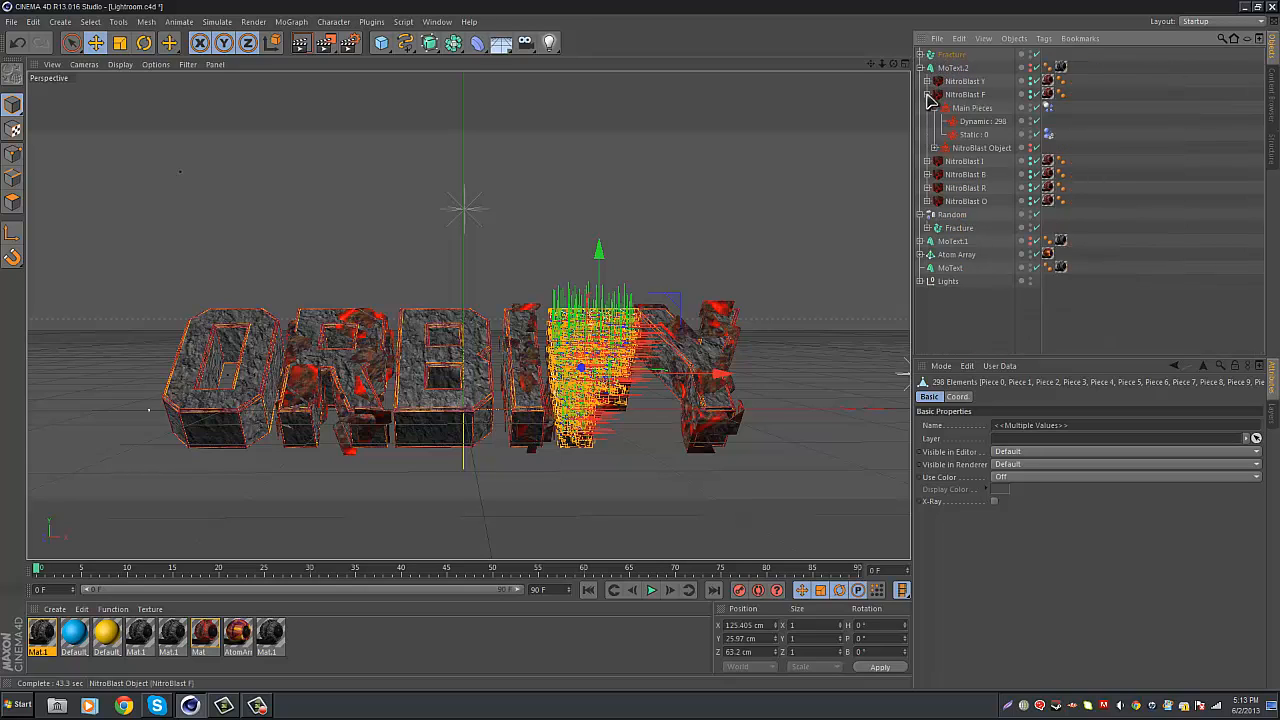
Step: Expand the I letter's NitroBlast hierarchy and select all of its pieces
left_click(929, 95)
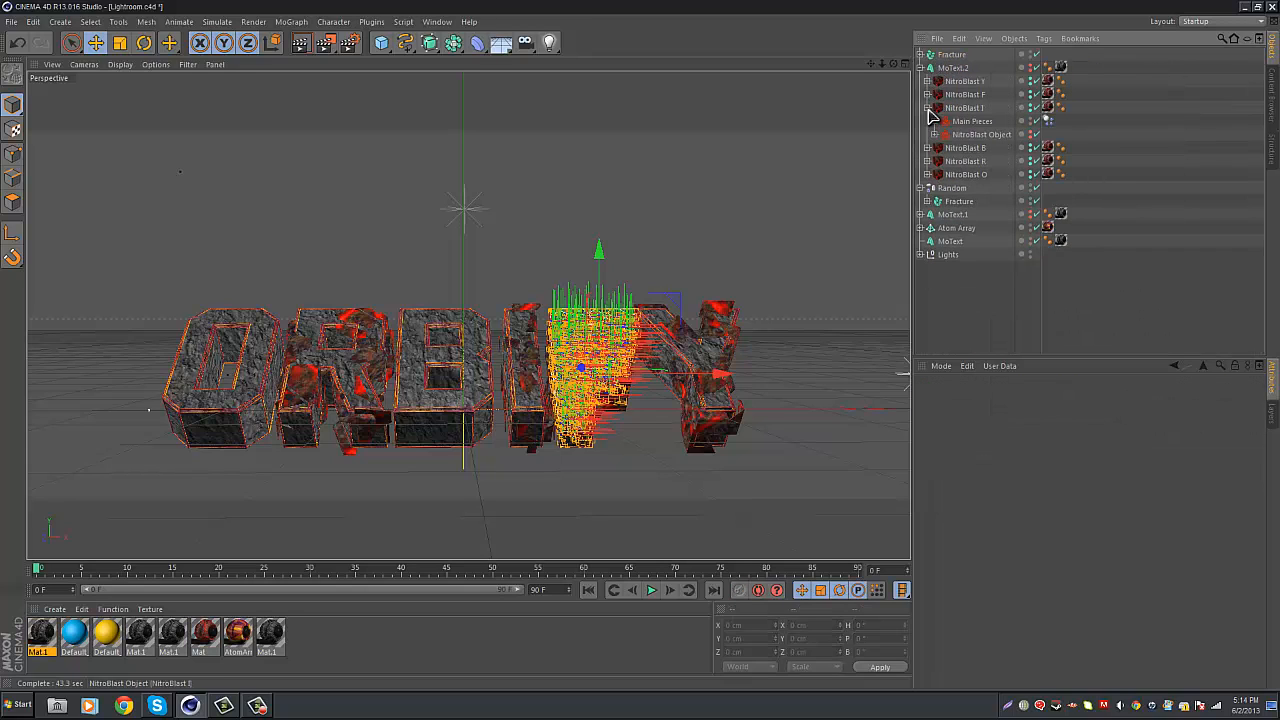
left_click(934, 121)
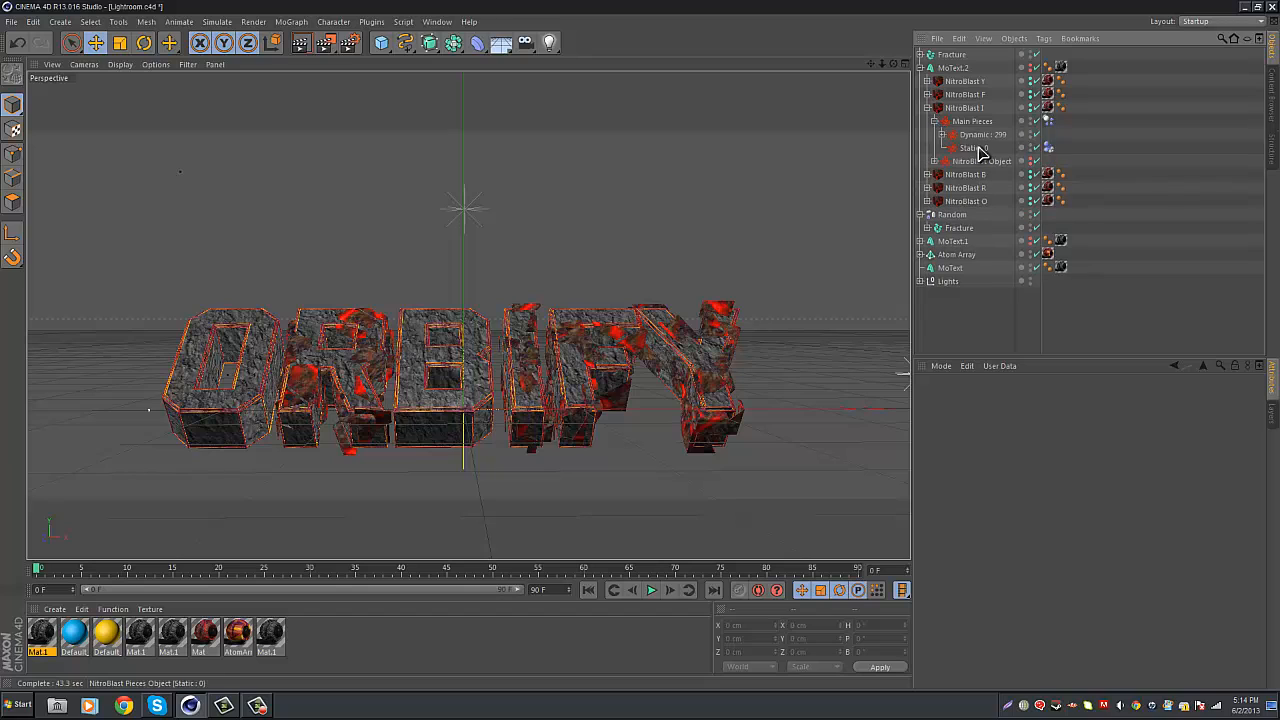
left_click(943, 134)
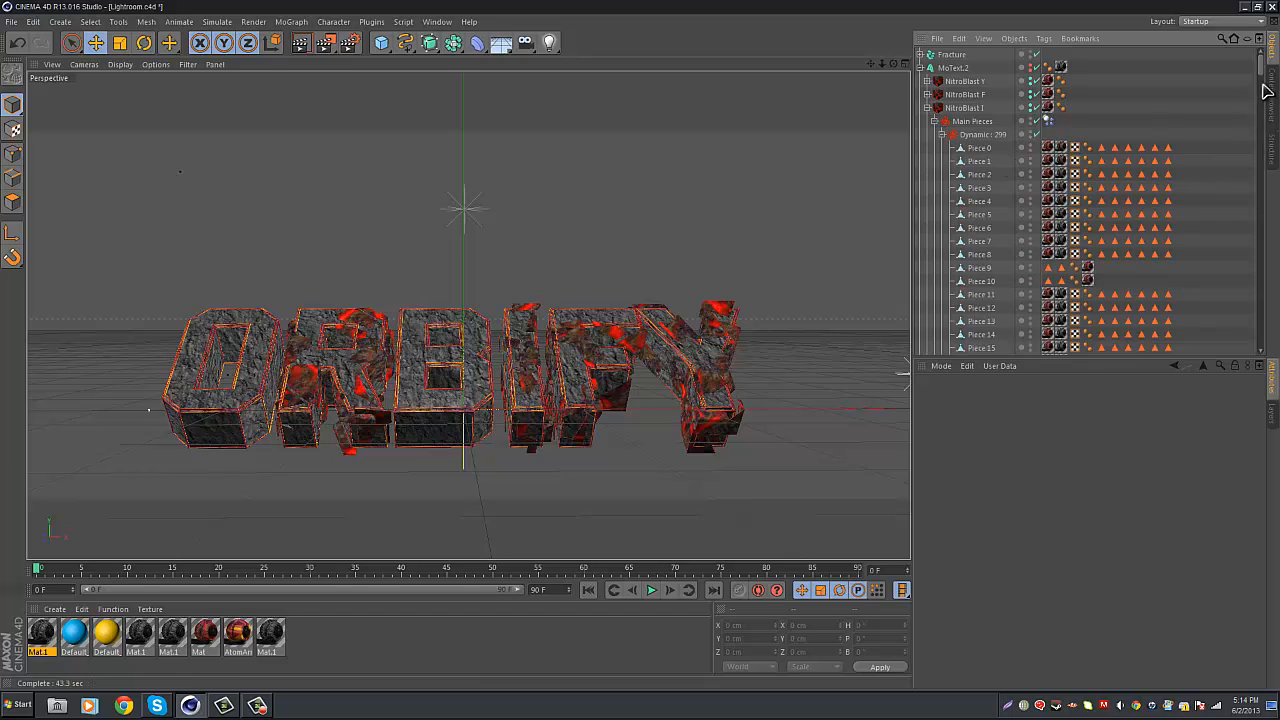
scroll("down", 3)
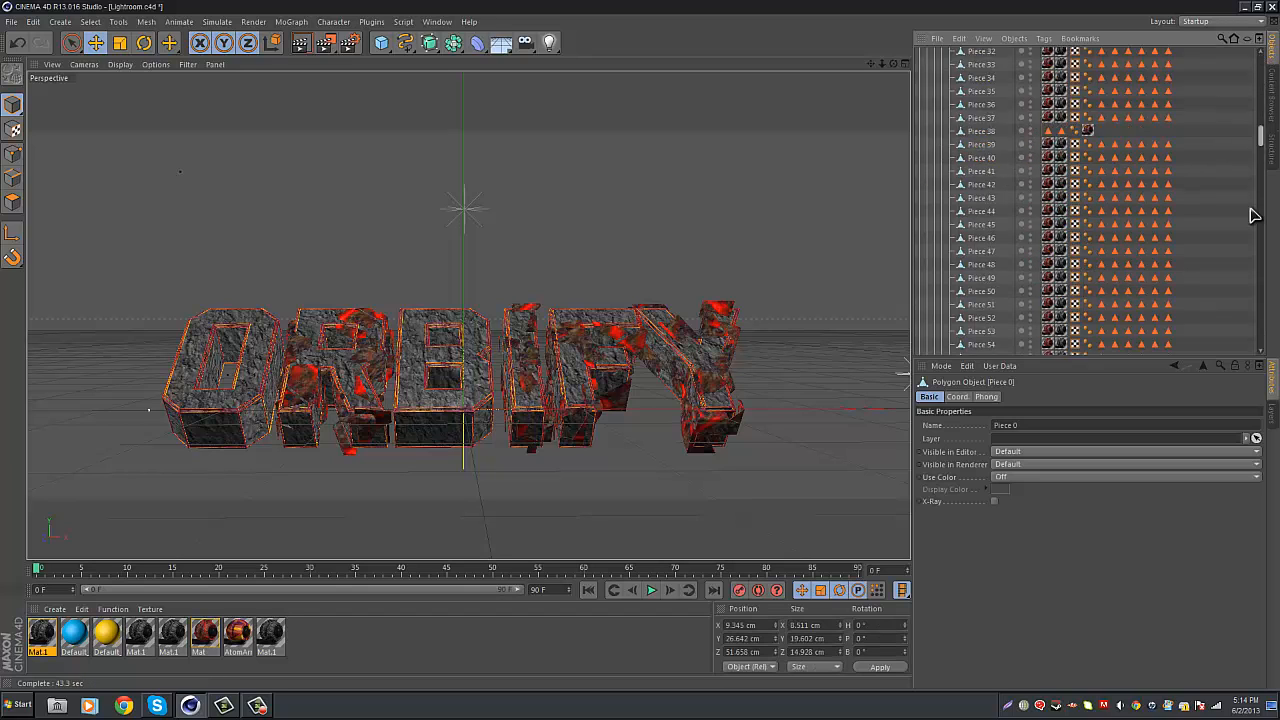
scroll("down", 3)
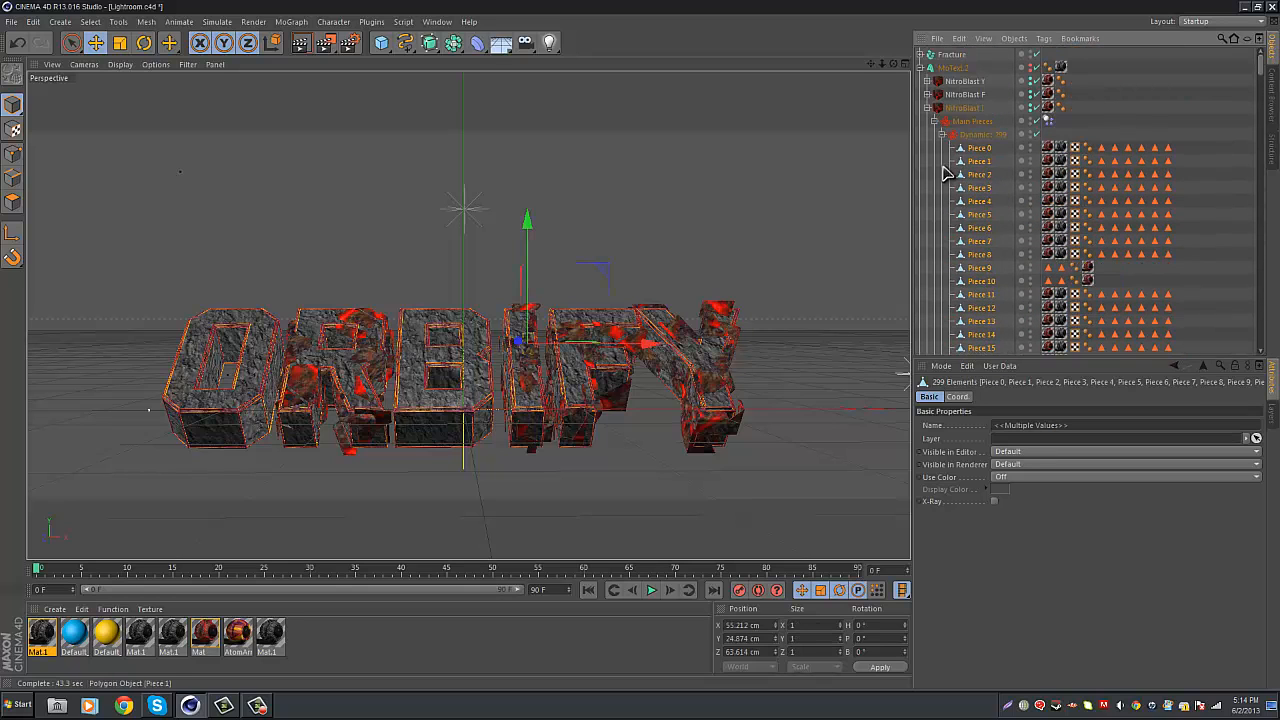
left_click(934, 120)
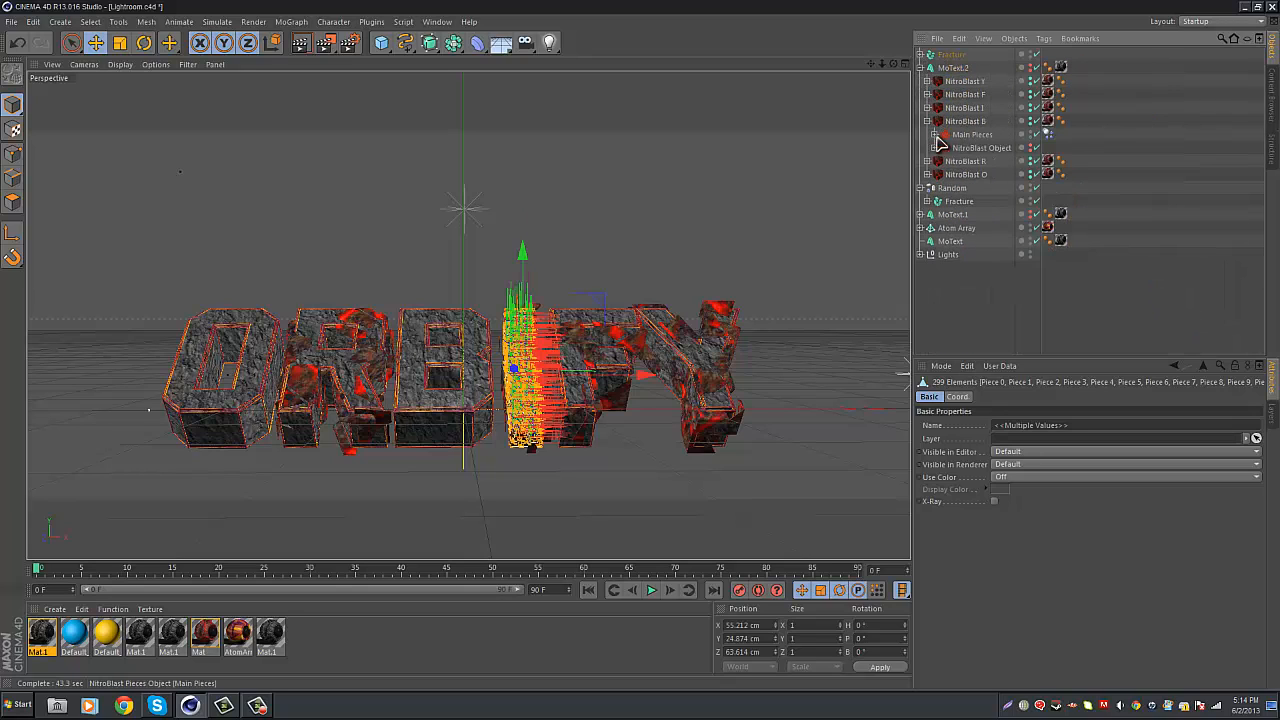
Step: Expand the B, R and O letters' pieces, then collapse the Fracture list
left_click(940, 134)
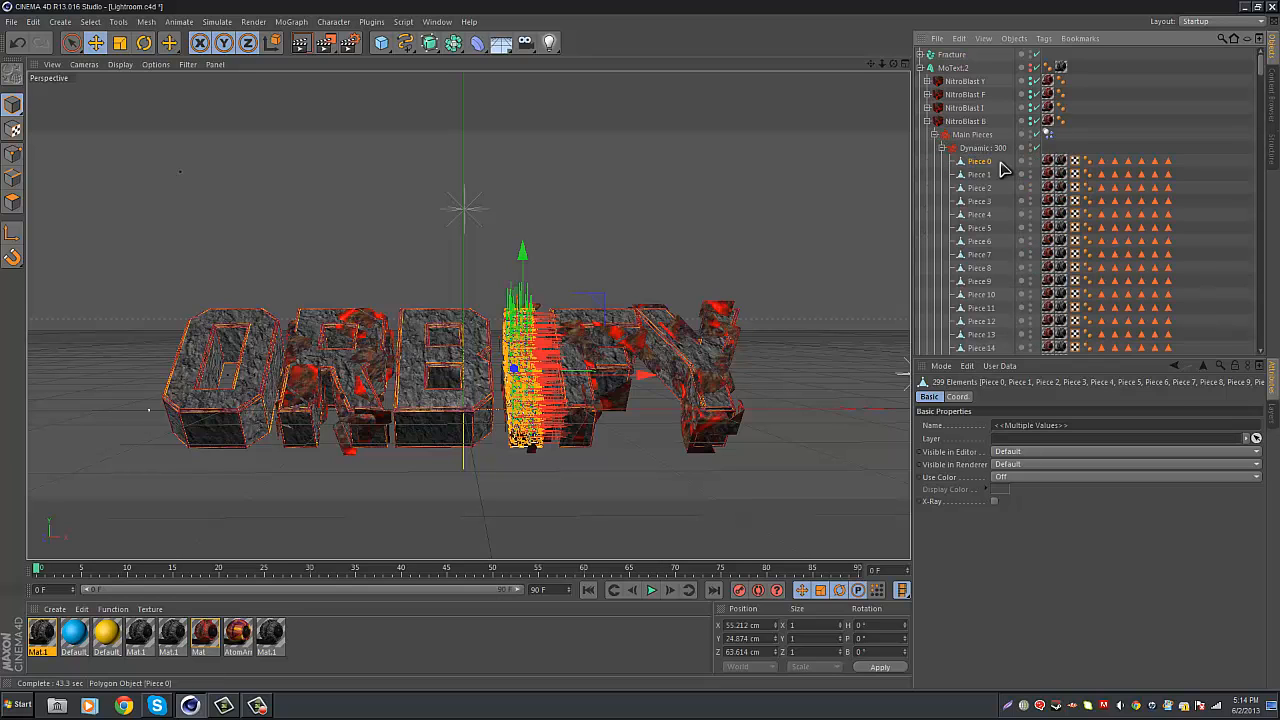
scroll("down", 3)
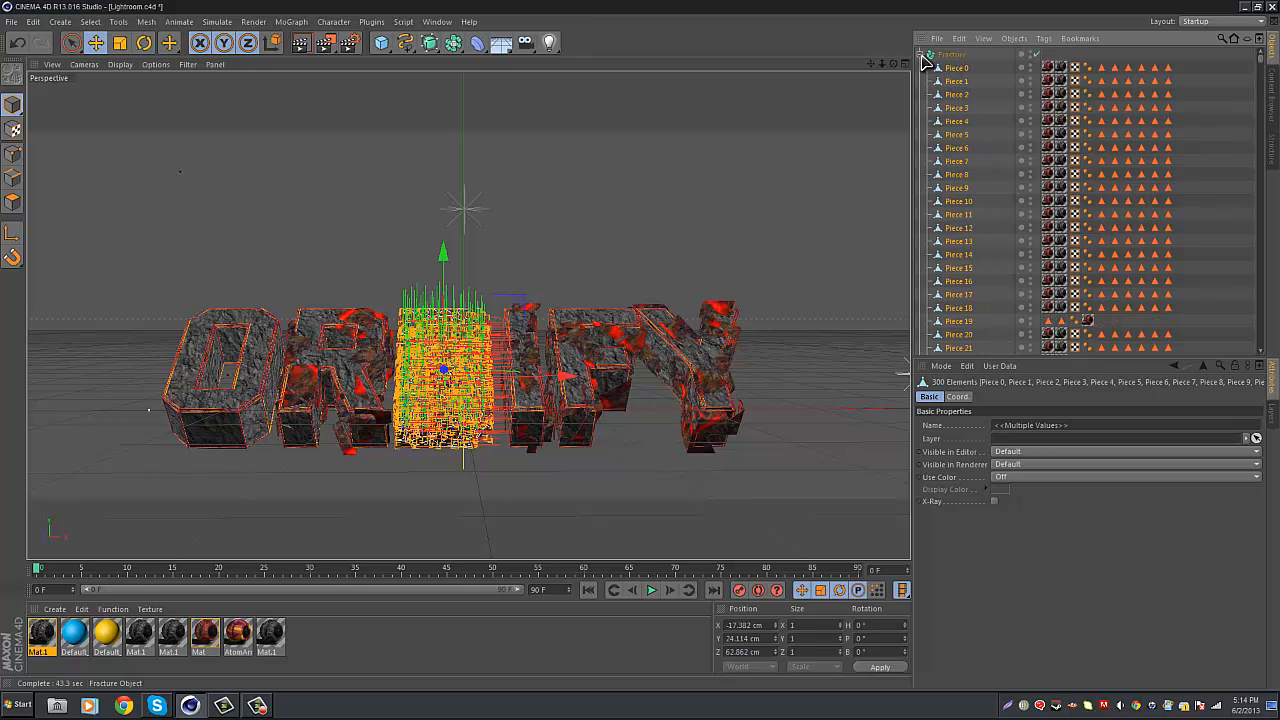
left_click(919, 54)
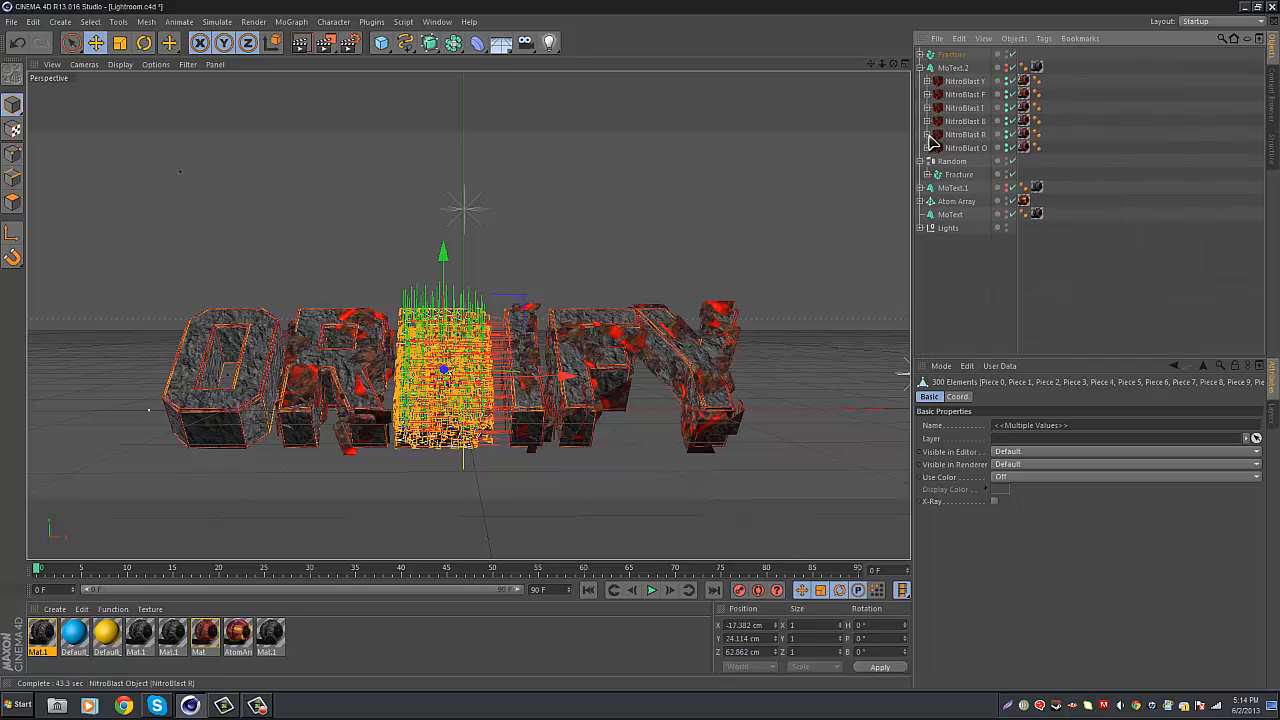
left_click(936, 147)
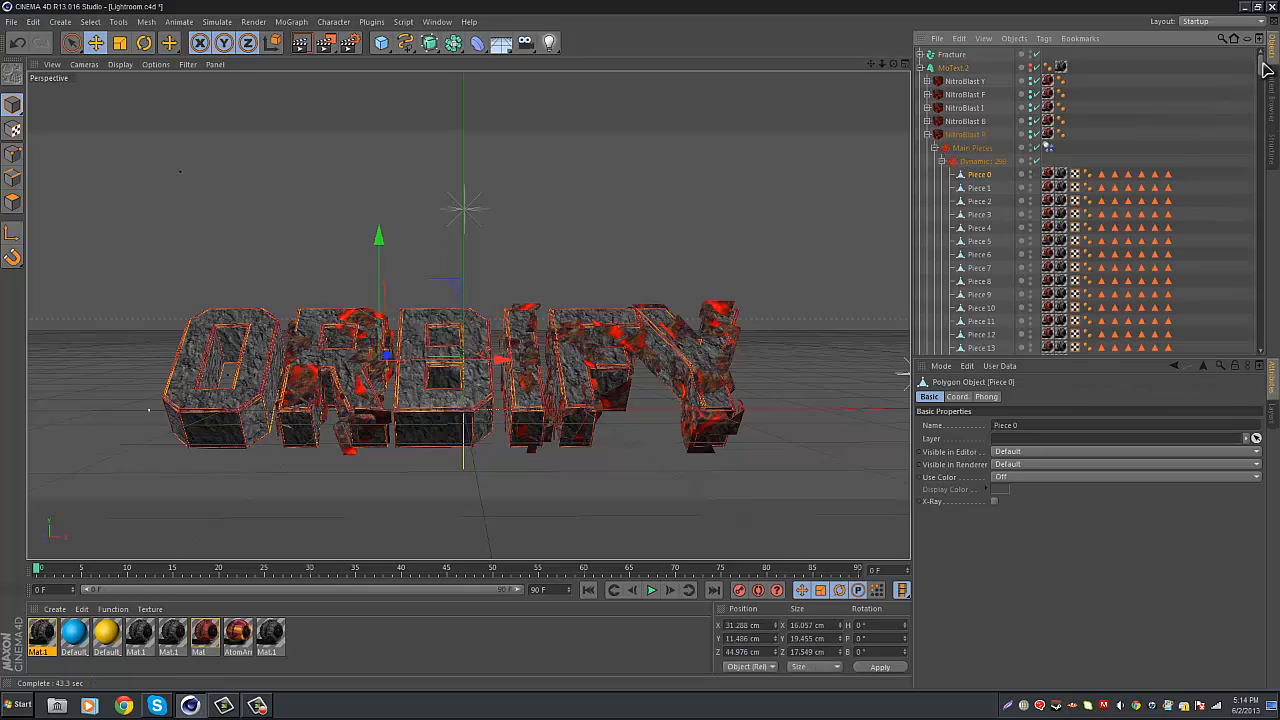
scroll("down", 3)
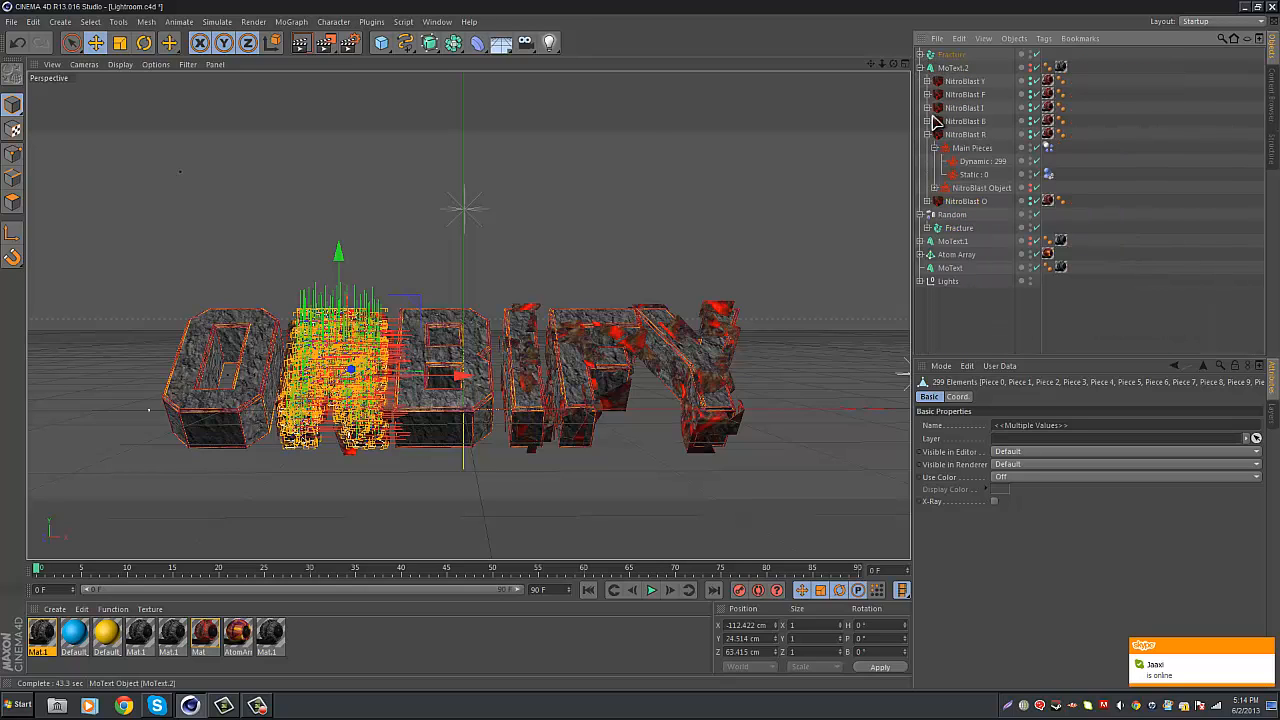
left_click(920, 134)
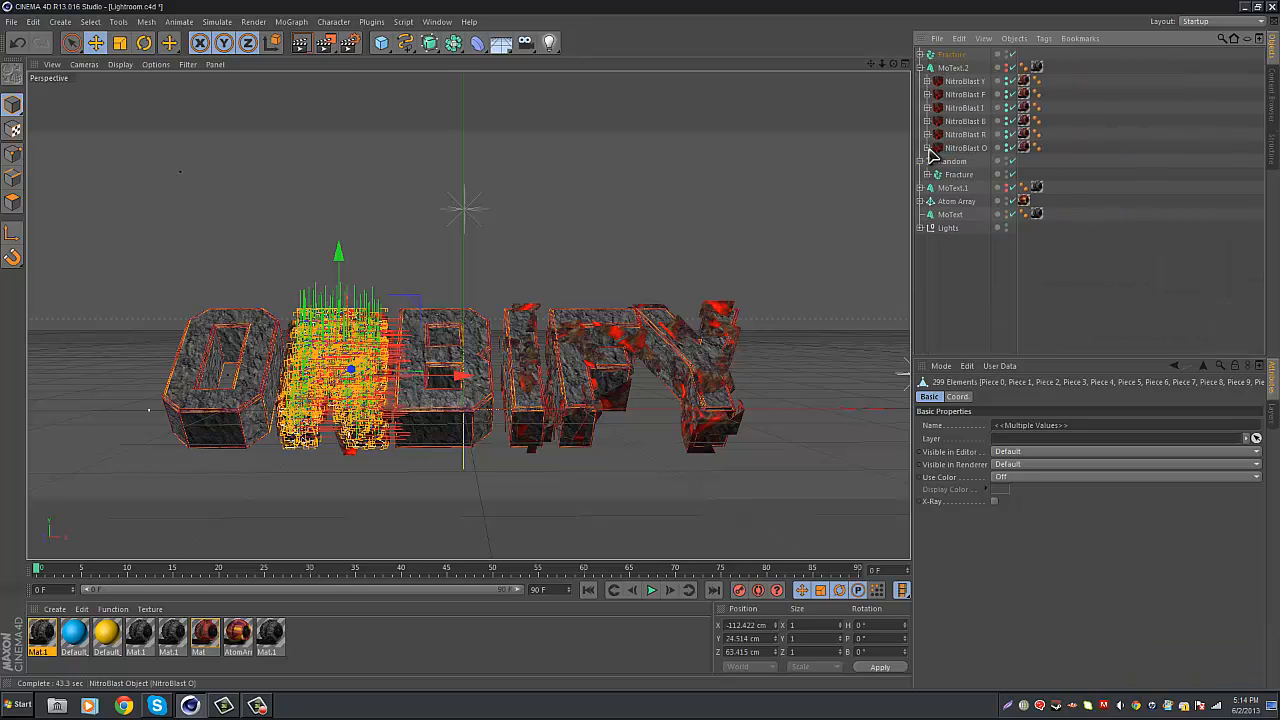
left_click(928, 147)
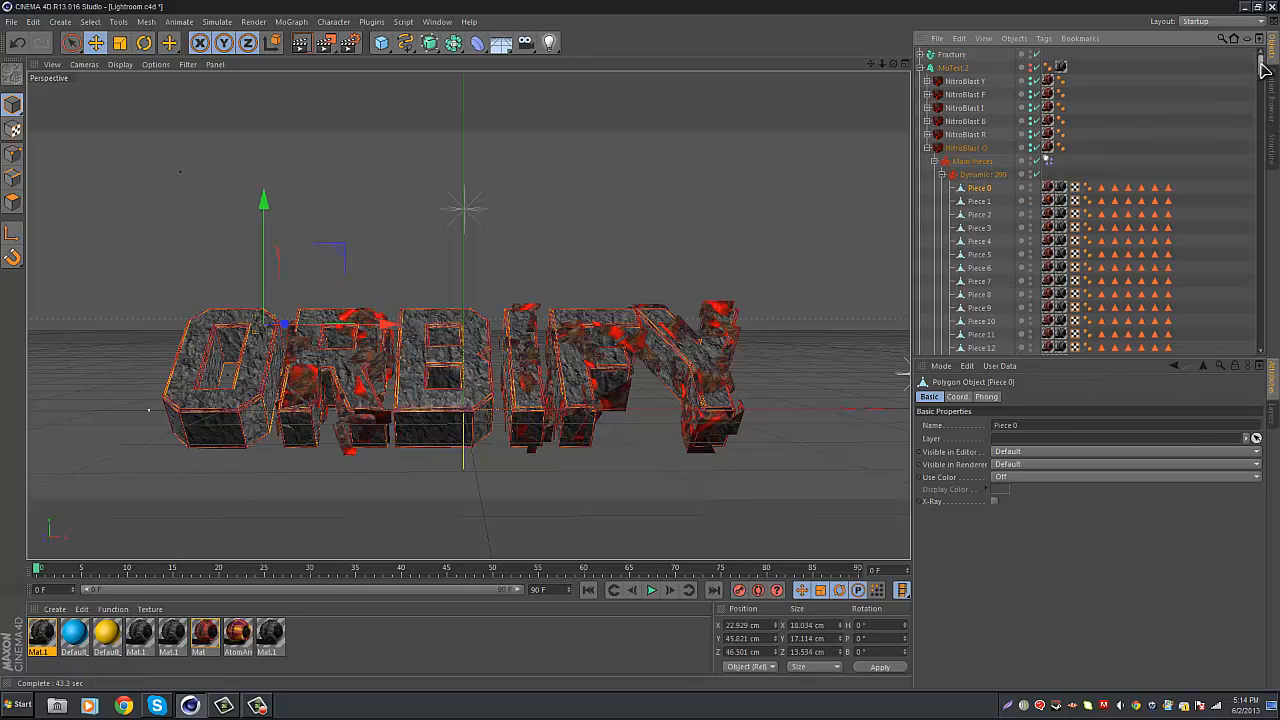
scroll("down", 3)
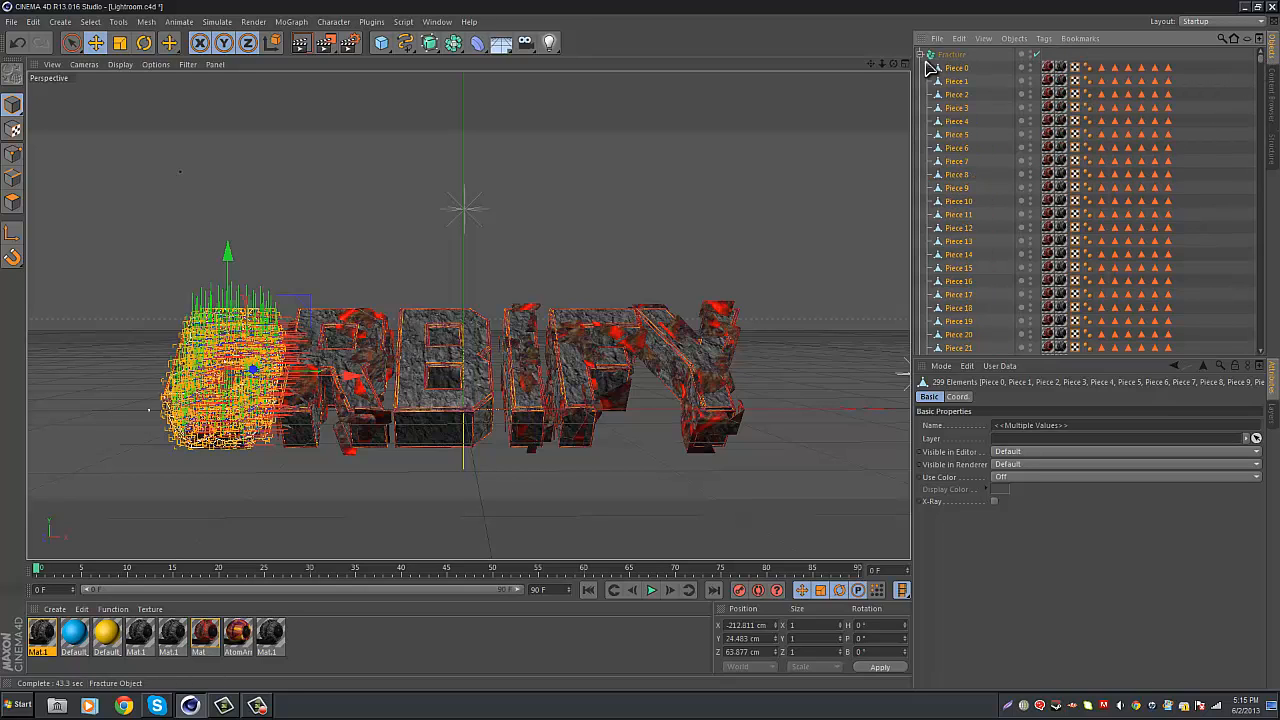
left_click(919, 55)
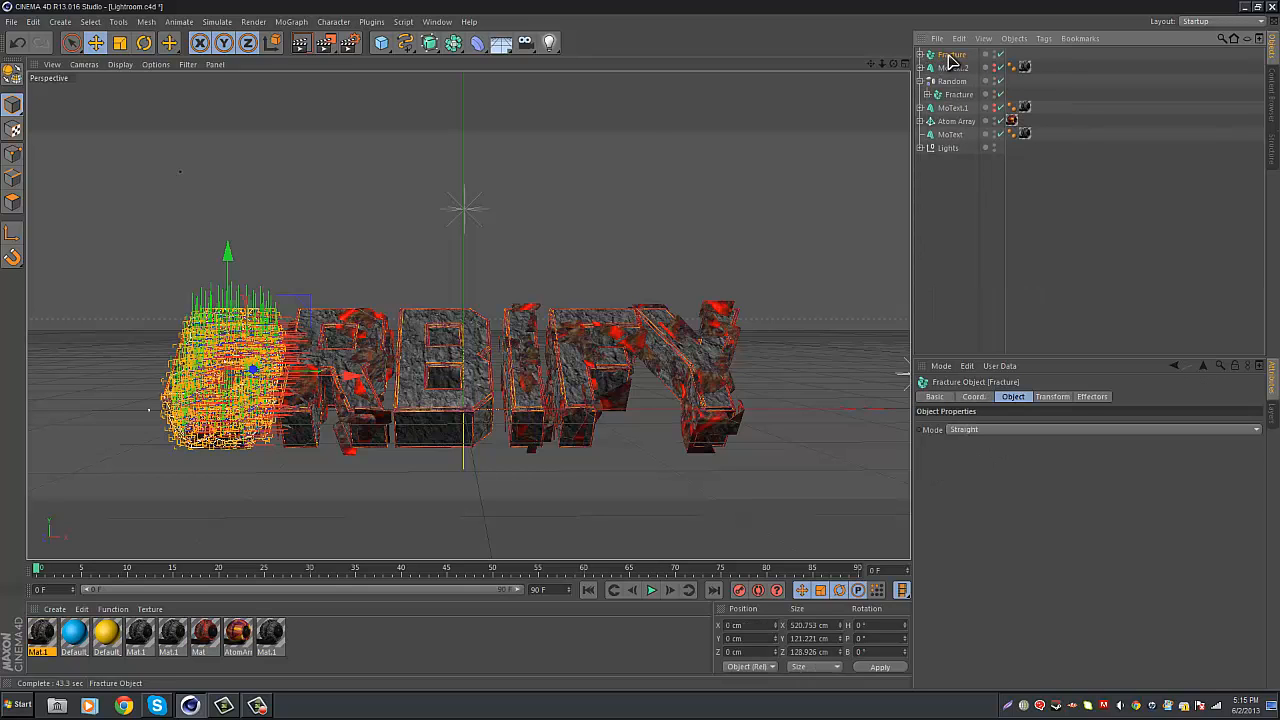
Step: Add a Random.1 effector to Fracture and lower its Strength to 19%
left_click(291, 21)
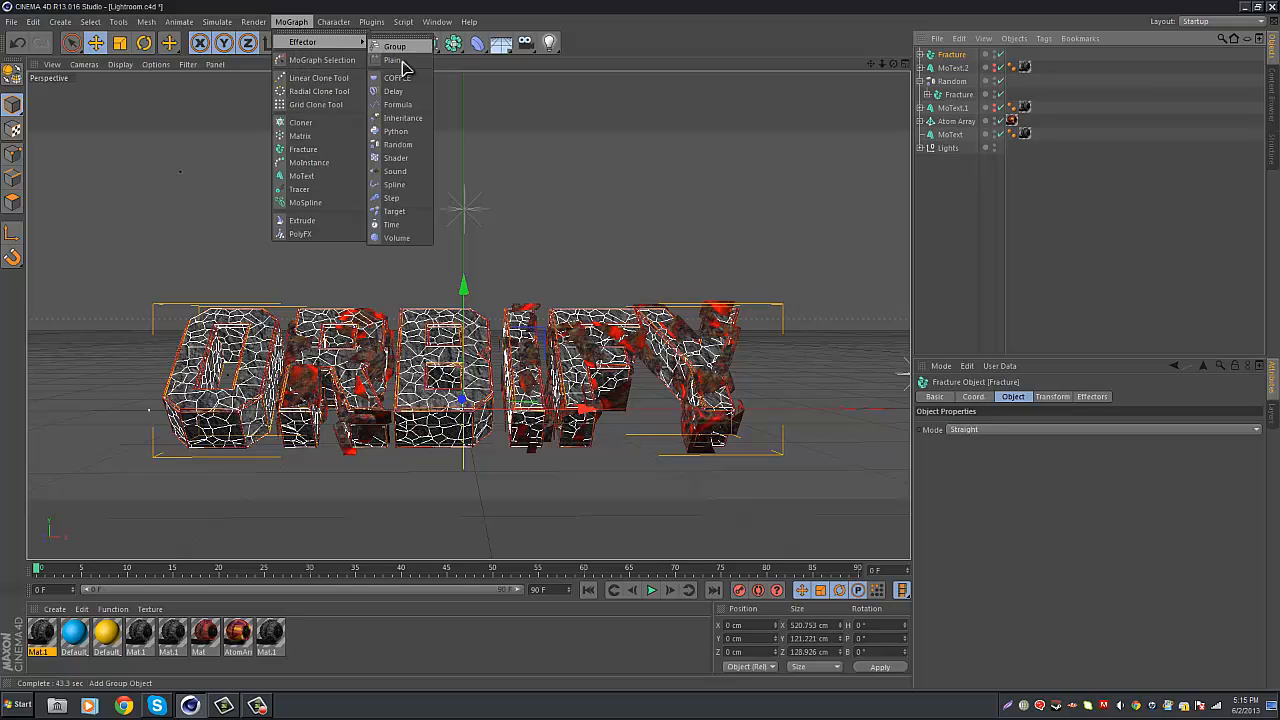
left_click(397, 144)
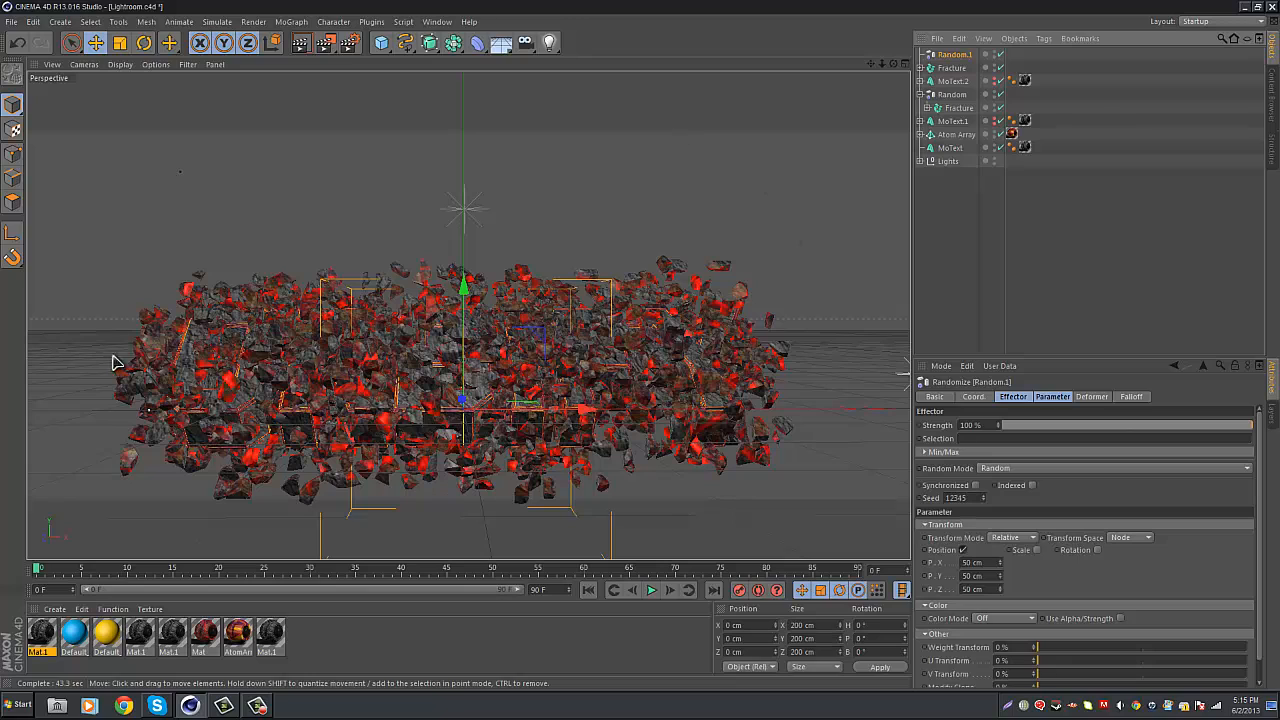
mouse_move(1075, 425)
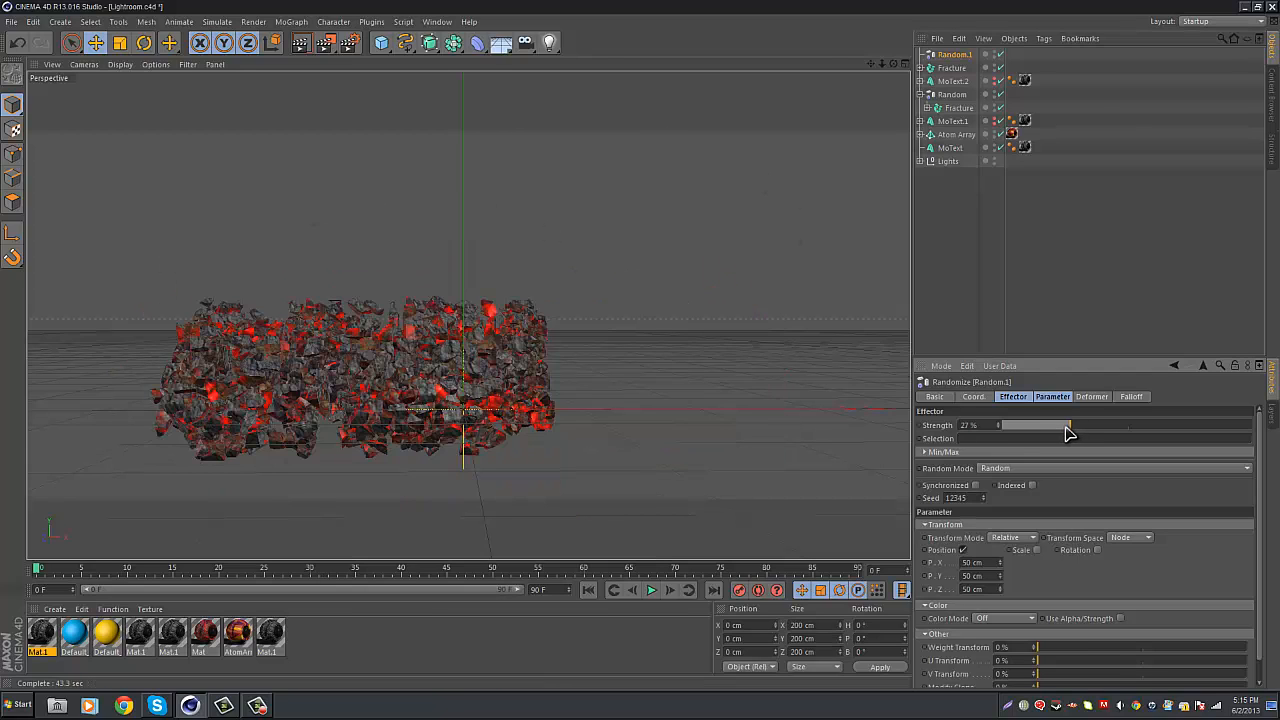
left_click_drag(1055, 425, 1040, 425)
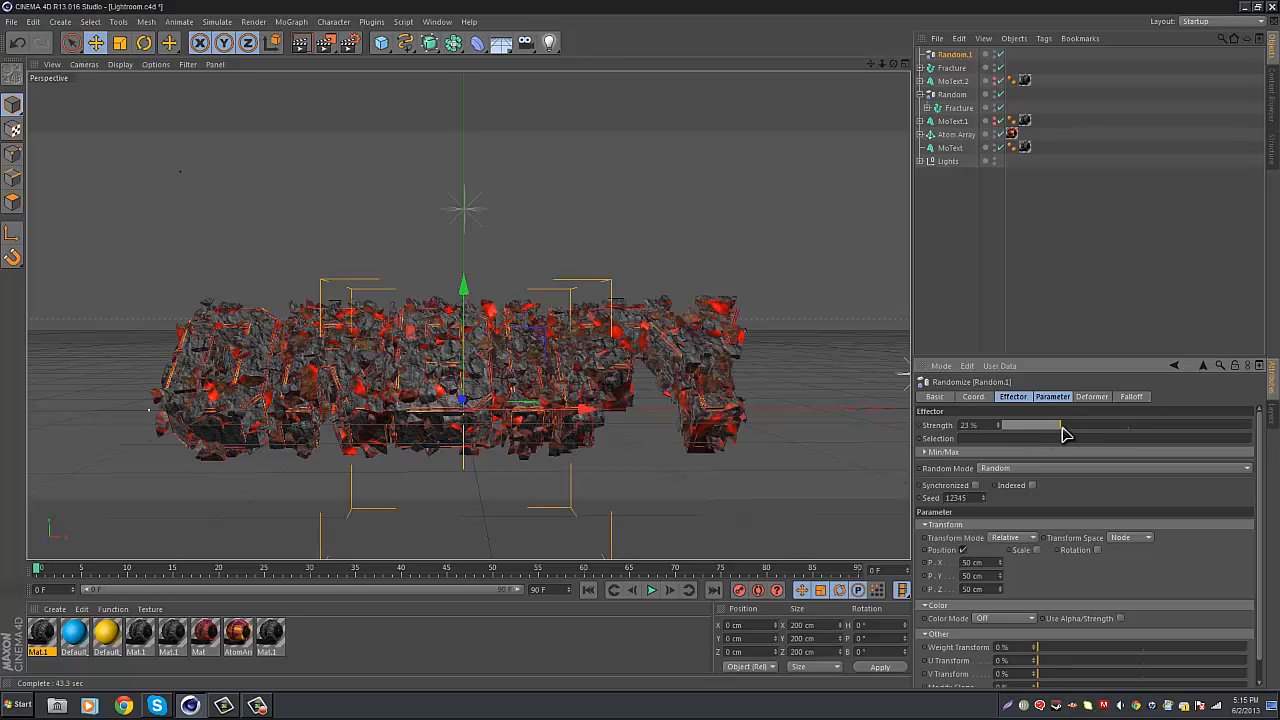
left_click_drag(1065, 425, 1055, 425)
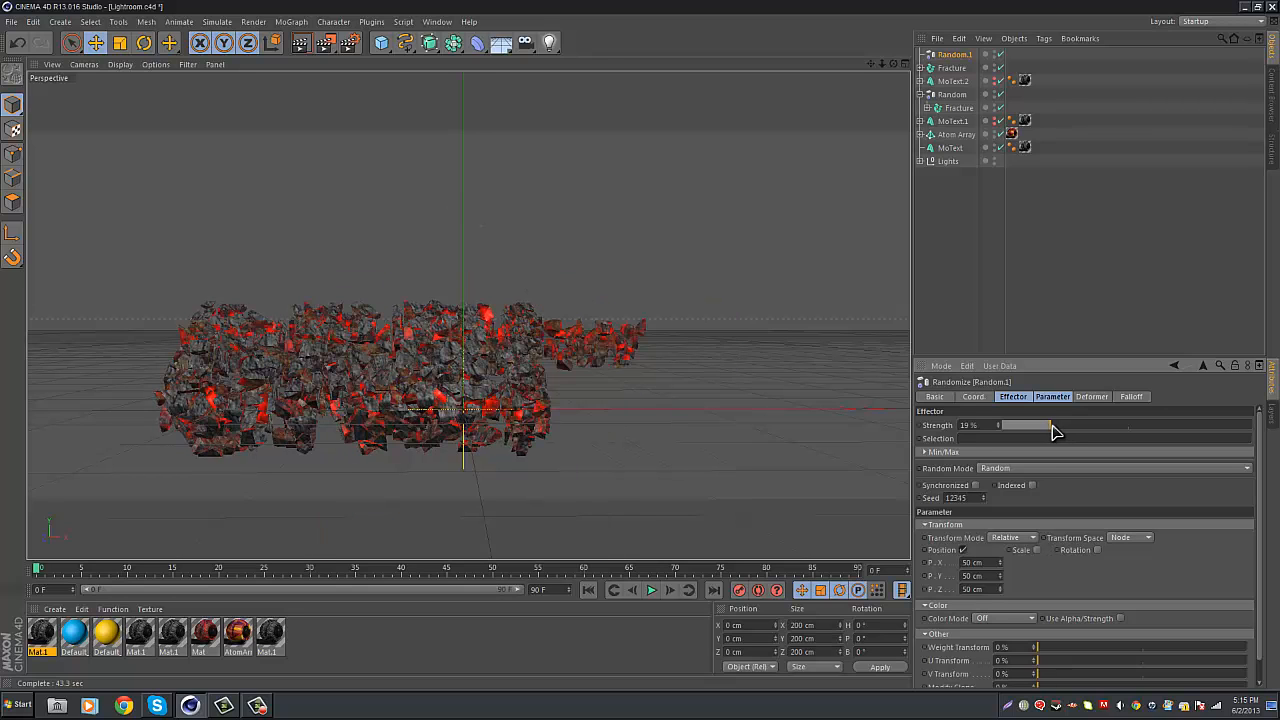
left_click(951, 67)
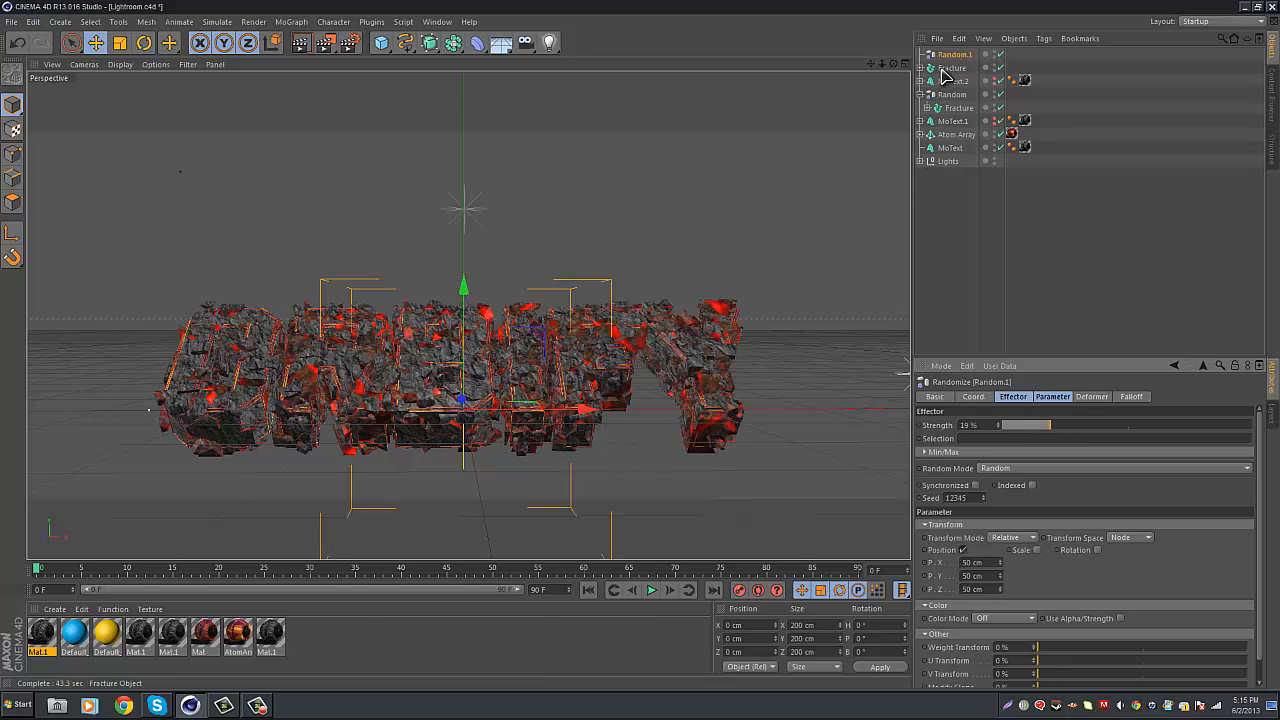
left_click(952, 68)
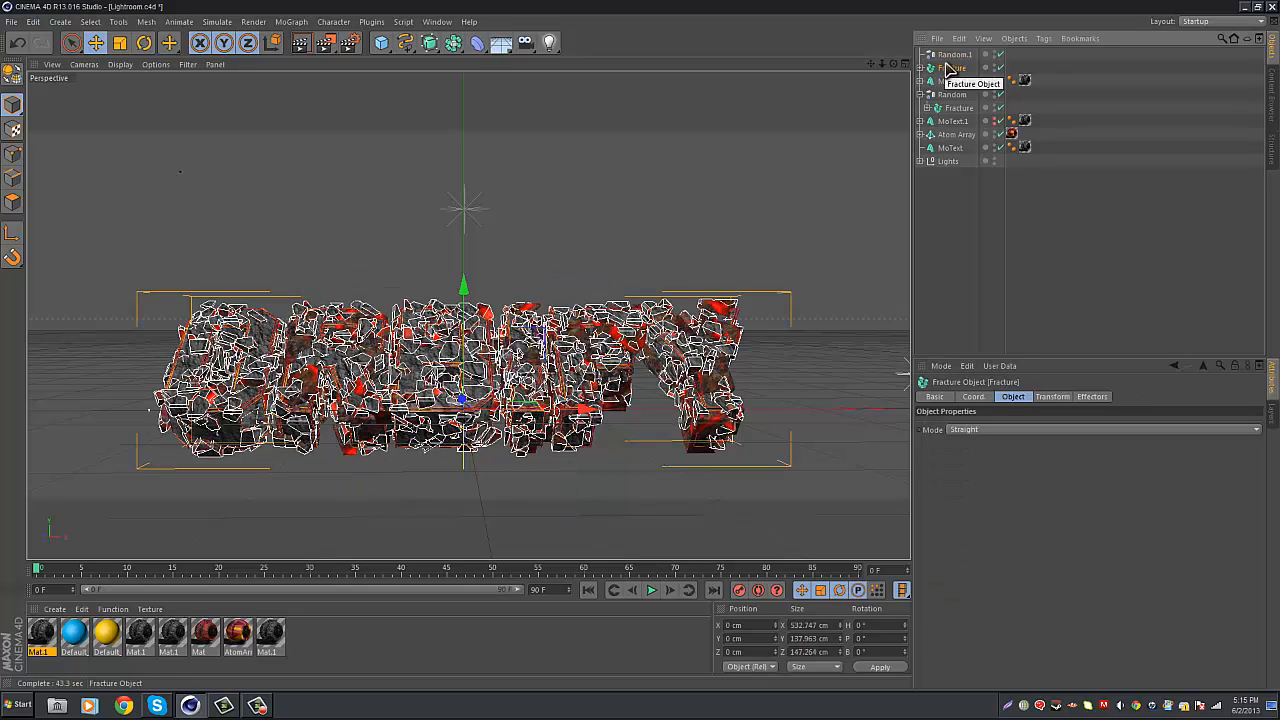
Step: Select Random.1 together with Fracture and collapse the new Null group
left_click(954, 54)
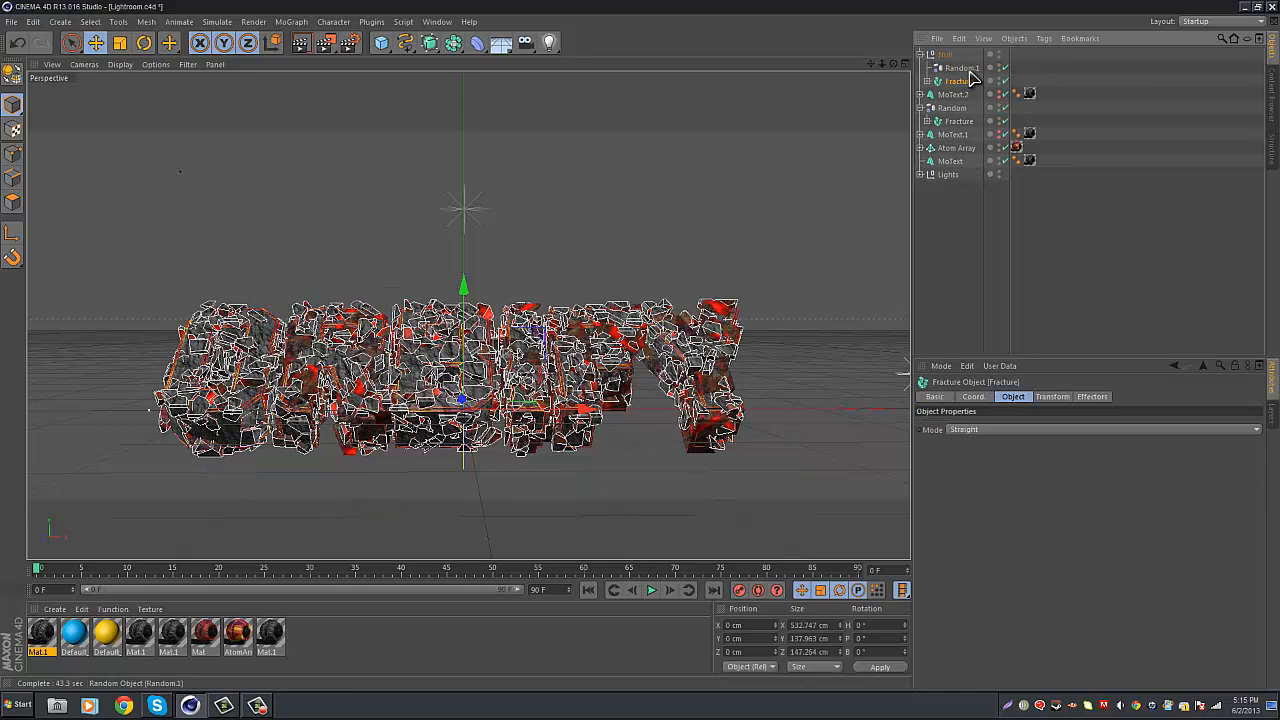
left_click(945, 54)
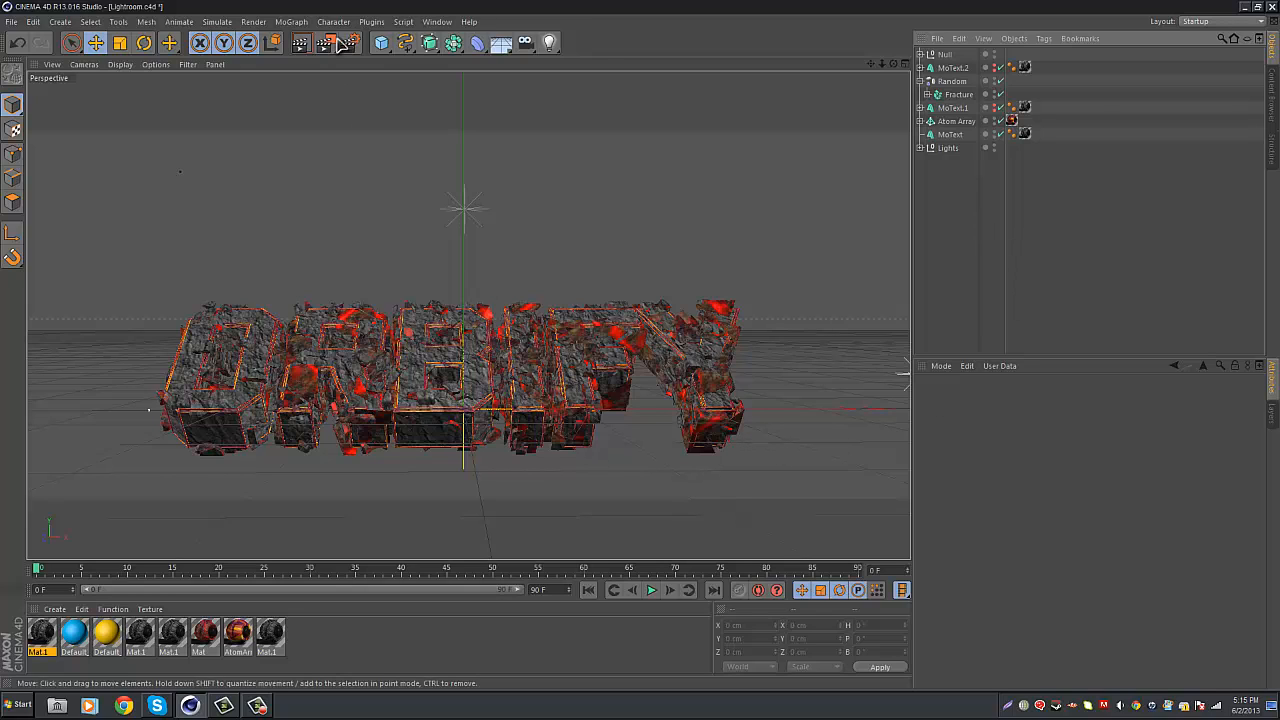
Step: Start a Render View of the grouped, fractured ORBIFY scene
left_click(301, 42)
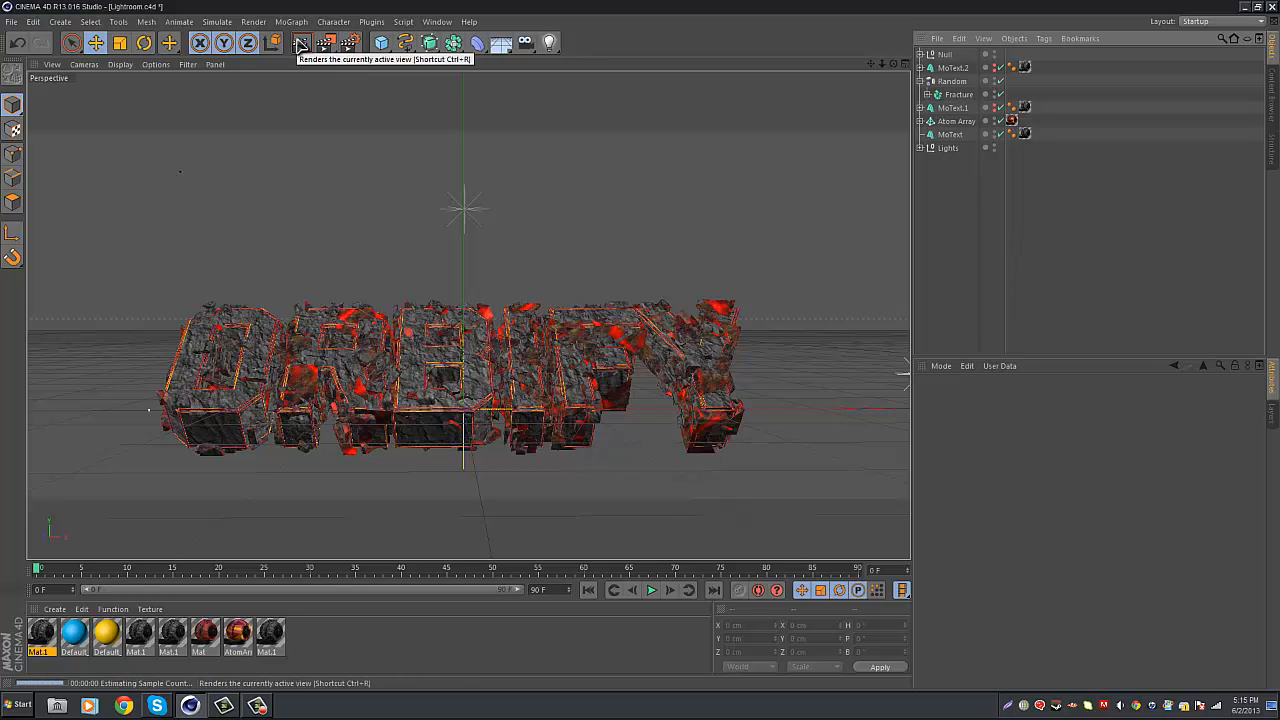
left_click(302, 42)
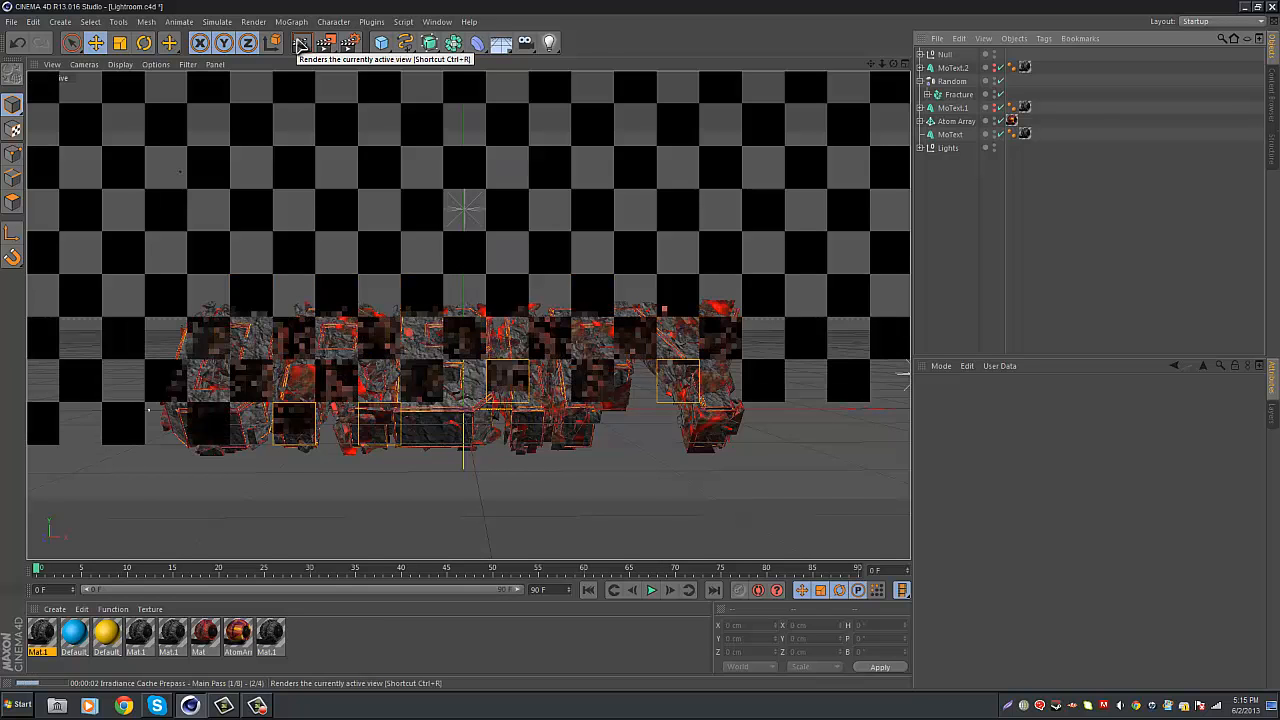